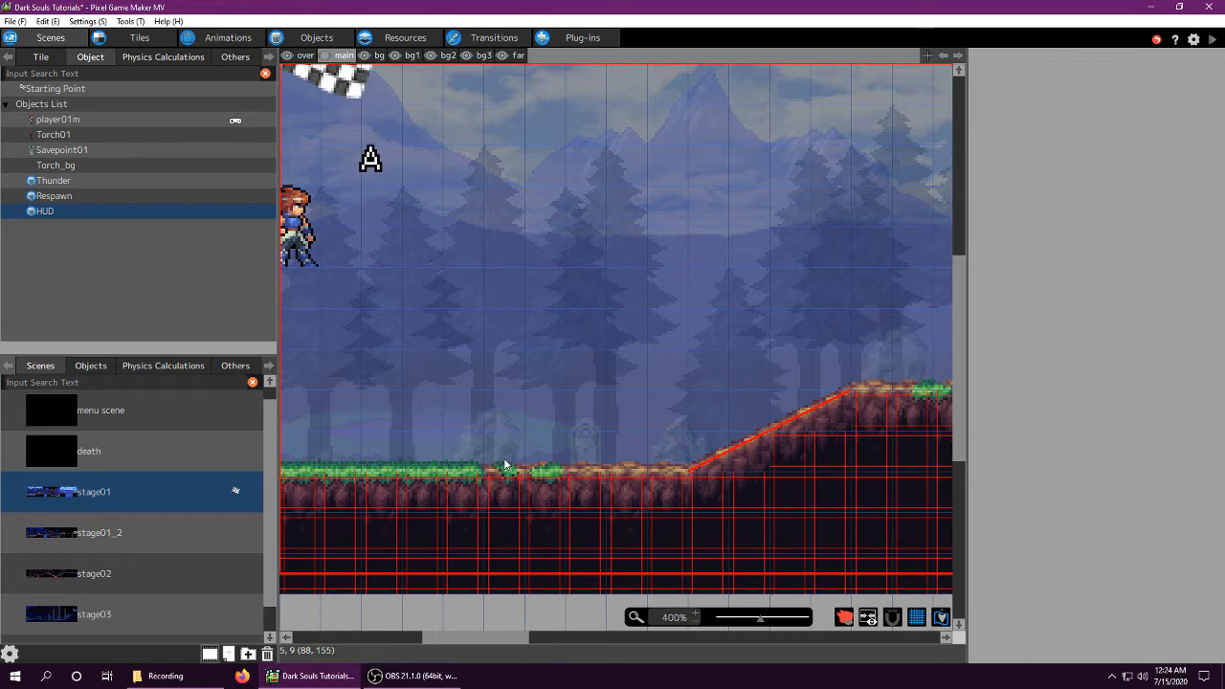
{"action": "mouse_move", "coordinate": [440, 521]}
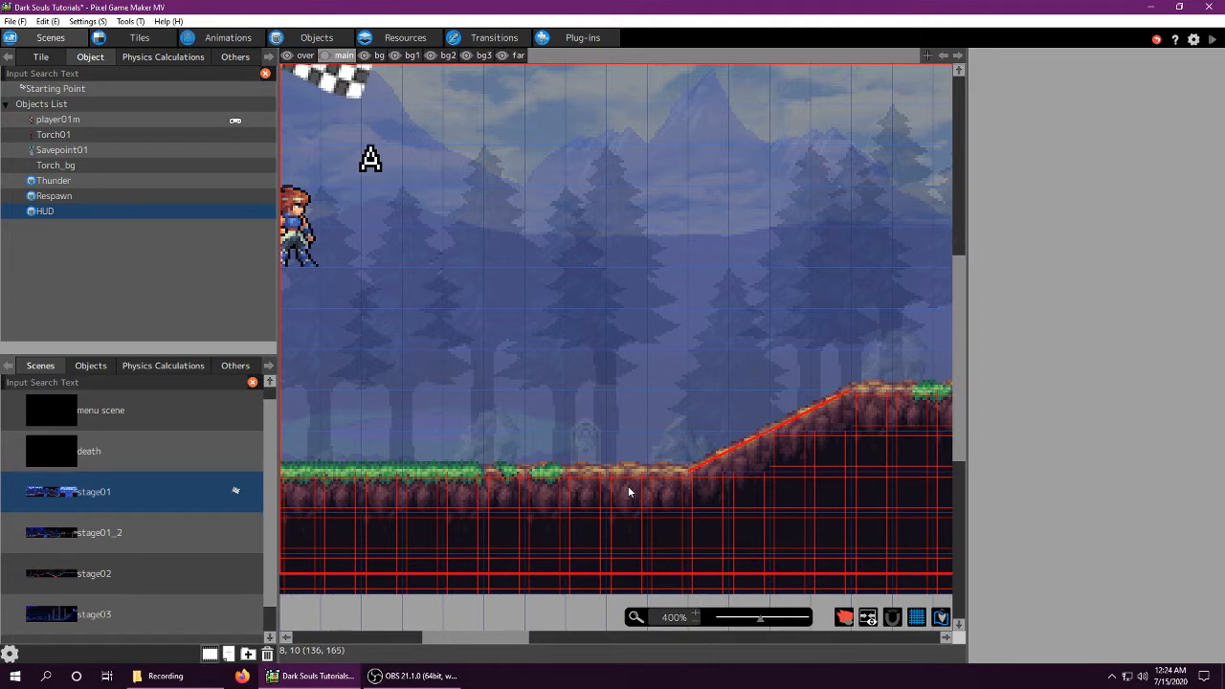
{"action": "mouse_move", "coordinate": [249, 425]}
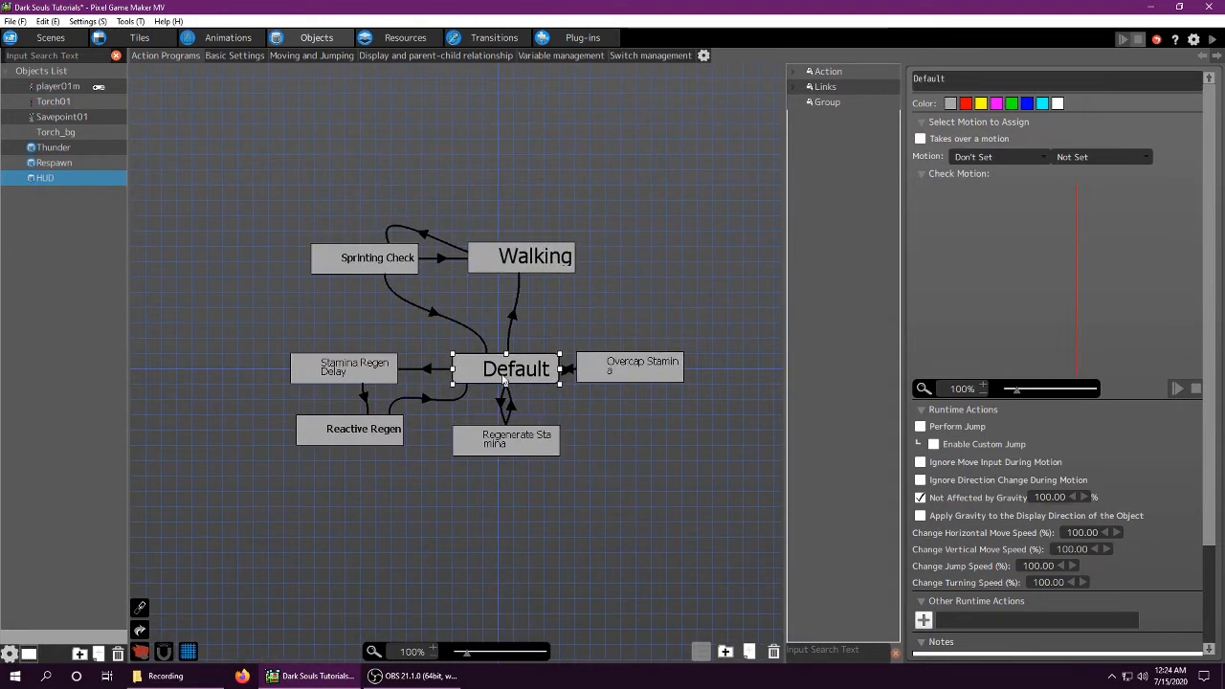
{"action": "mouse_move", "coordinate": [869, 483]}
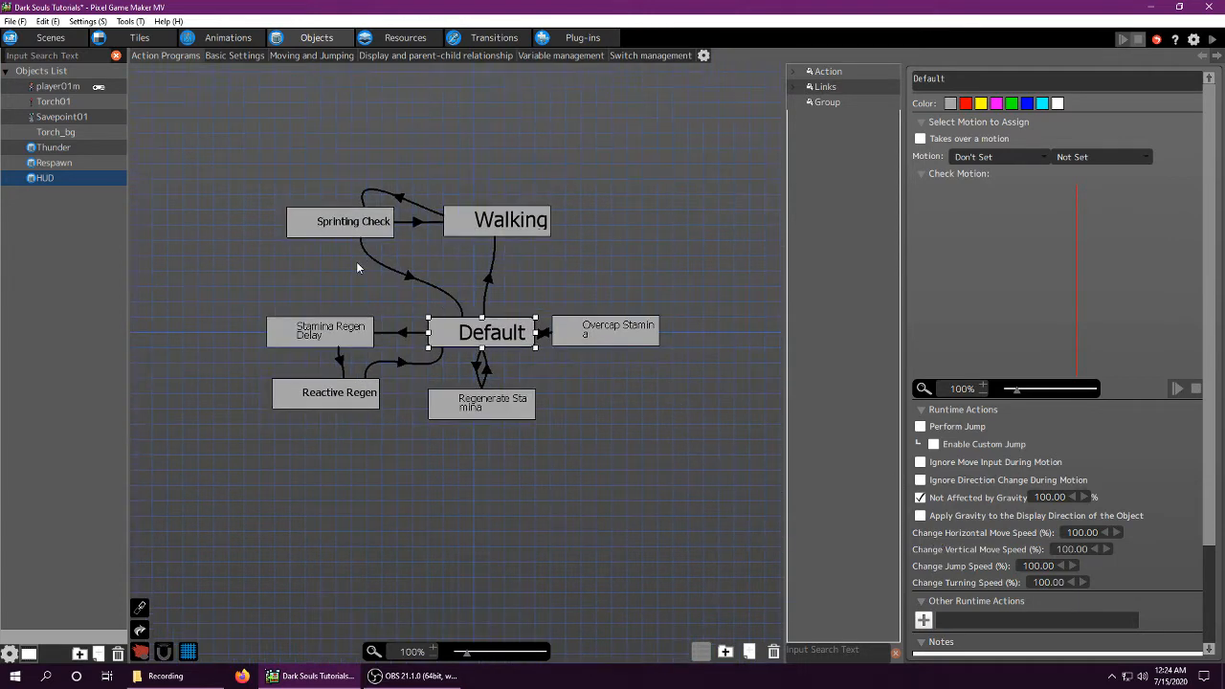
{"action": "mouse_move", "coordinate": [521, 421]}
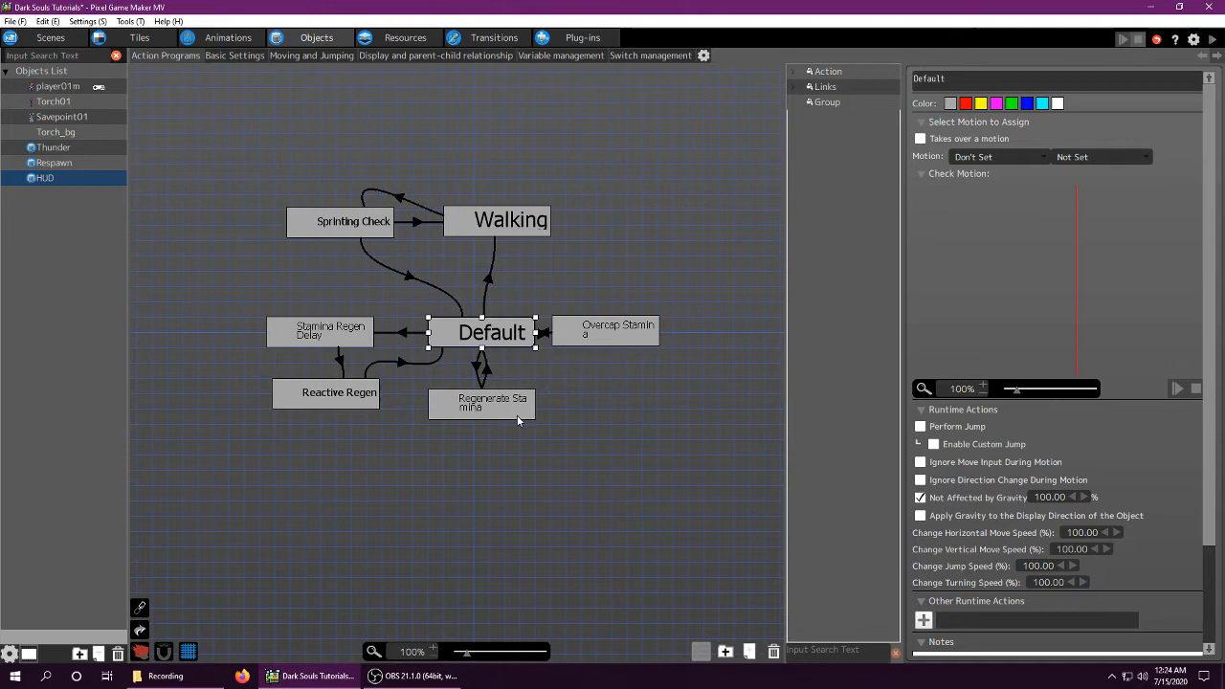
{"action": "mouse_move", "coordinate": [482, 343]}
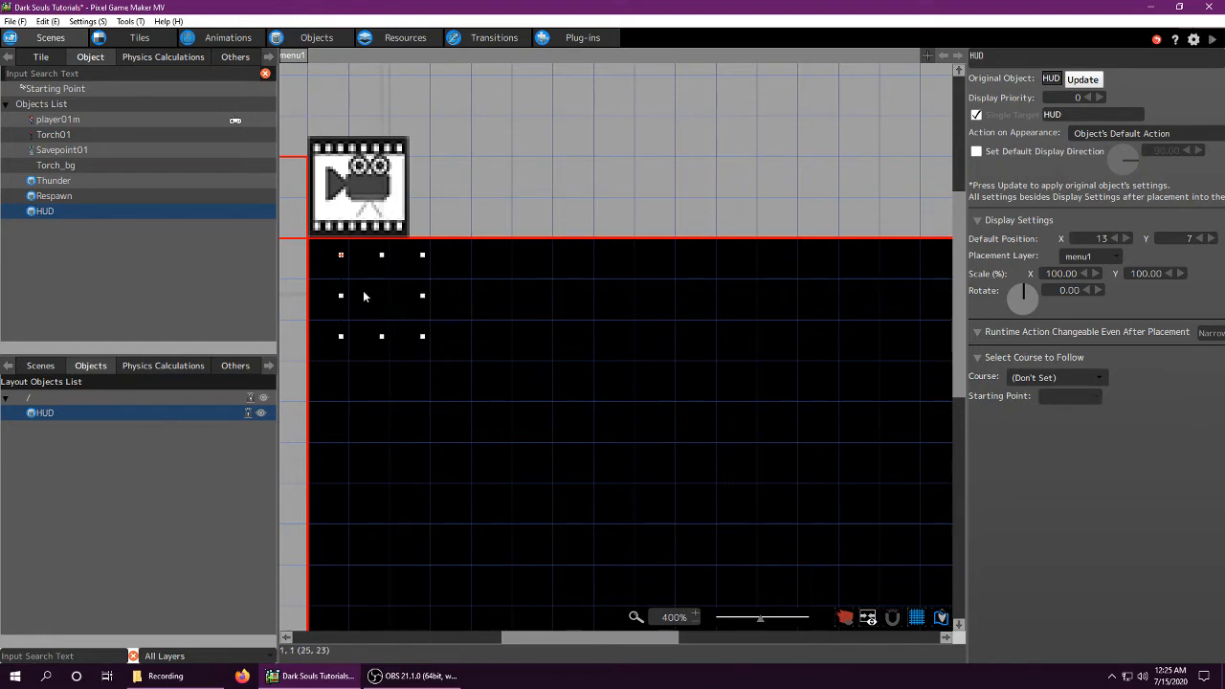
{"action": "mouse_move", "coordinate": [107, 102]}
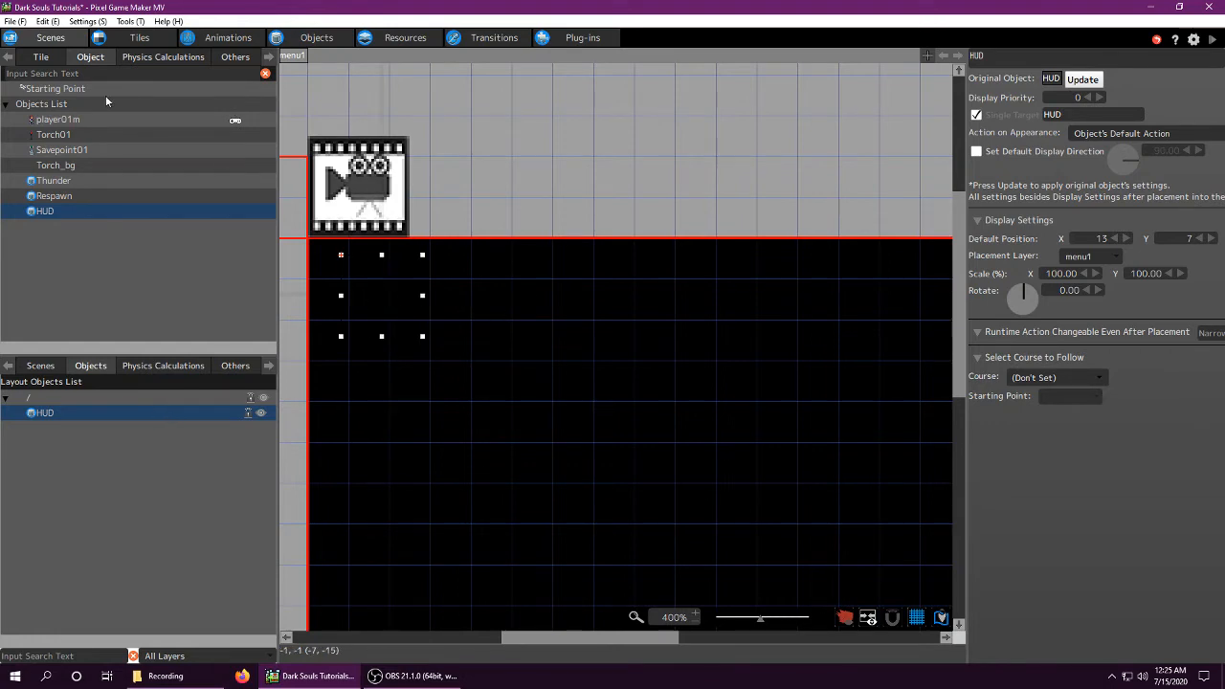
{"action": "mouse_move", "coordinate": [391, 291]}
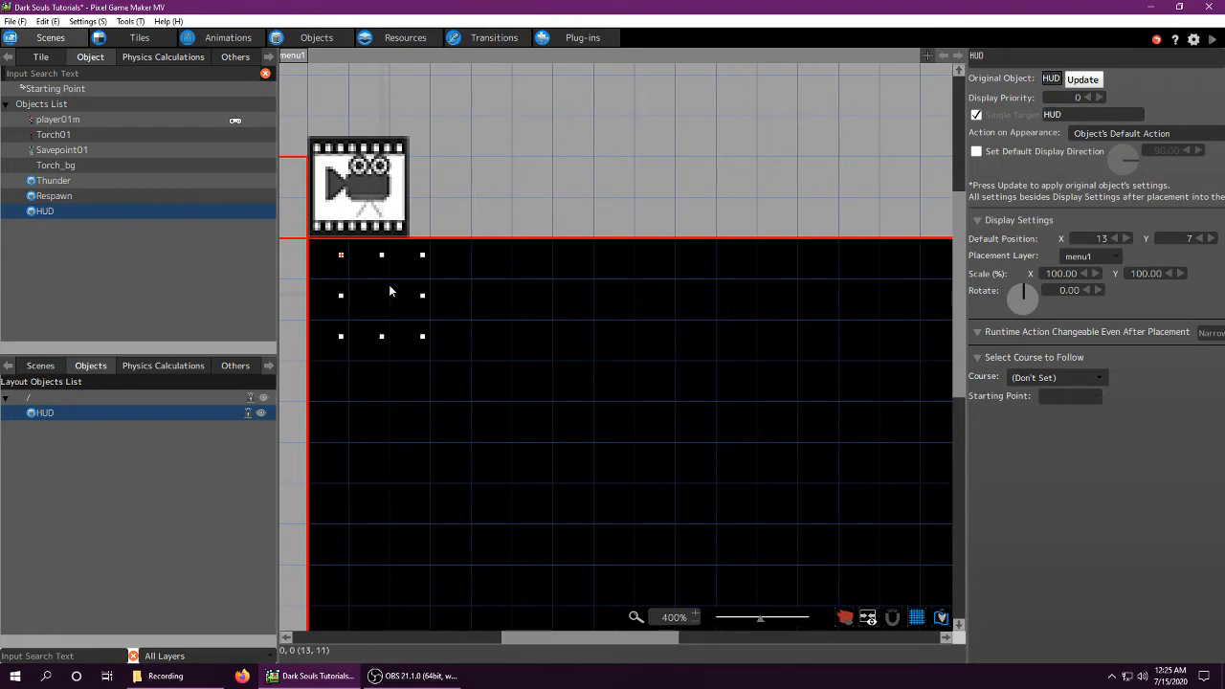
Show the Scenes list (menu scene, death, stage01, stage02…) in the lower-left panel beside the menu layout.
{"action": "left_click", "coordinate": [42, 57]}
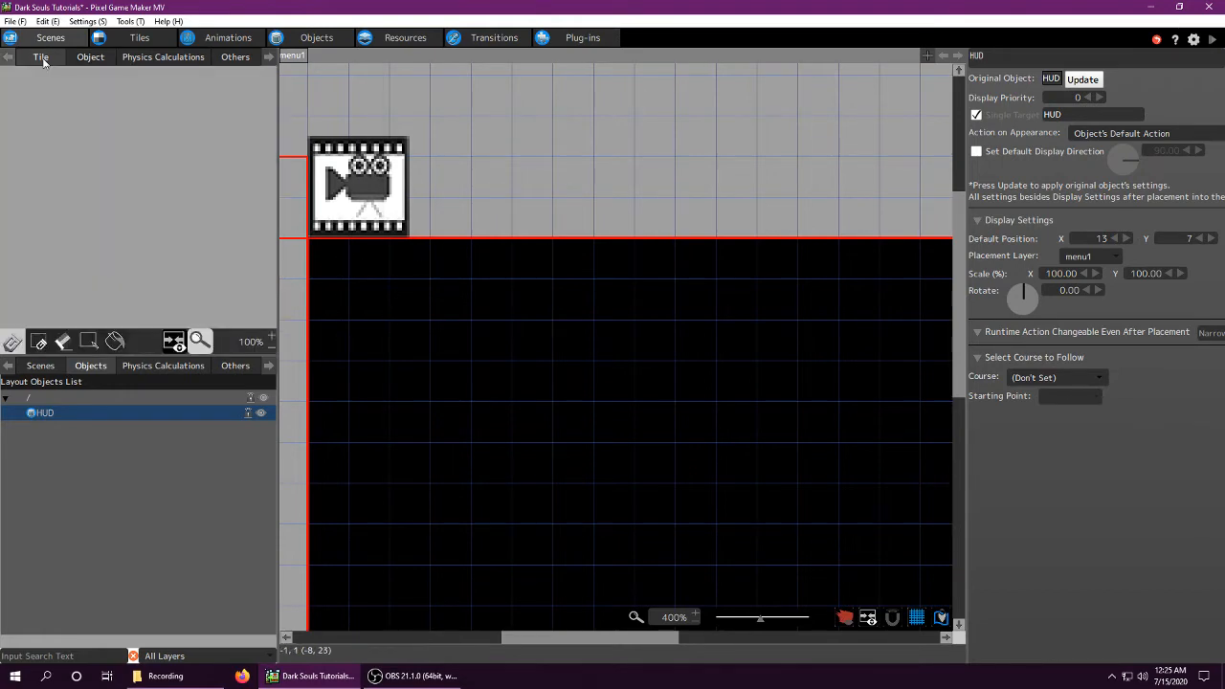
{"action": "left_click", "coordinate": [41, 366]}
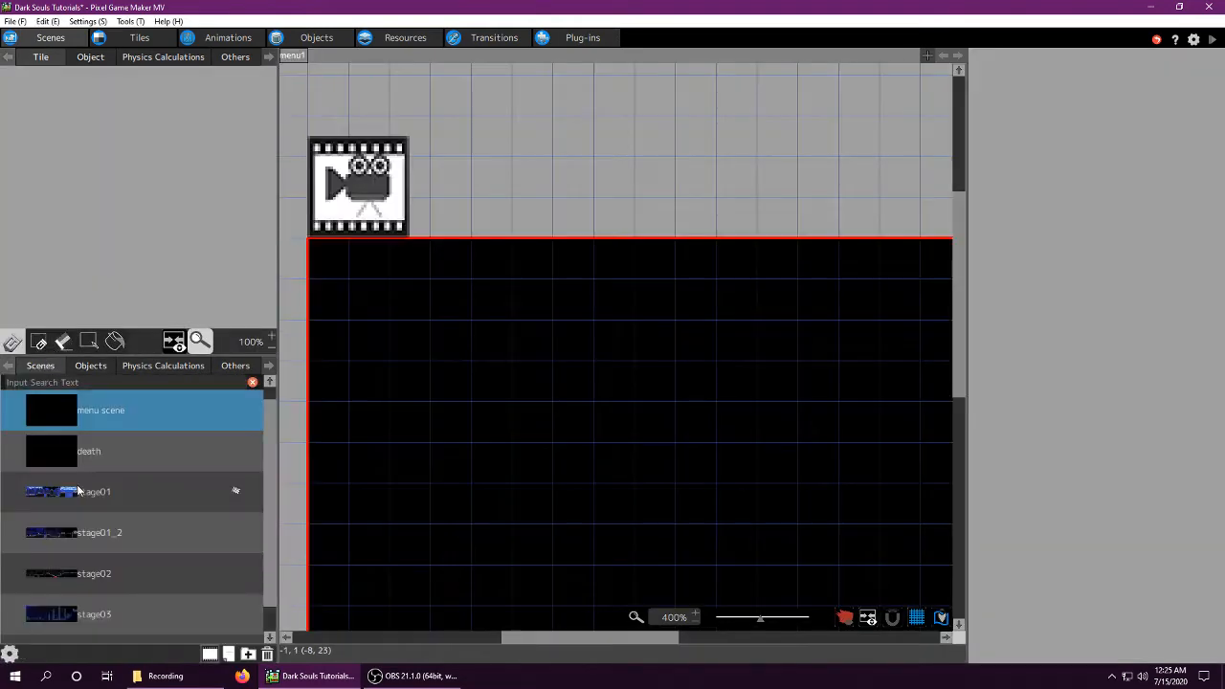
{"action": "mouse_move", "coordinate": [95, 502]}
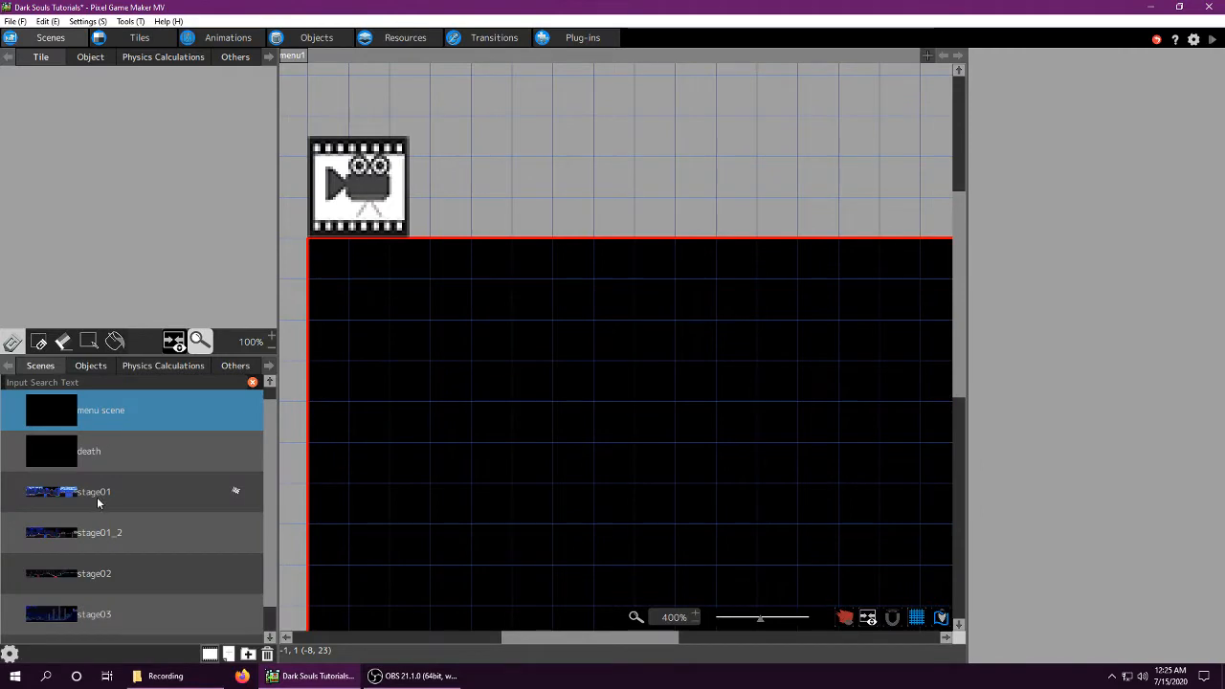
Check stage01's Scene Settings, which use menu1 as the default menu screen.
{"action": "right_click", "coordinate": [94, 490]}
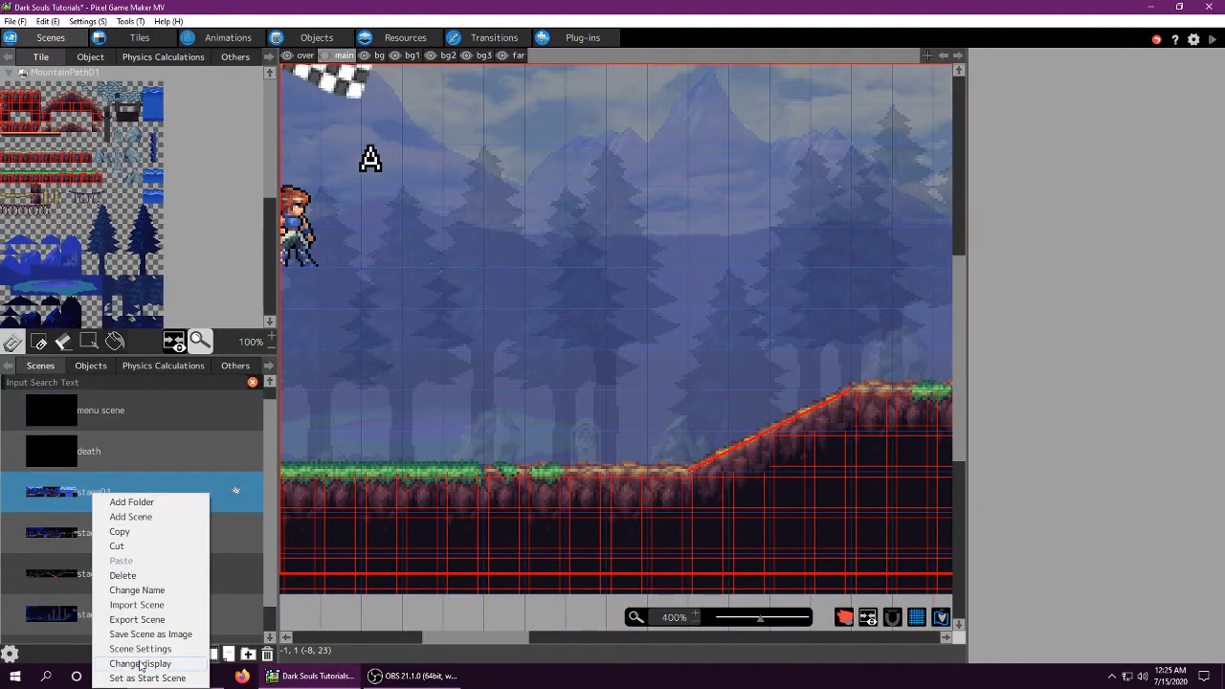
{"action": "left_click", "coordinate": [140, 649]}
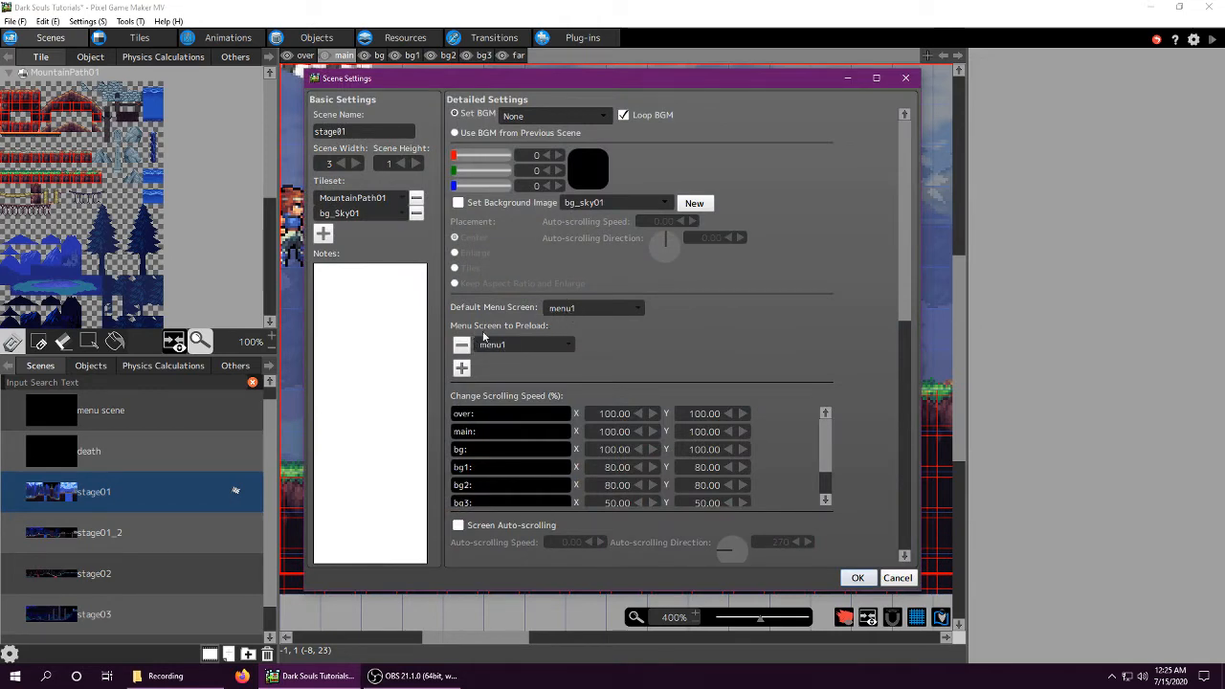
{"action": "mouse_move", "coordinate": [630, 433]}
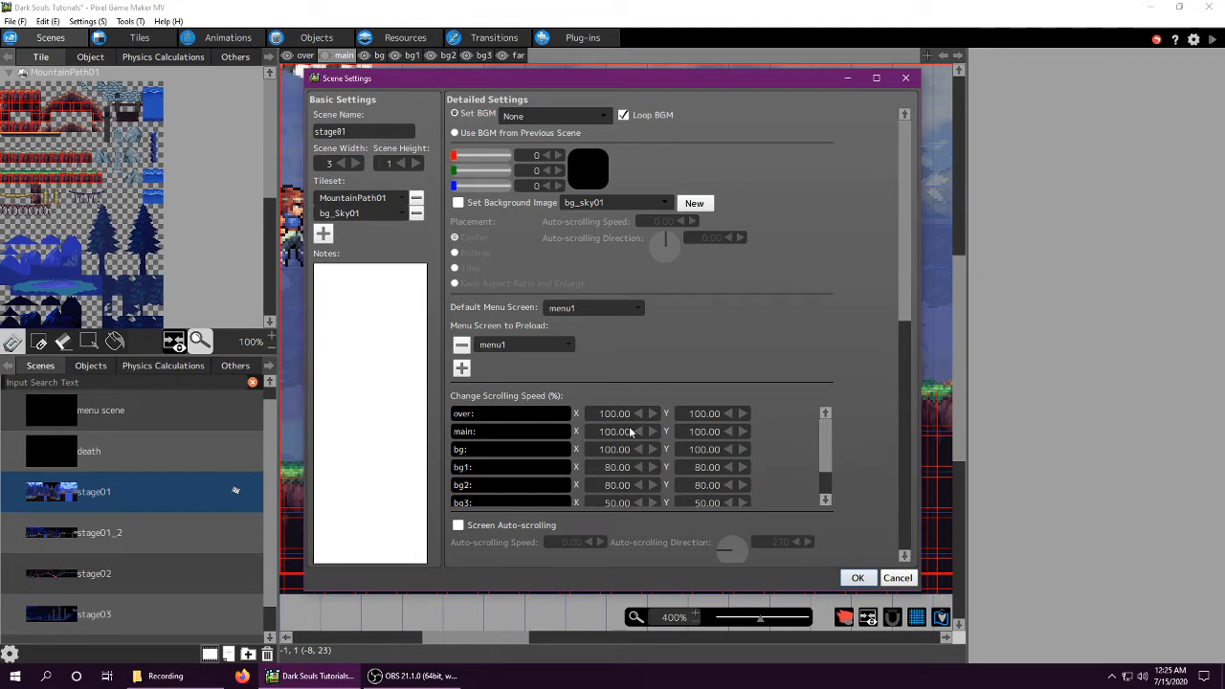
{"action": "left_click", "coordinate": [858, 578]}
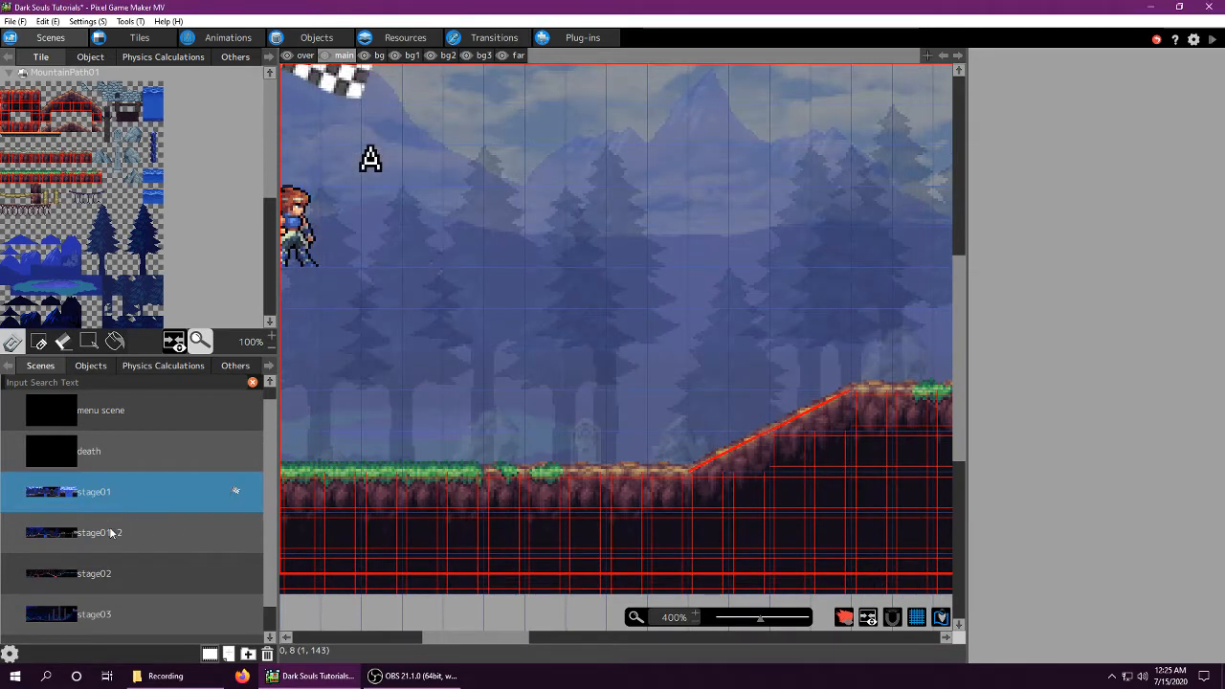
Set stage02's Default Menu Screen and preloaded menu to menu1 in its Scene Settings.
{"action": "right_click", "coordinate": [52, 564]}
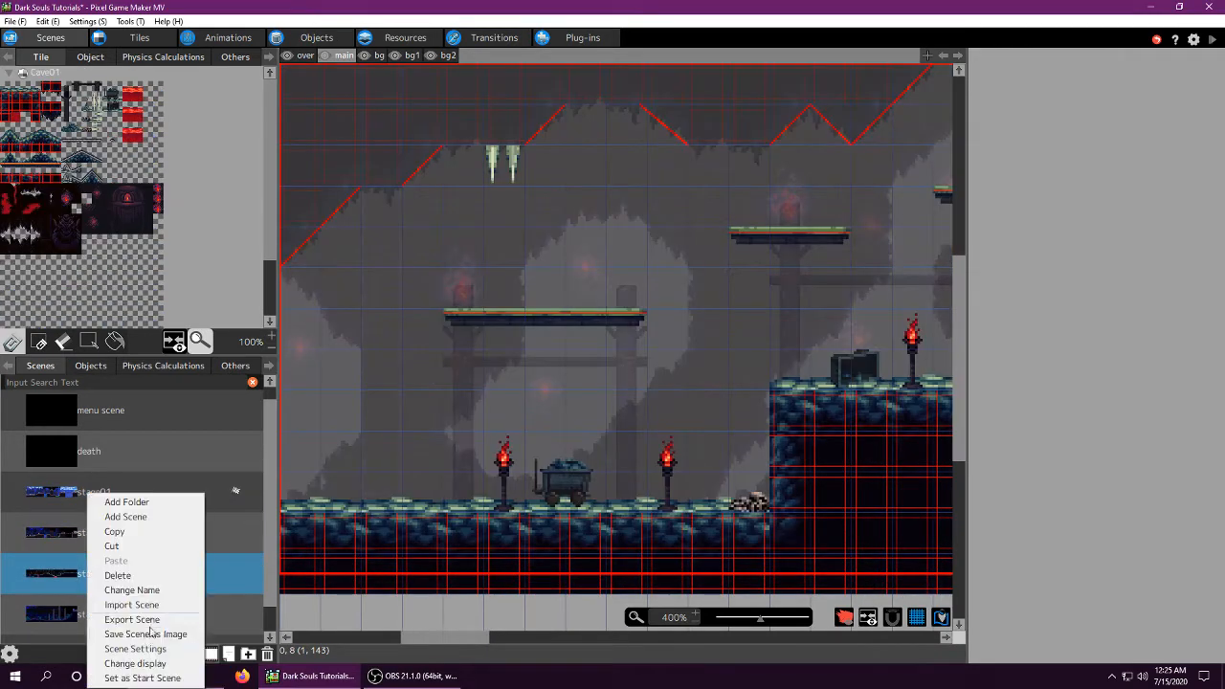
{"action": "left_click", "coordinate": [134, 647]}
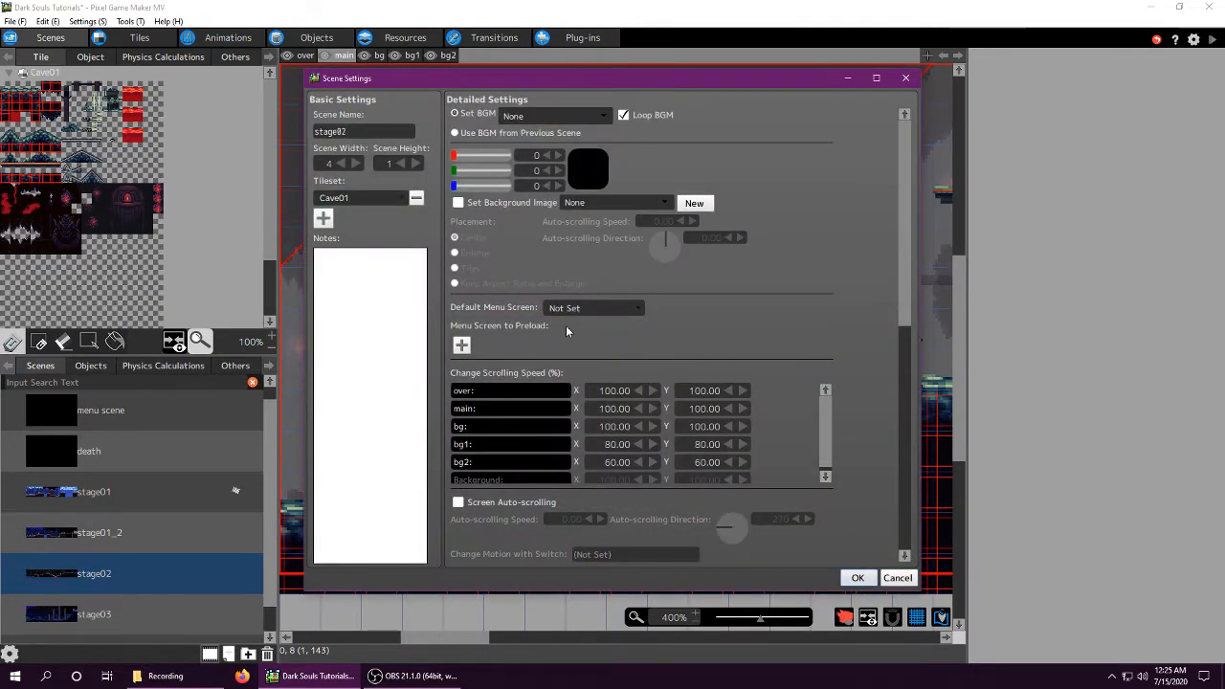
{"action": "left_click", "coordinate": [857, 578]}
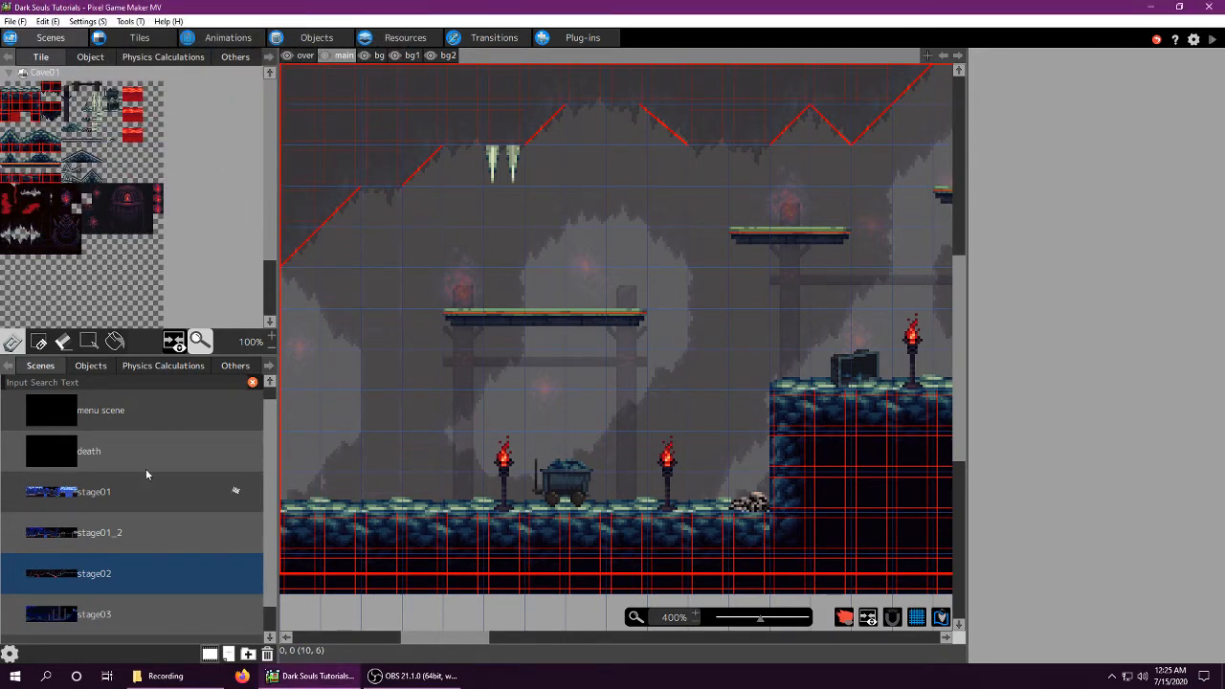
{"action": "mouse_move", "coordinate": [187, 654]}
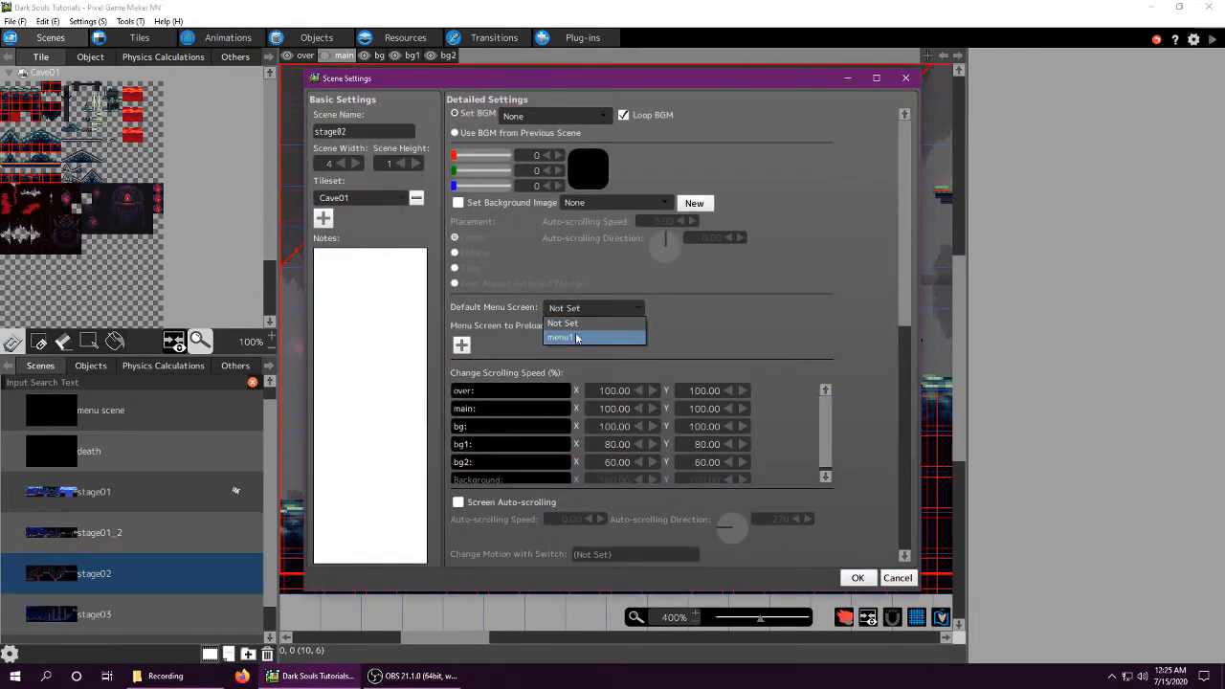
{"action": "left_click", "coordinate": [564, 337]}
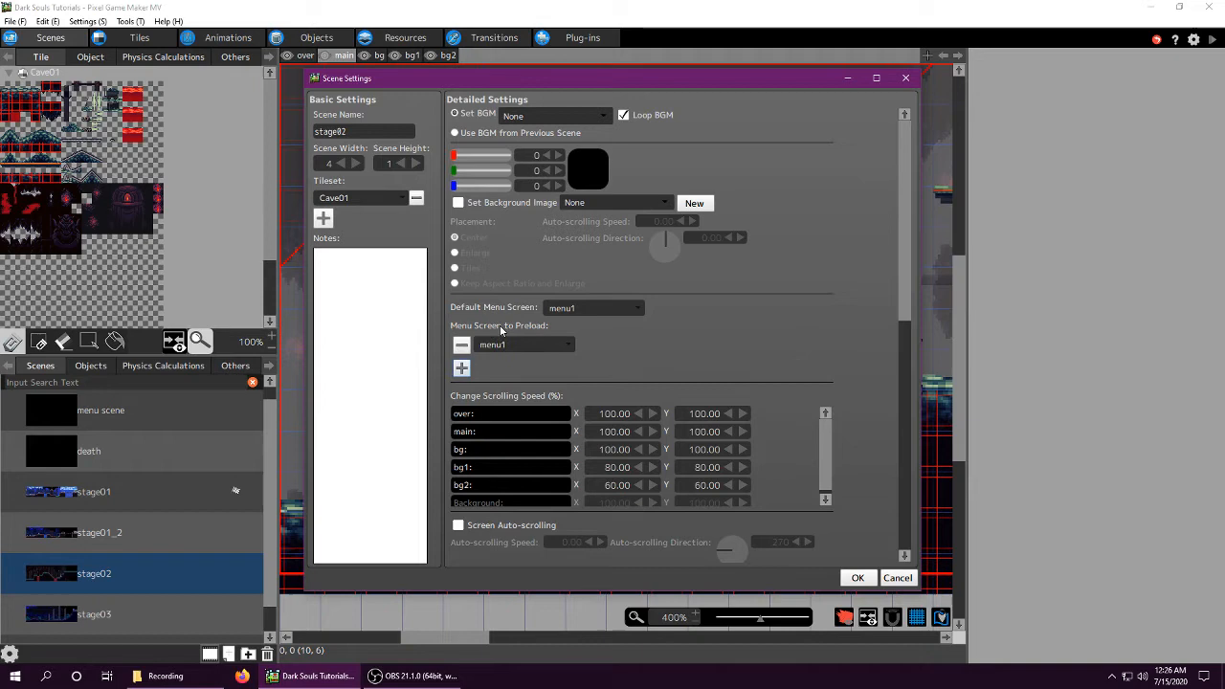
{"action": "left_click", "coordinate": [858, 578]}
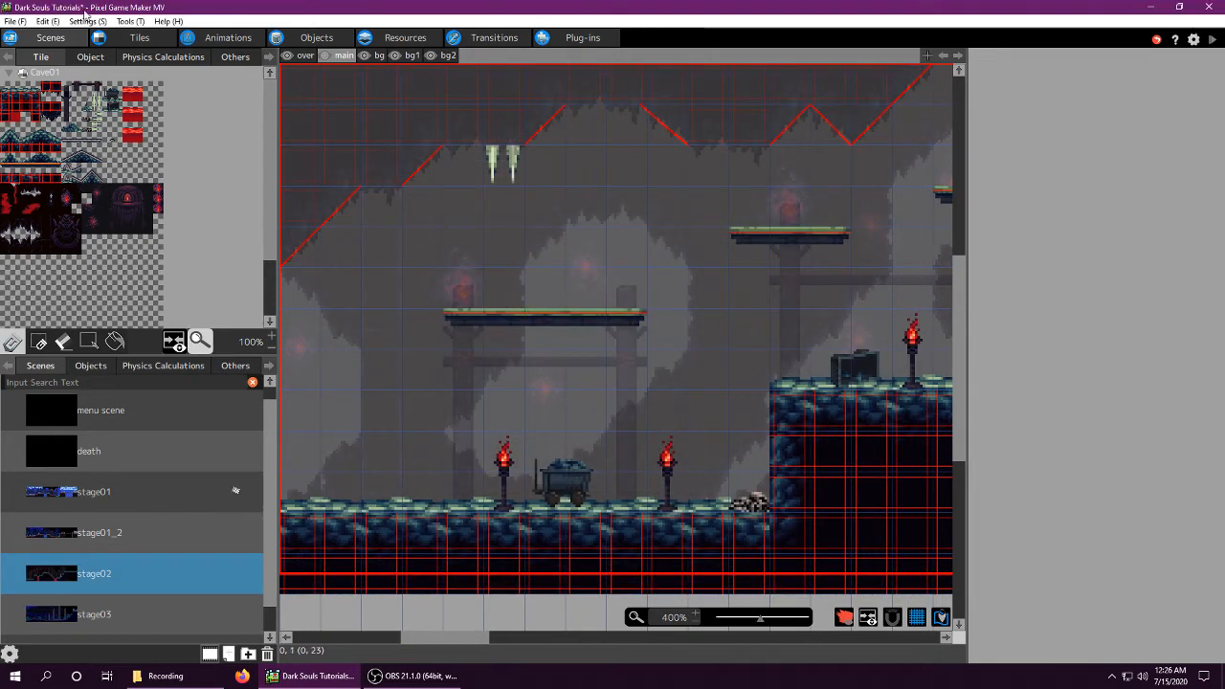
{"action": "mouse_move", "coordinate": [228, 38]}
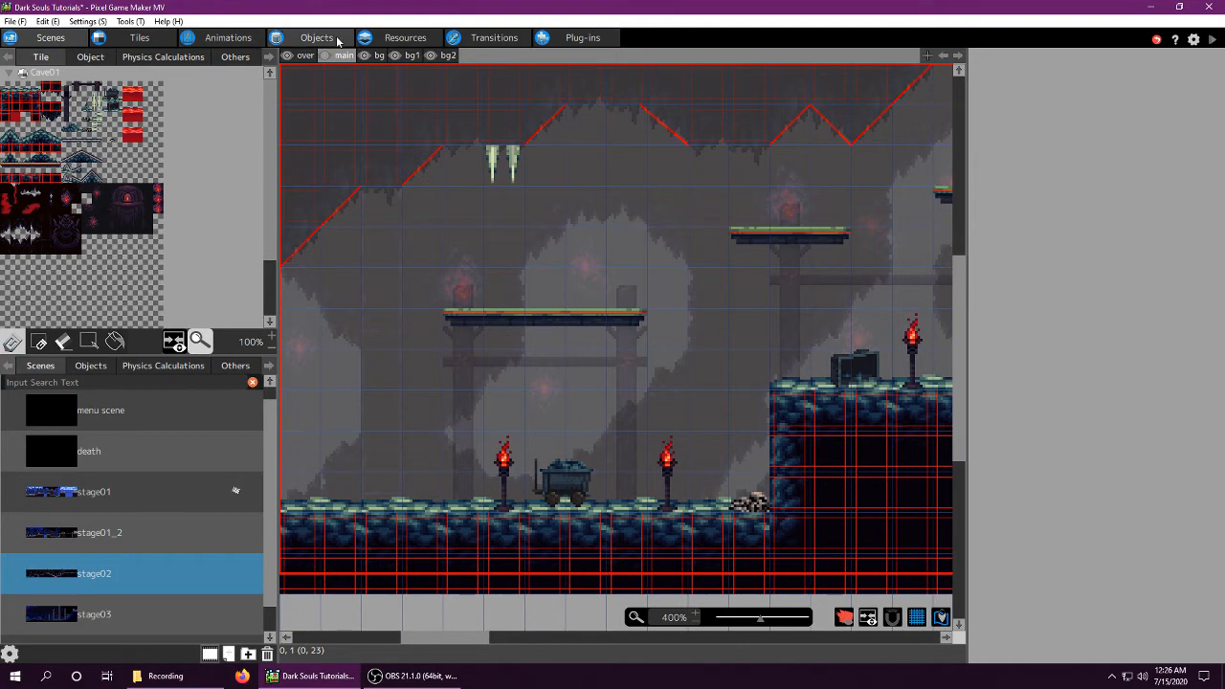
Bring up the HUD object's HP gauge Show Text/Variables settings with player01m HP and Max HP.
{"action": "left_click", "coordinate": [316, 38]}
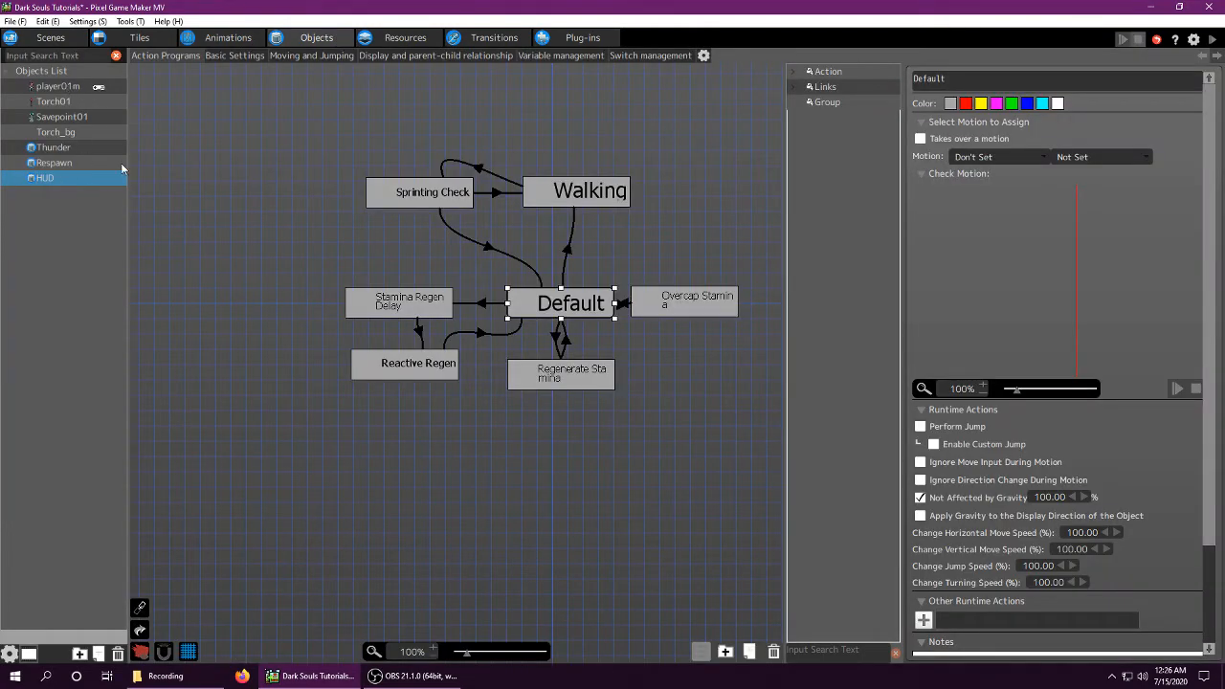
{"action": "left_click", "coordinate": [339, 113]}
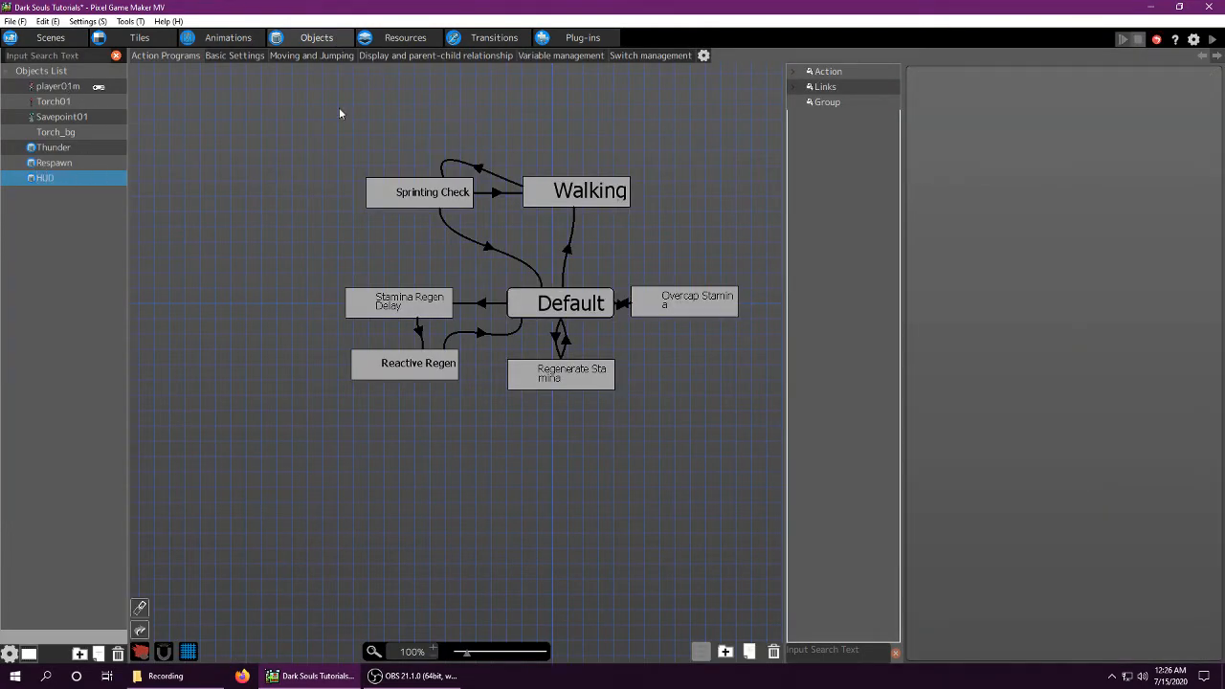
{"action": "double_click", "coordinate": [44, 178]}
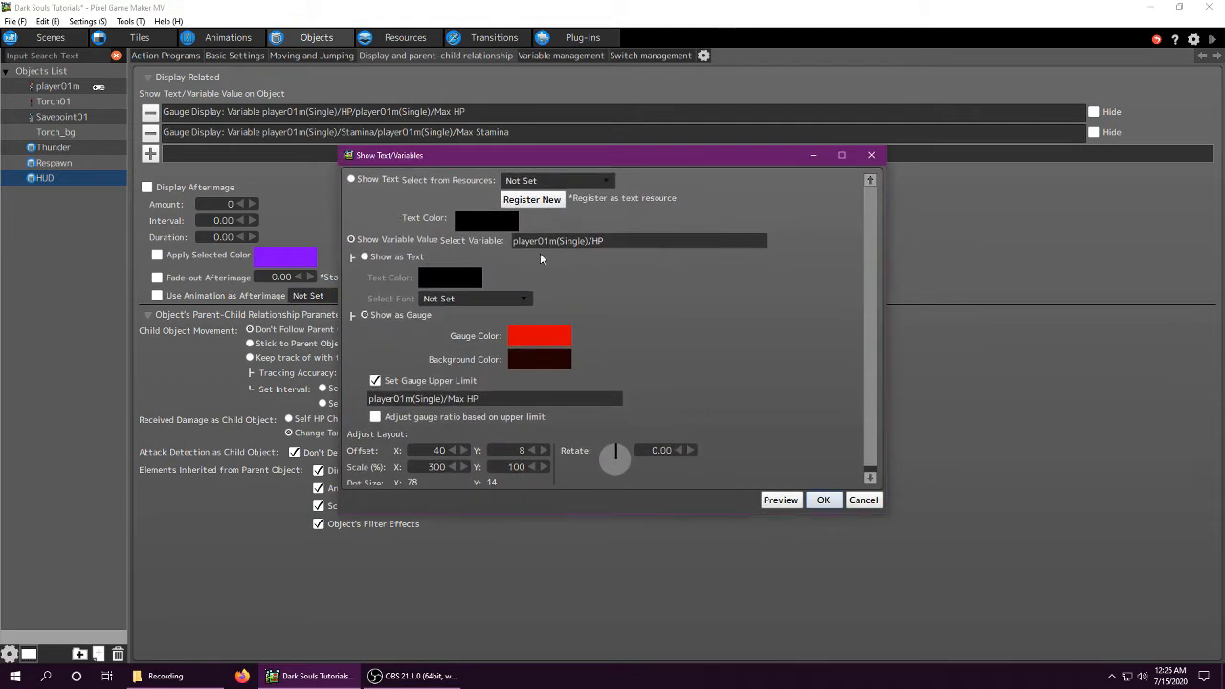
{"action": "mouse_move", "coordinate": [457, 245]}
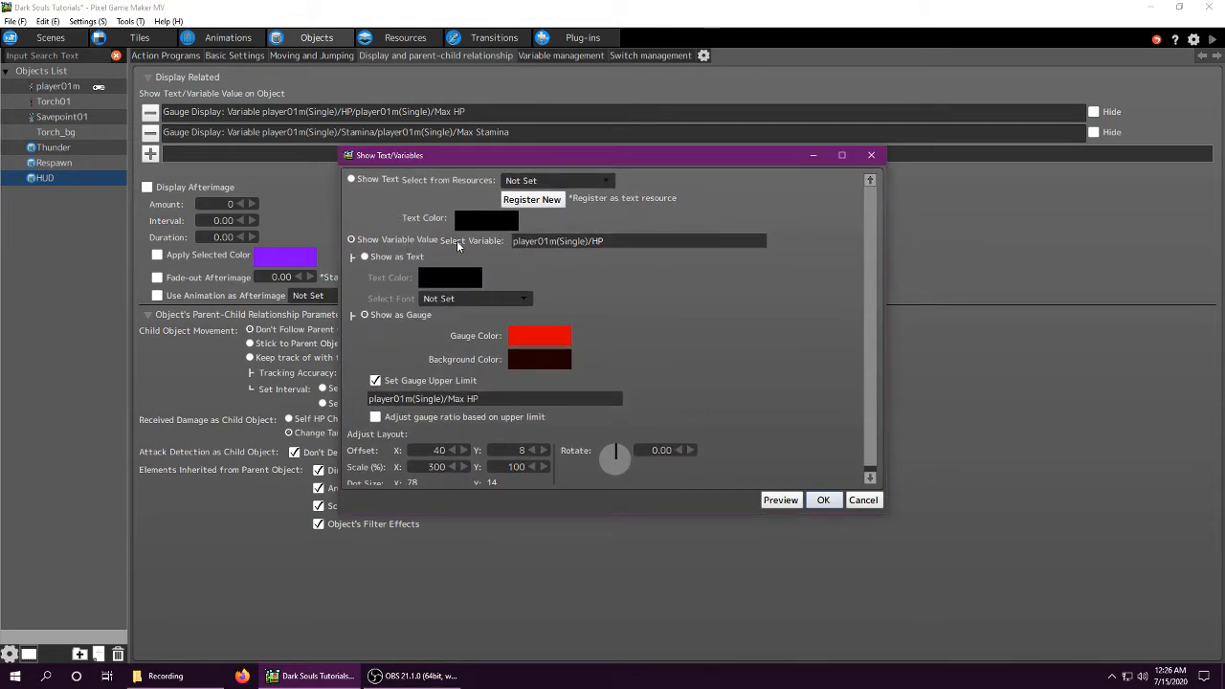
{"action": "mouse_move", "coordinate": [562, 249]}
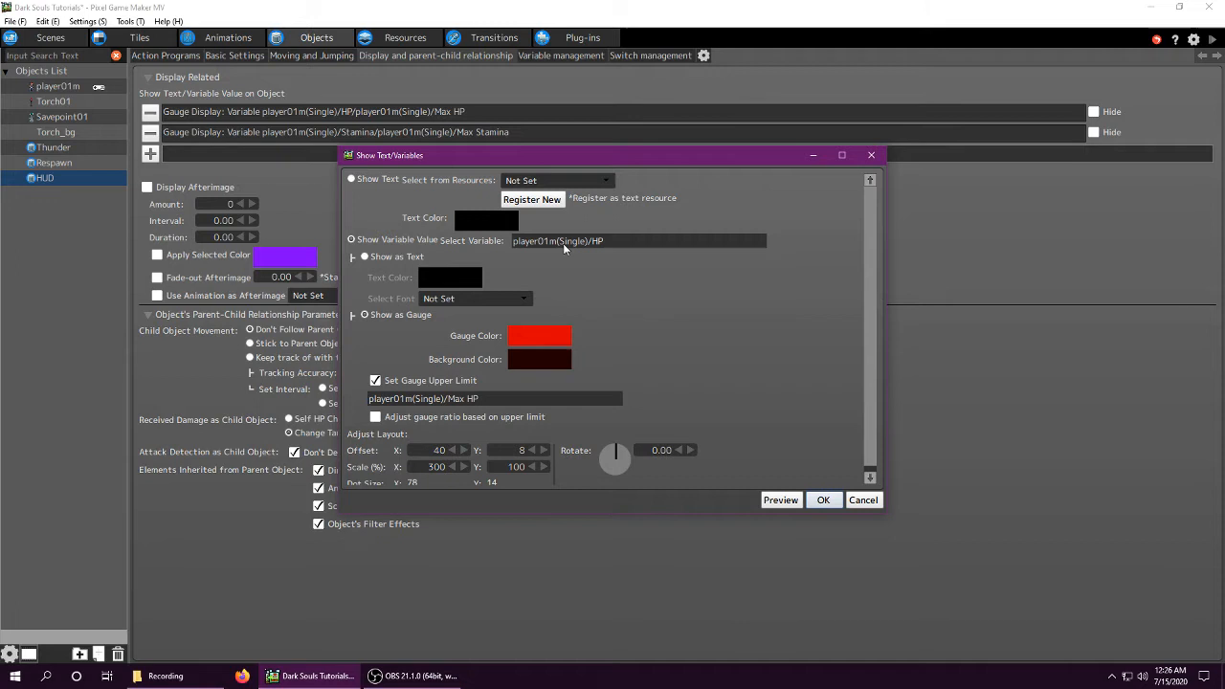
{"action": "mouse_move", "coordinate": [571, 245]}
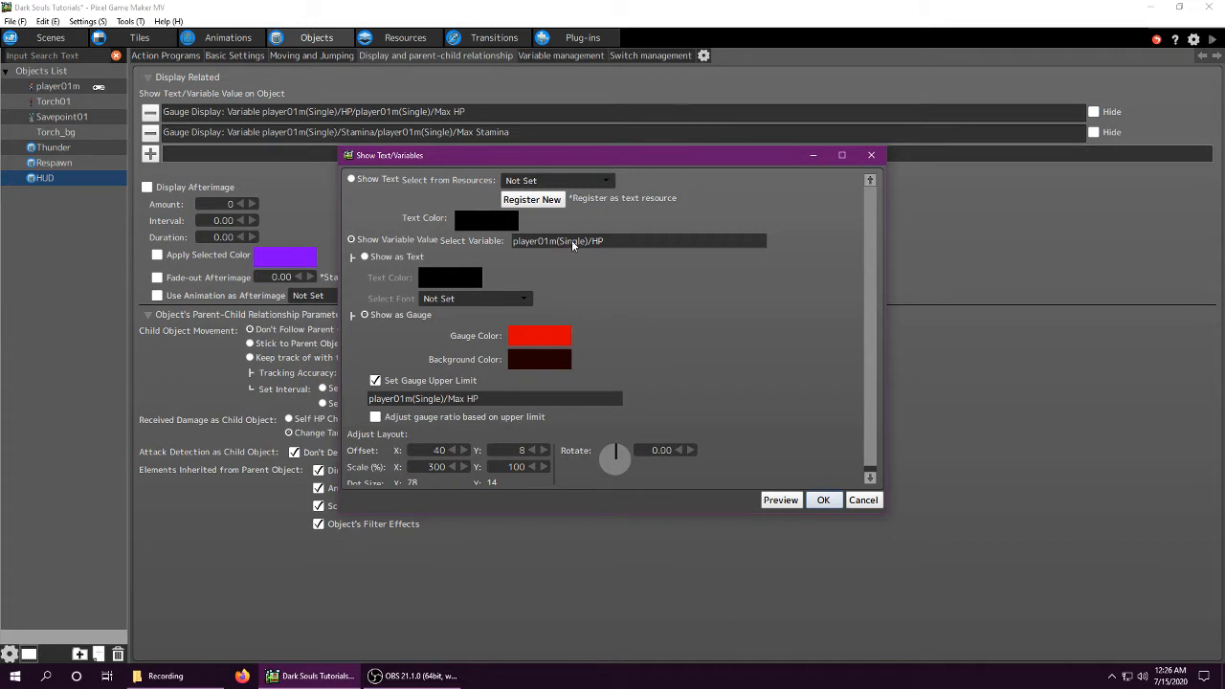
Confirm the HP gauge uses player01m's HP as value and Max HP as upper limit.
{"action": "left_click", "coordinate": [635, 241]}
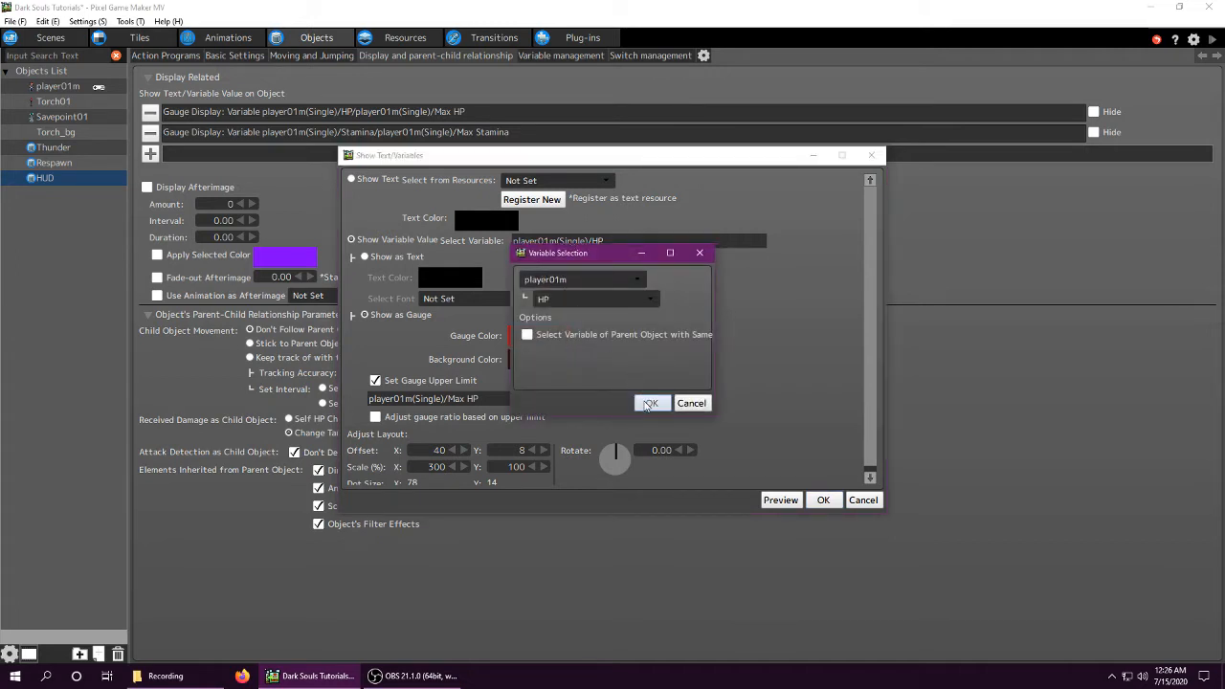
{"action": "left_click", "coordinate": [651, 402]}
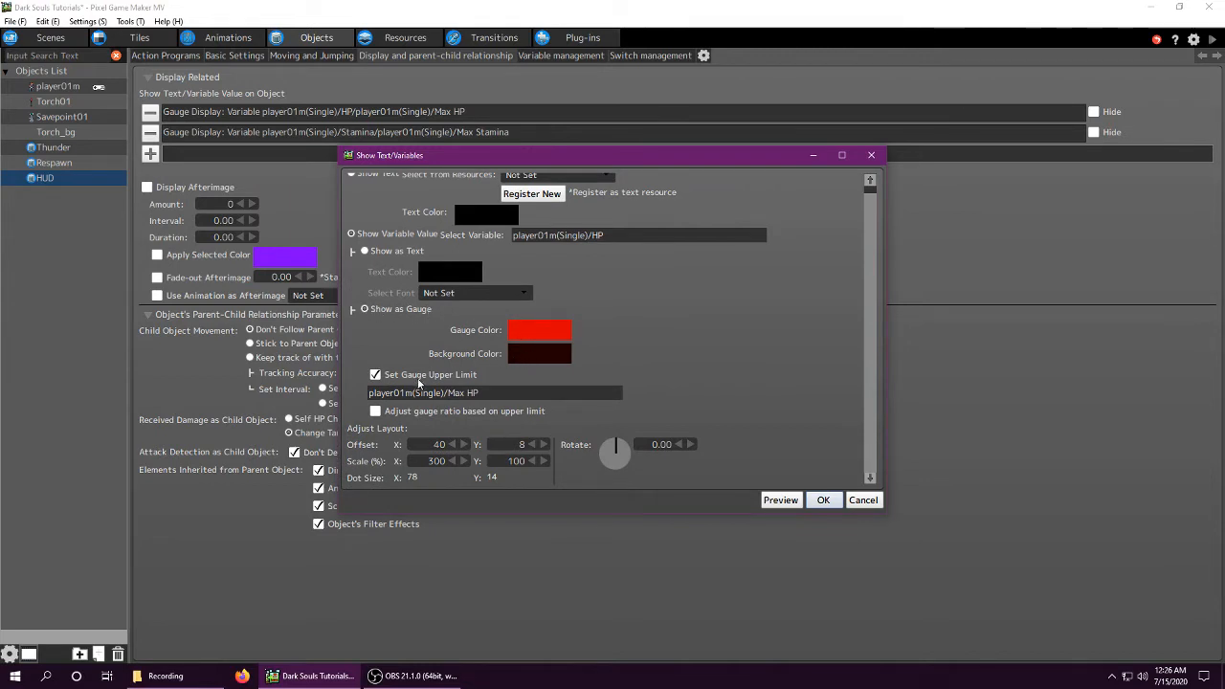
{"action": "mouse_move", "coordinate": [436, 395]}
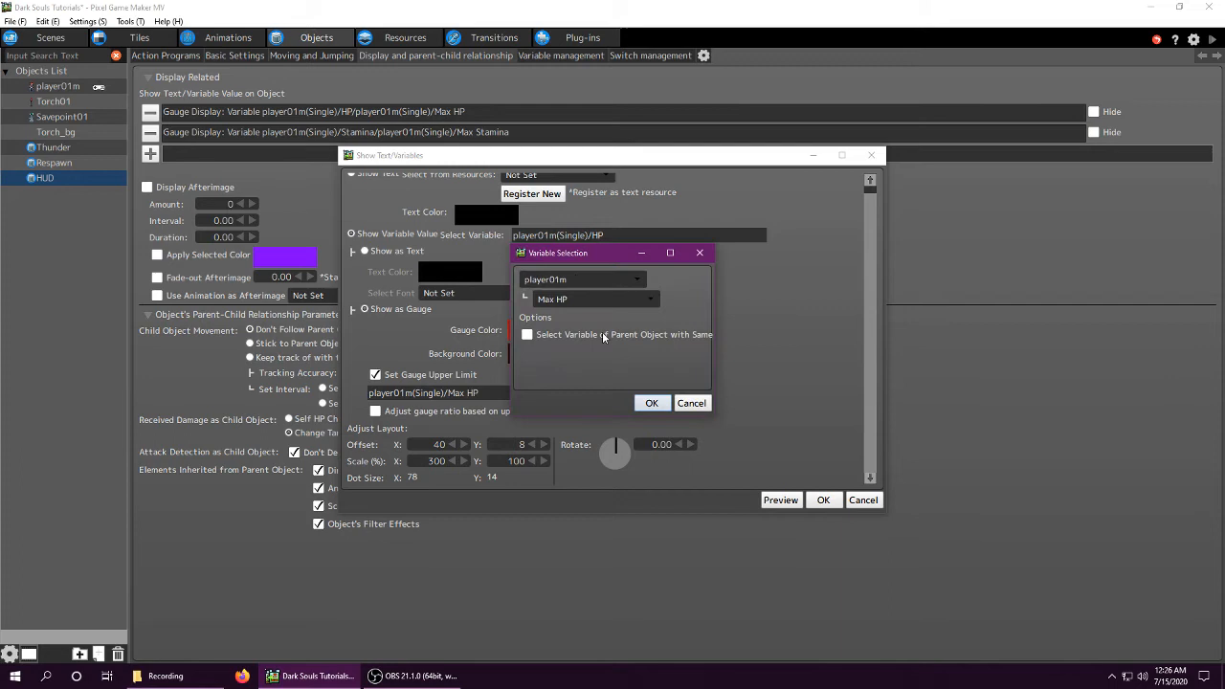
{"action": "left_click", "coordinate": [651, 402]}
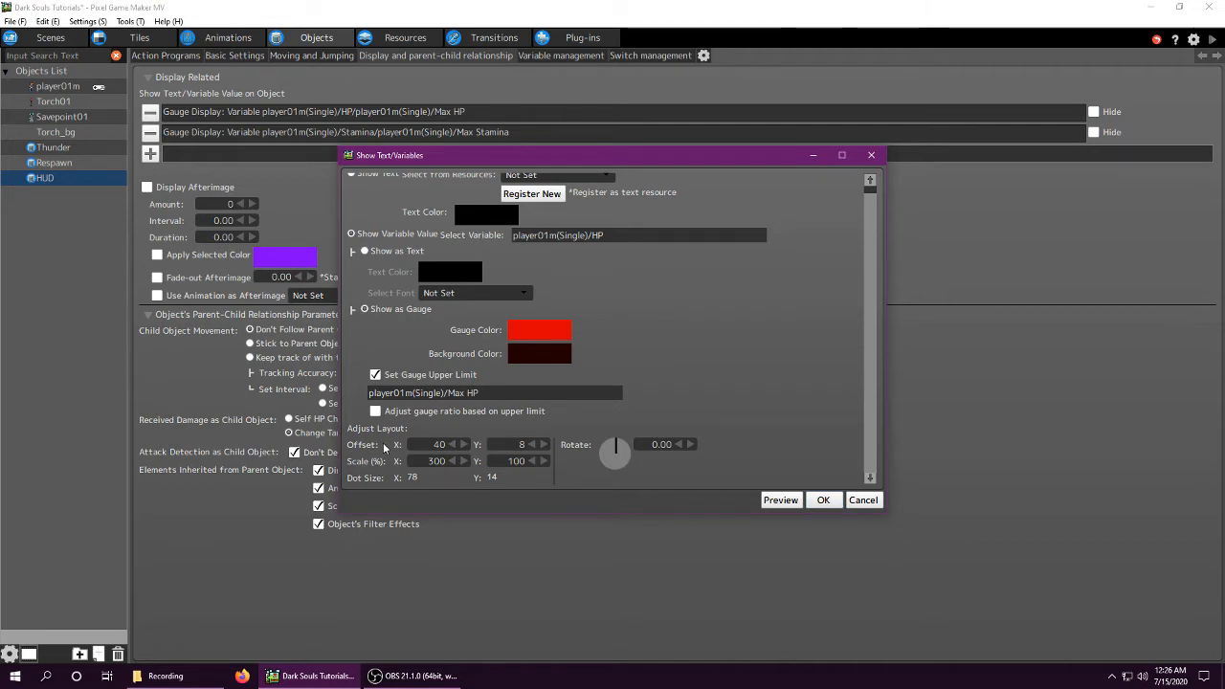
{"action": "mouse_move", "coordinate": [422, 482]}
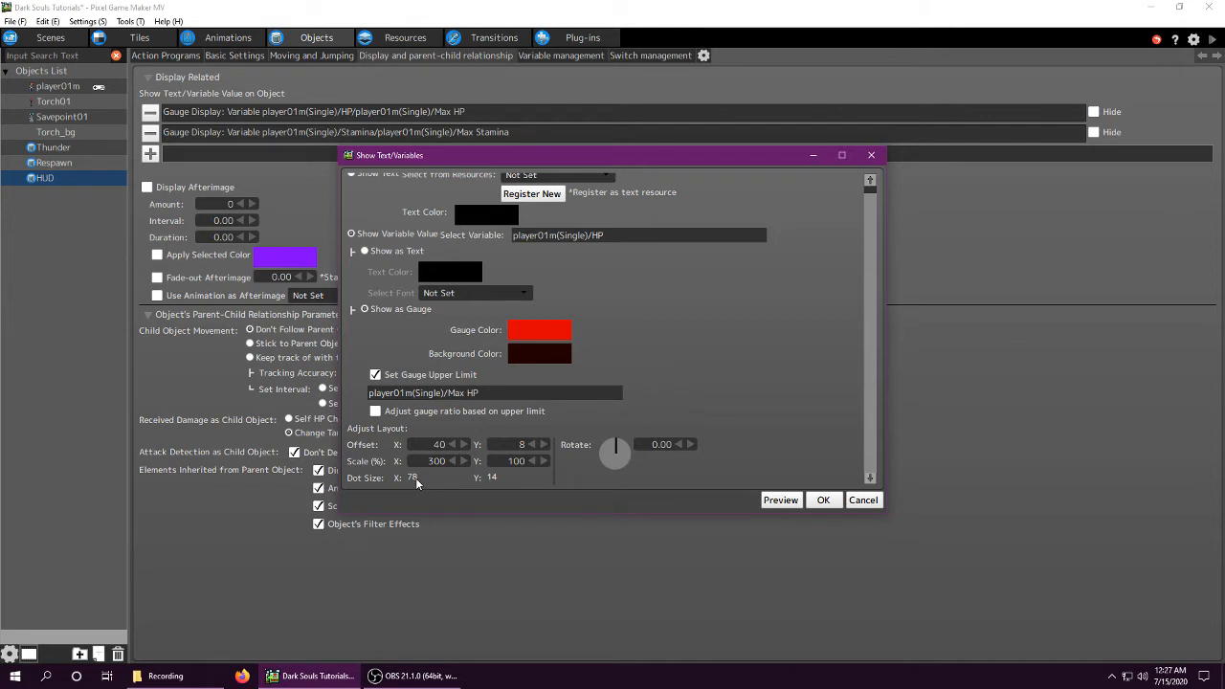
{"action": "mouse_move", "coordinate": [441, 458]}
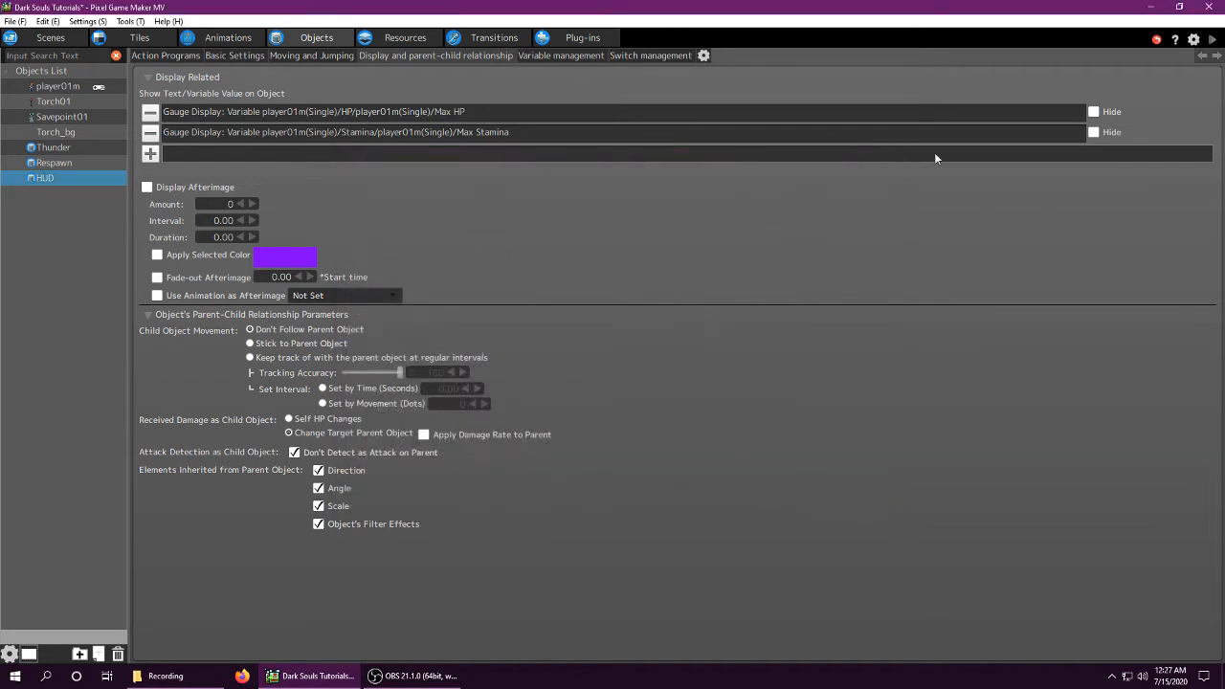
Run a test play showing the red HP and green stamina bars.
{"action": "left_click", "coordinate": [149, 153]}
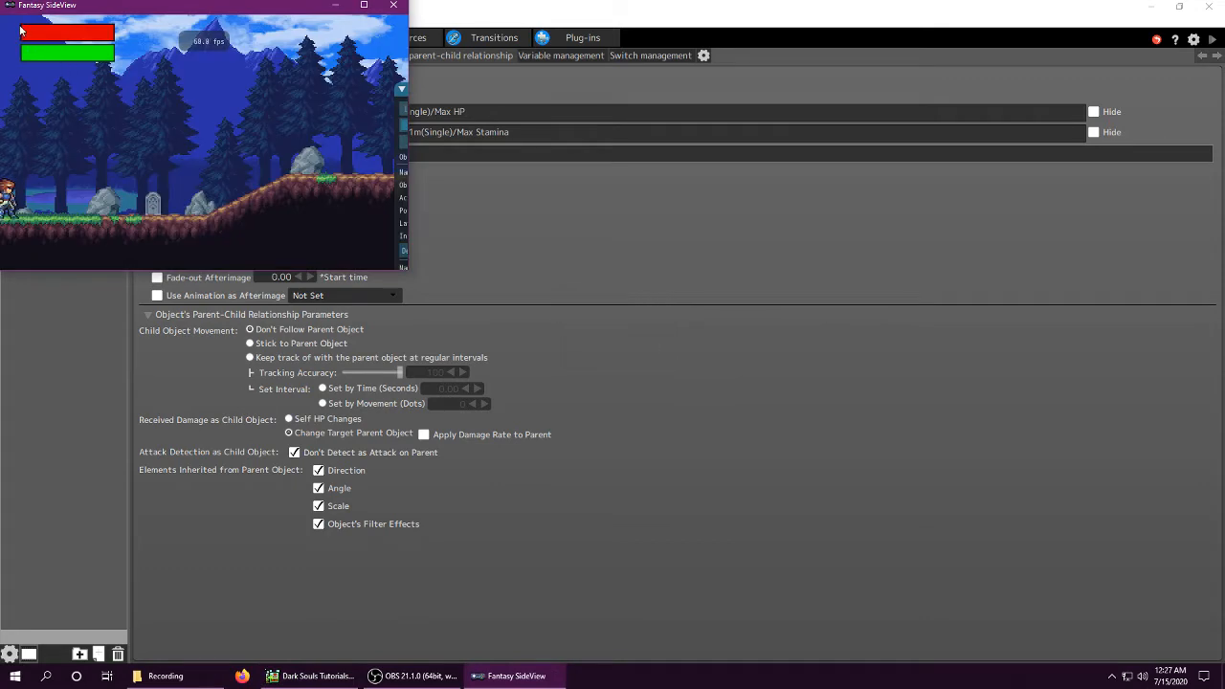
{"action": "mouse_move", "coordinate": [68, 39]}
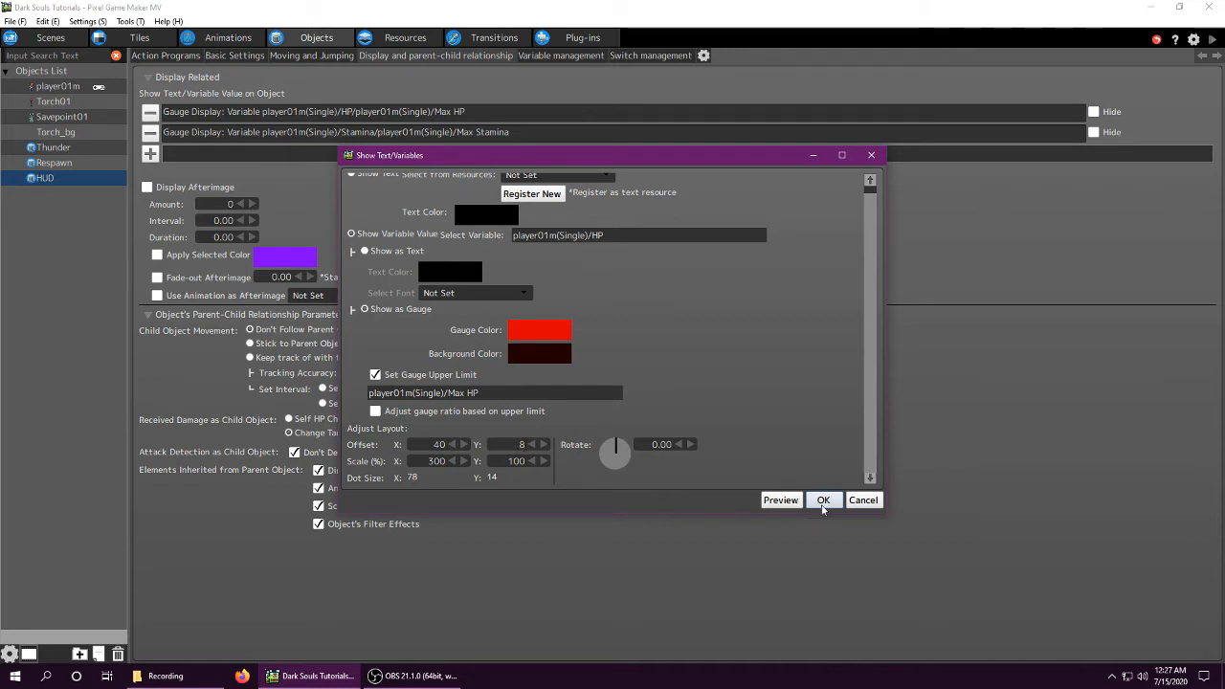
Close the HP gauge, check player01m's variables, and set the Stamina gauge's upper limit to Max Stamina.
{"action": "left_click", "coordinate": [823, 499]}
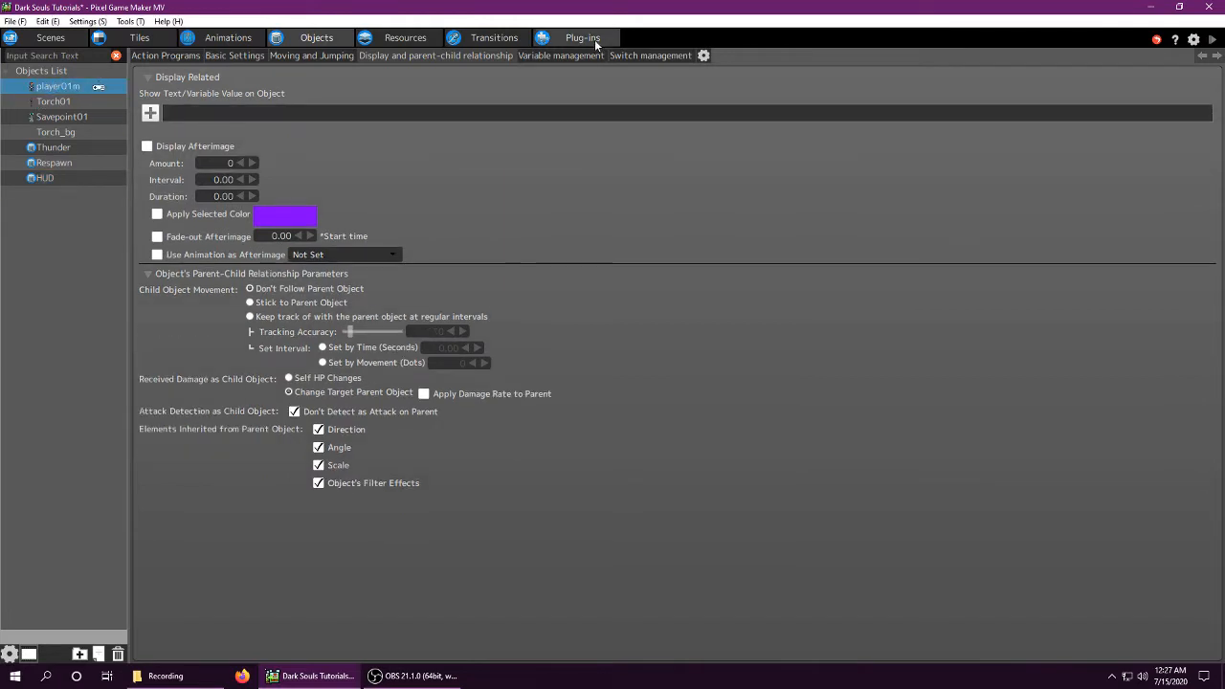
{"action": "left_click", "coordinate": [561, 54]}
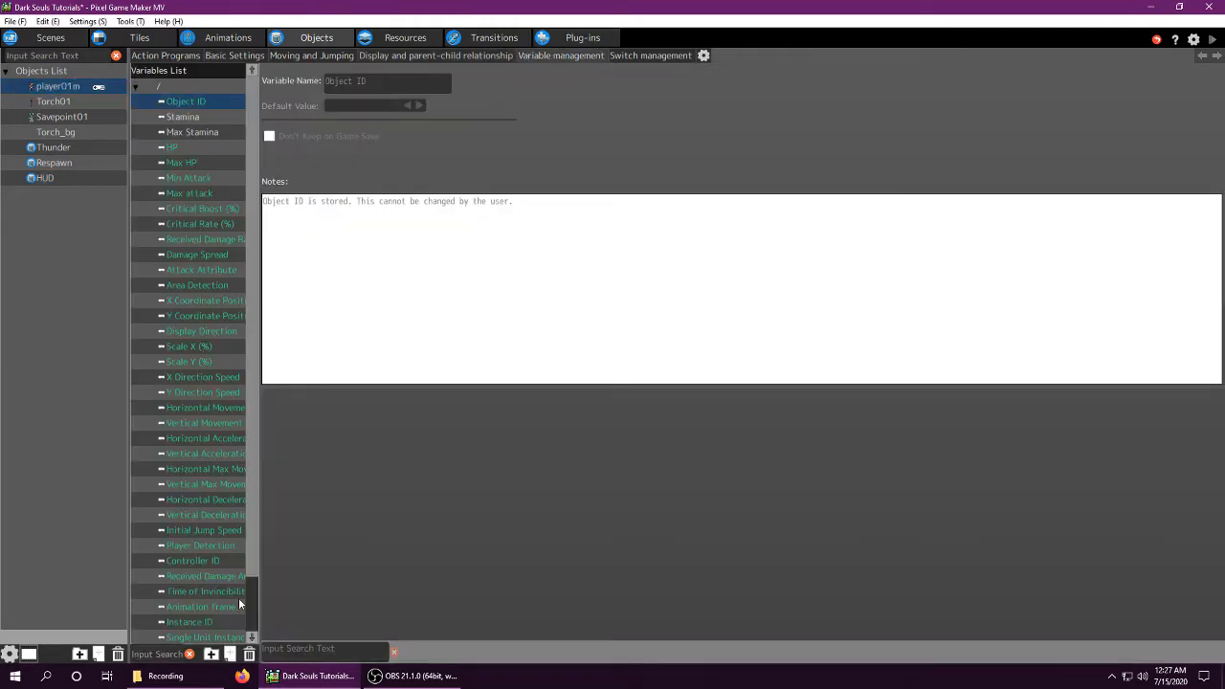
{"action": "mouse_move", "coordinate": [168, 211]}
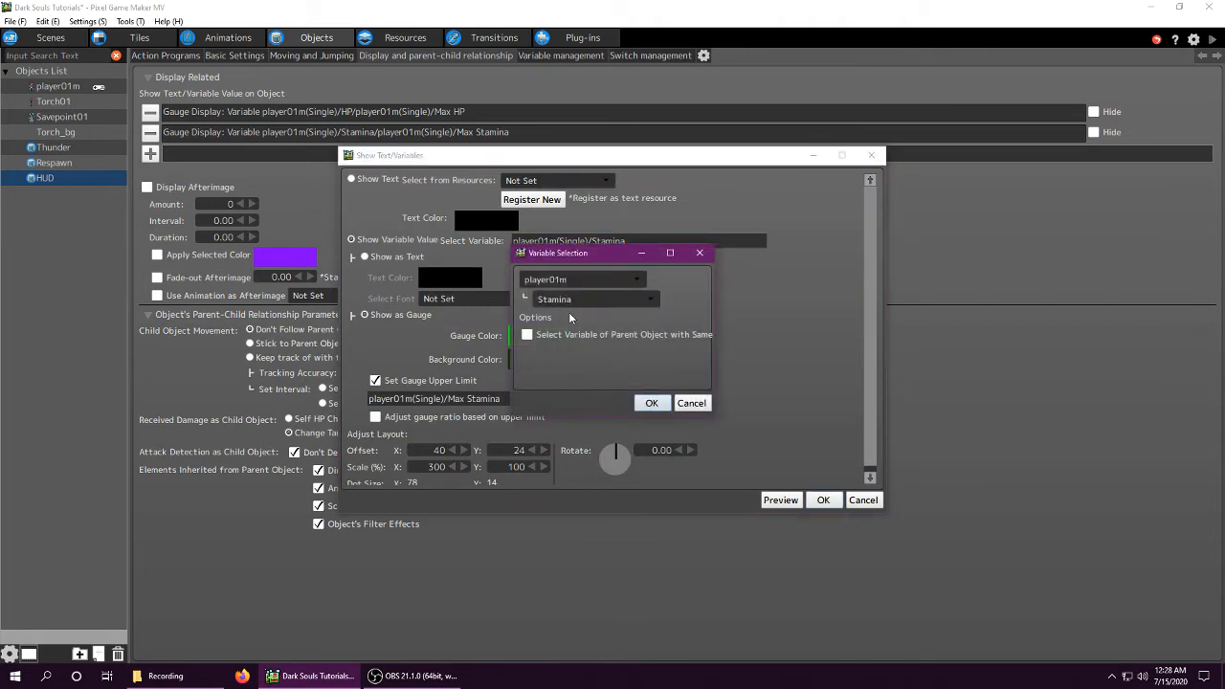
{"action": "left_click", "coordinate": [593, 299]}
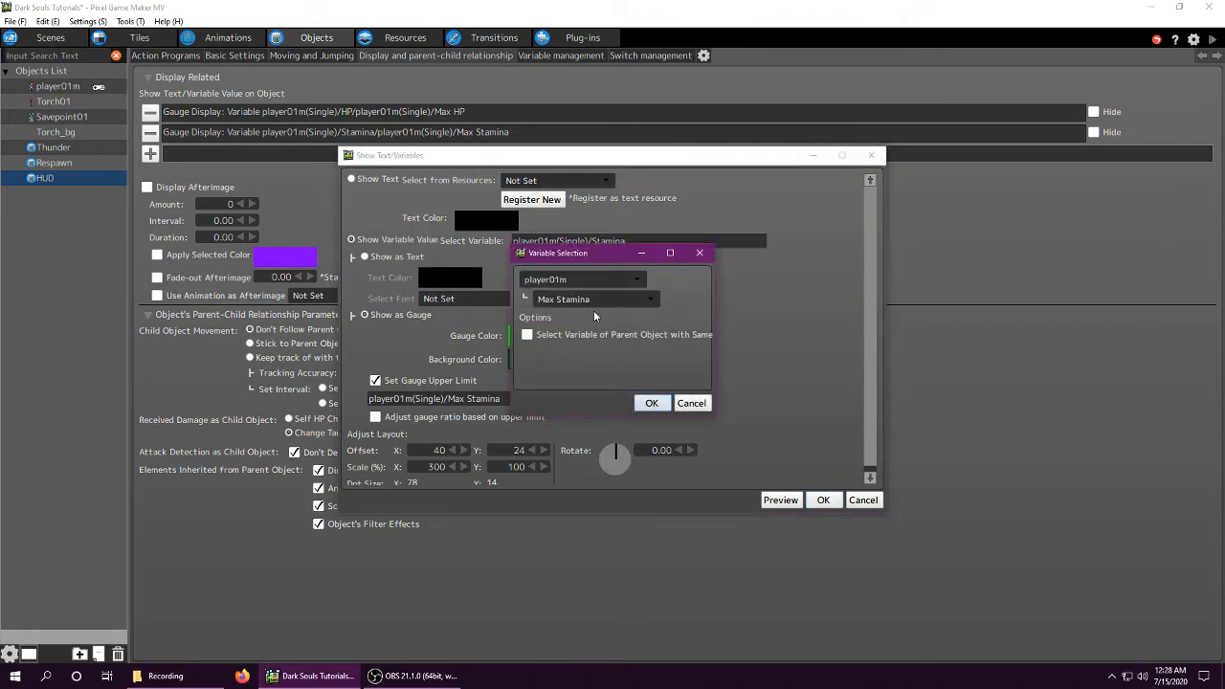
{"action": "left_click", "coordinate": [651, 402]}
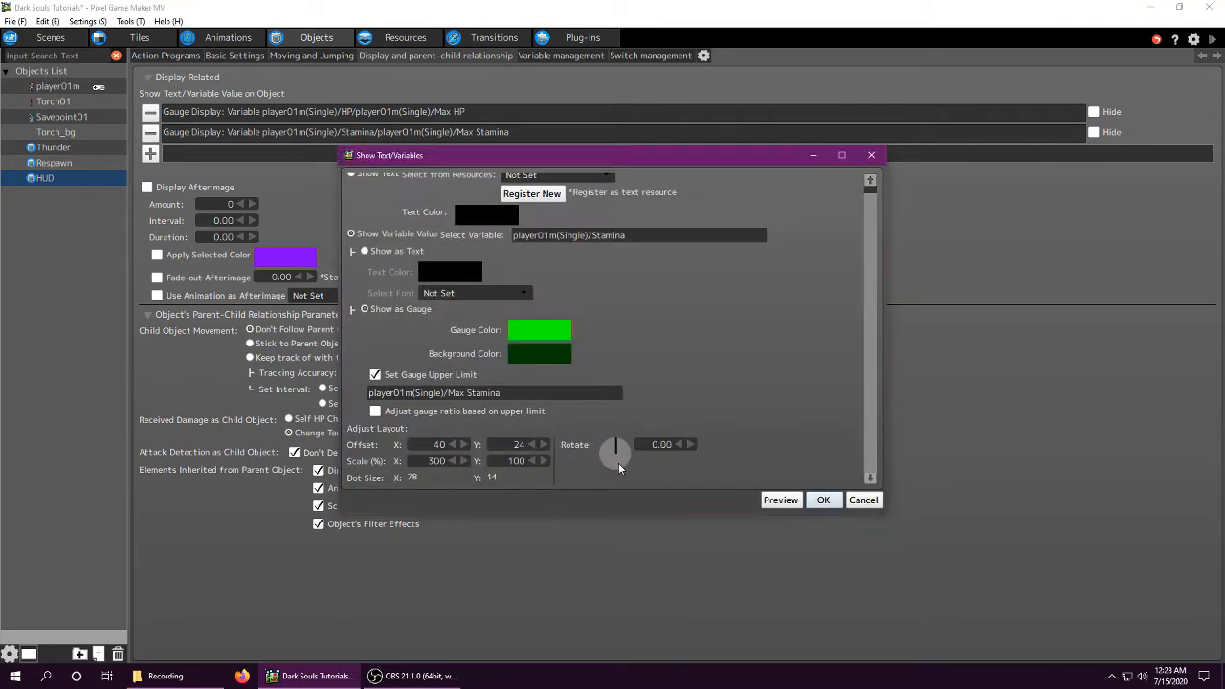
{"action": "left_click", "coordinate": [823, 499]}
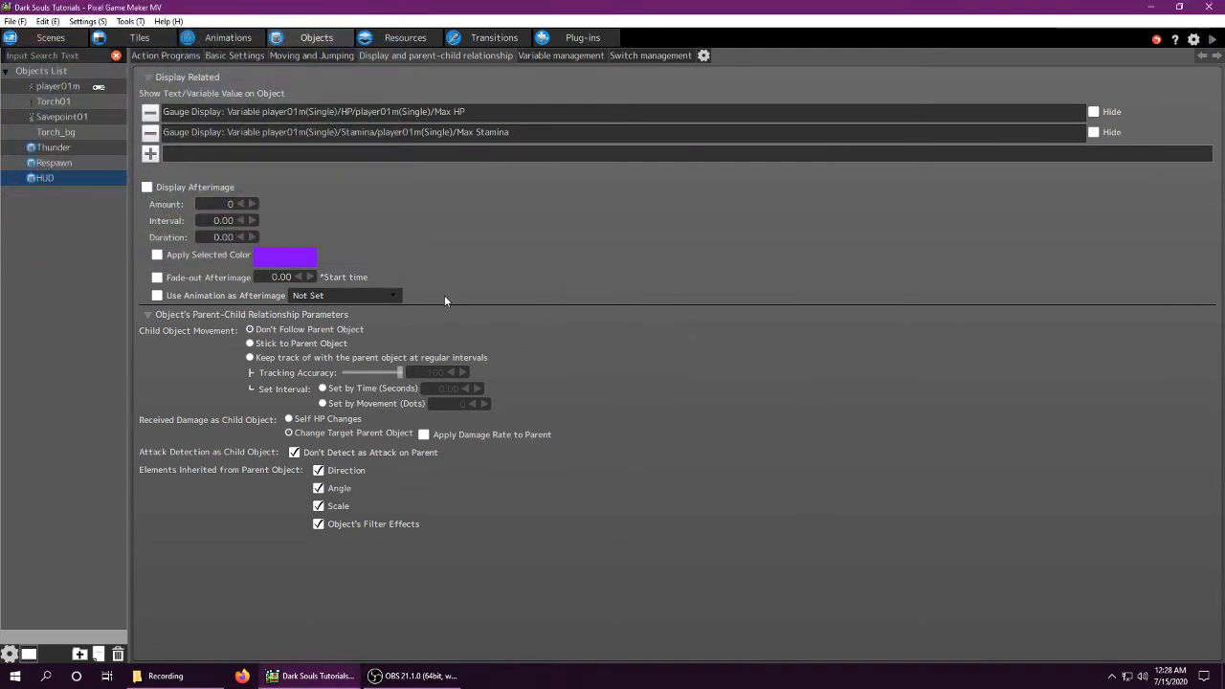
{"action": "mouse_move", "coordinate": [328, 247]}
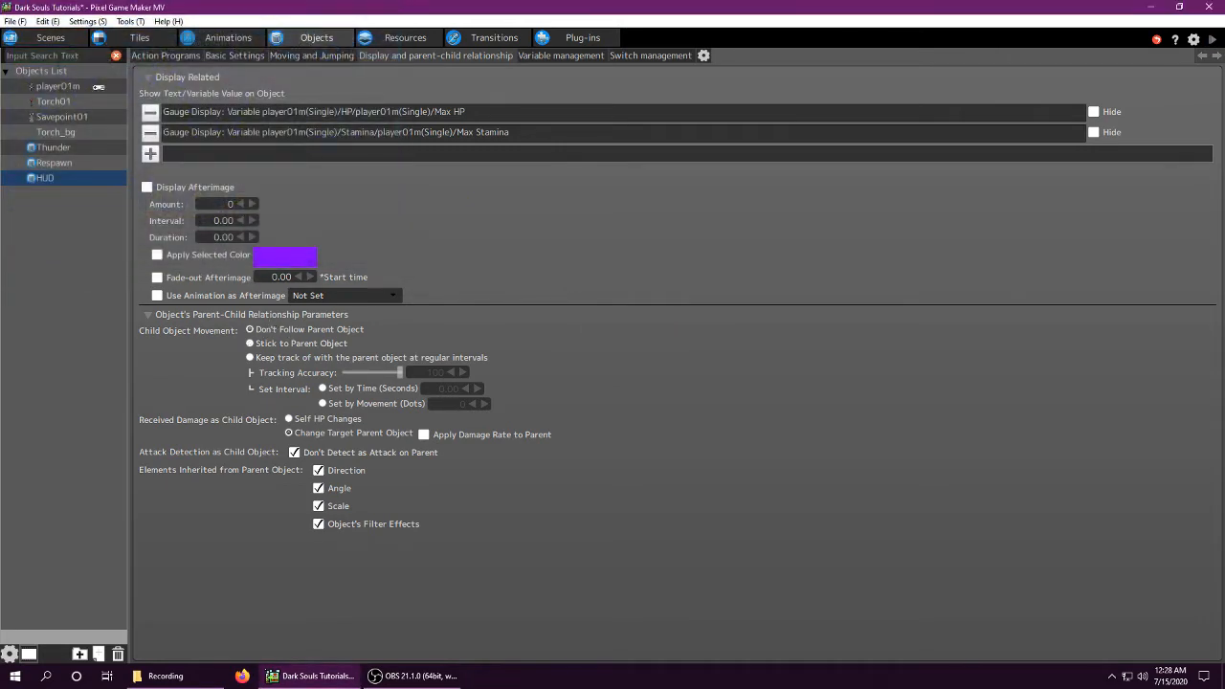
Show player01m's action program with its Wait, Walk, Attack and Jump actions.
{"action": "left_click", "coordinate": [149, 111]}
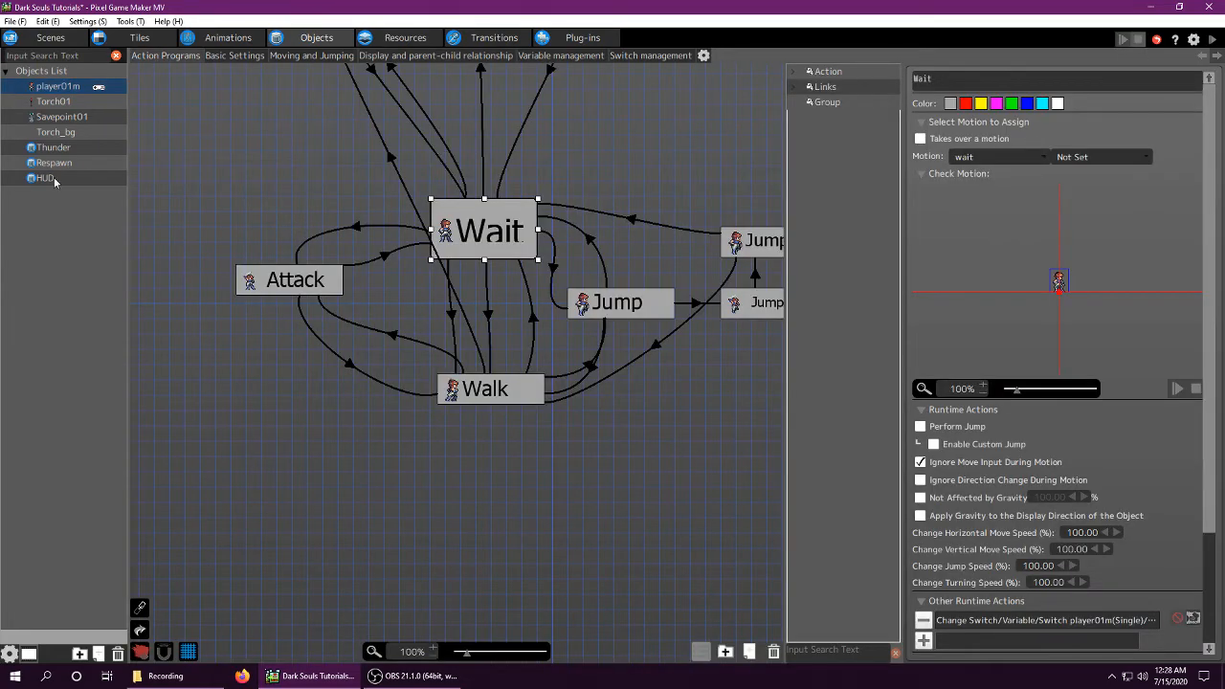
Select player01m's Attack action and scroll to its Other Runtime Actions list.
{"action": "left_click", "coordinate": [44, 178]}
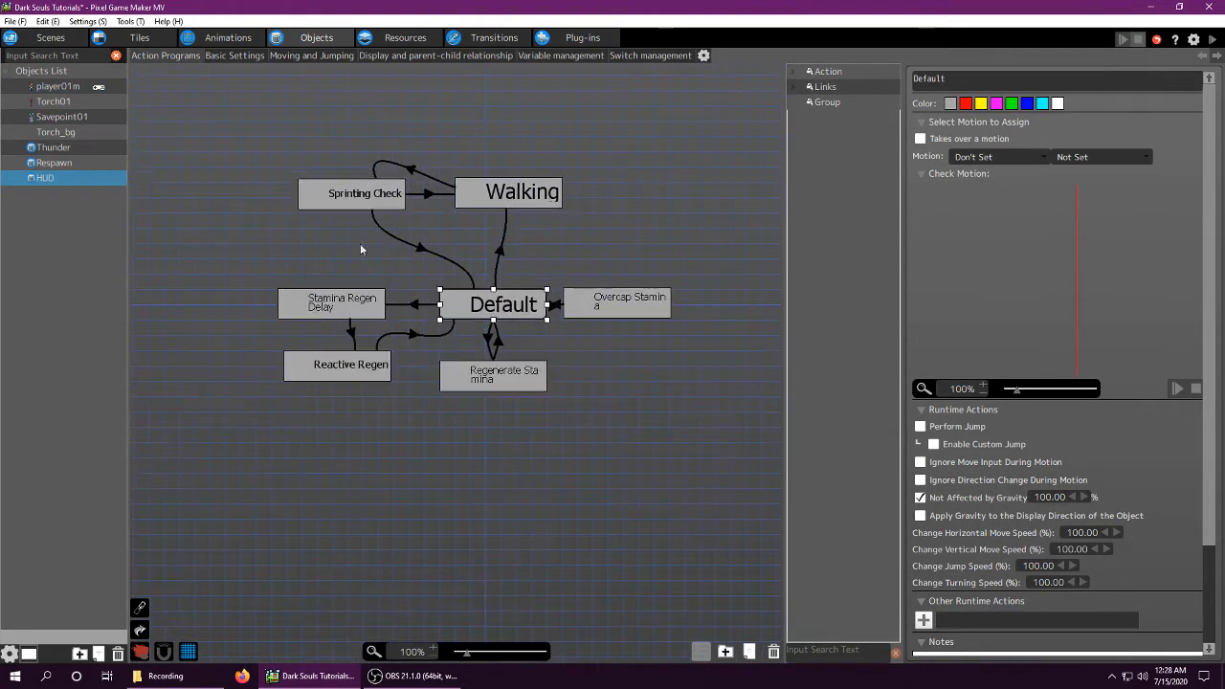
{"action": "left_click", "coordinate": [58, 86]}
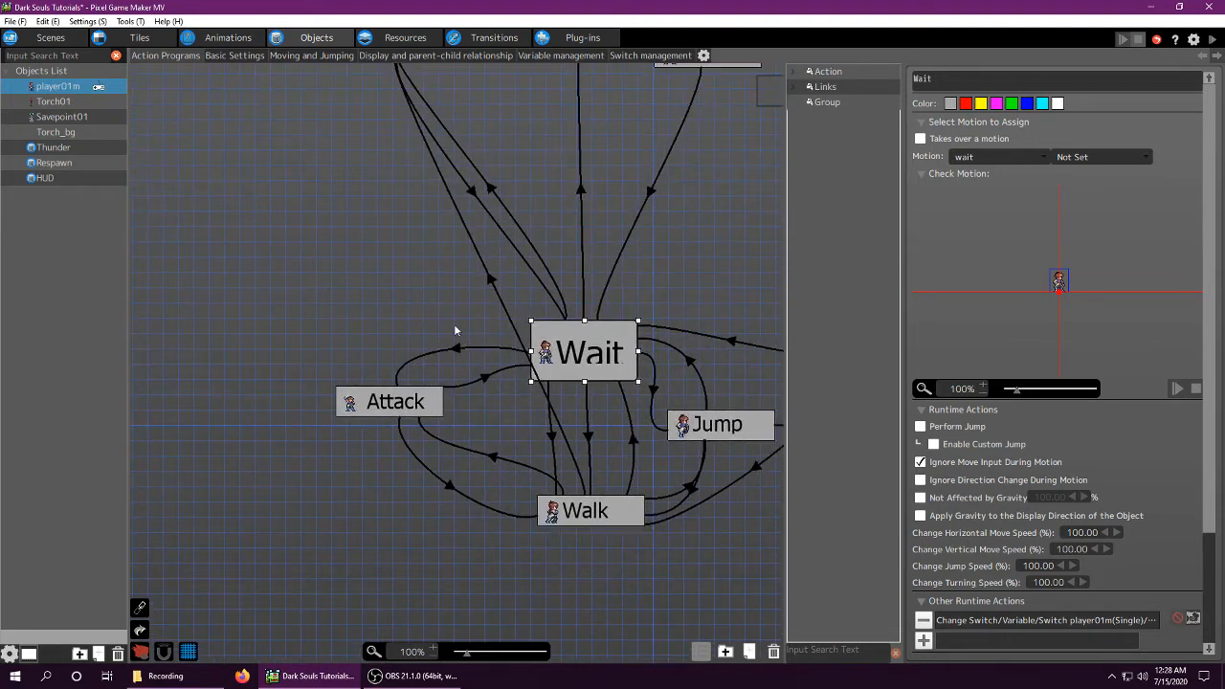
{"action": "left_click", "coordinate": [394, 400]}
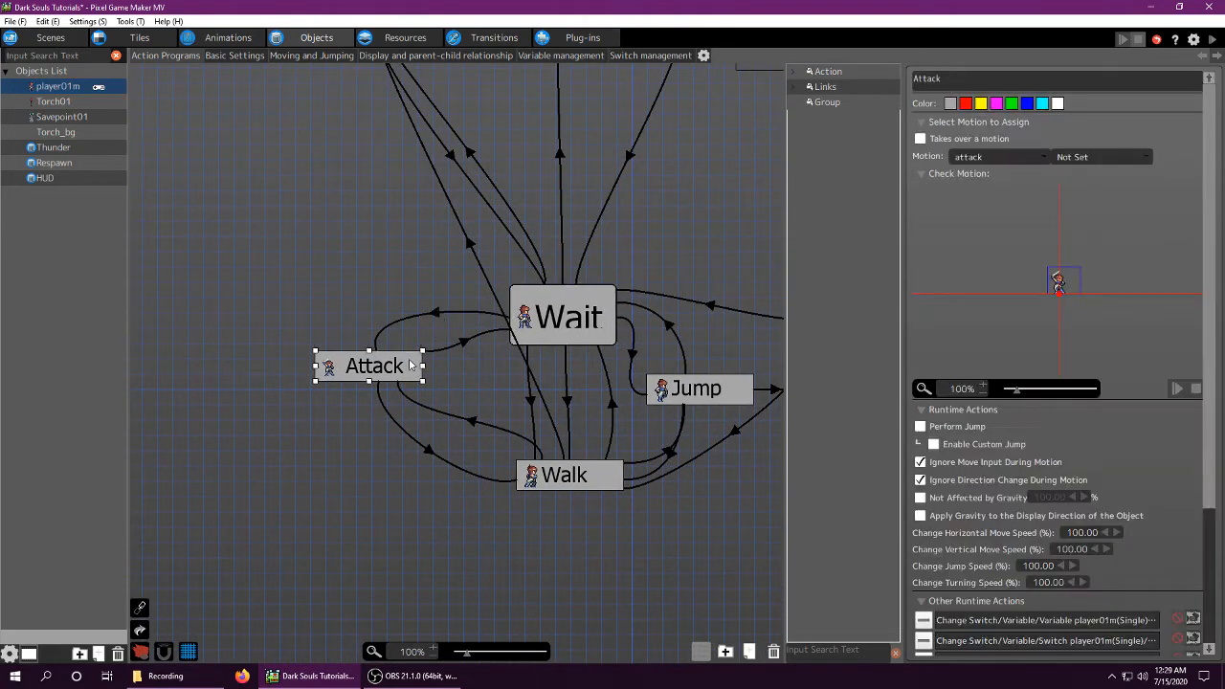
{"action": "scroll", "scroll_direction": "down", "scroll_amount": 3}
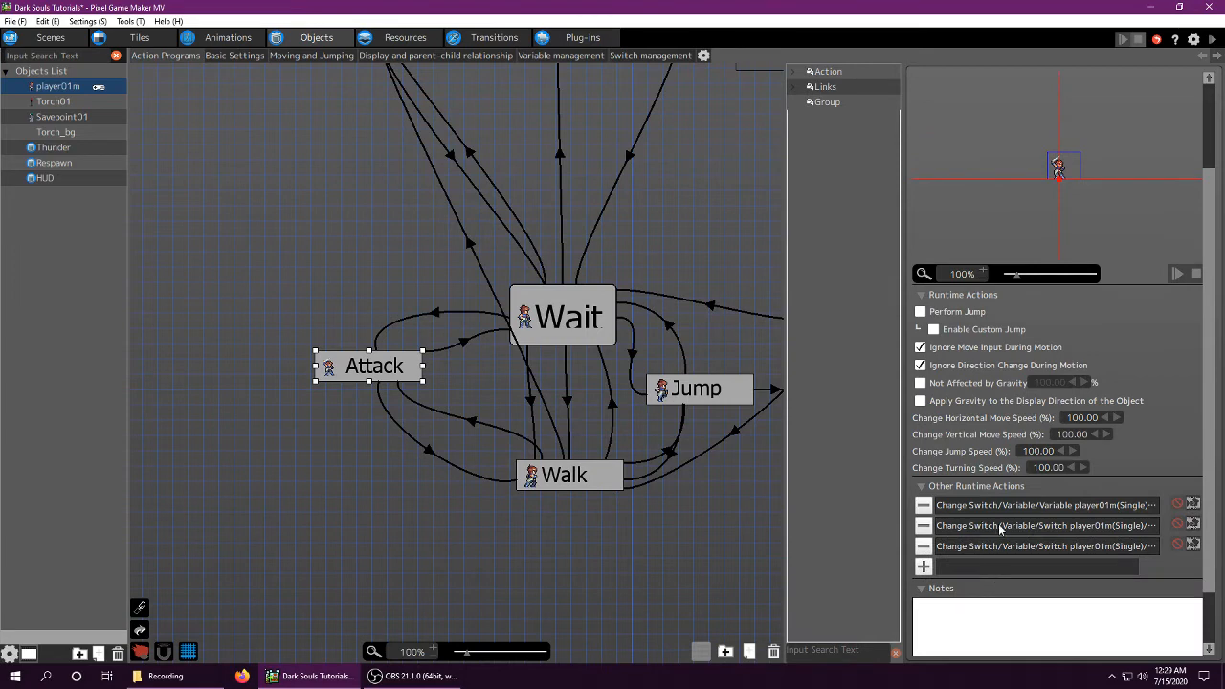
Inspect Attack's No Regen switch and Stamina variable changes, then show No Regen's uses in Switch management.
{"action": "double_click", "coordinate": [1045, 524]}
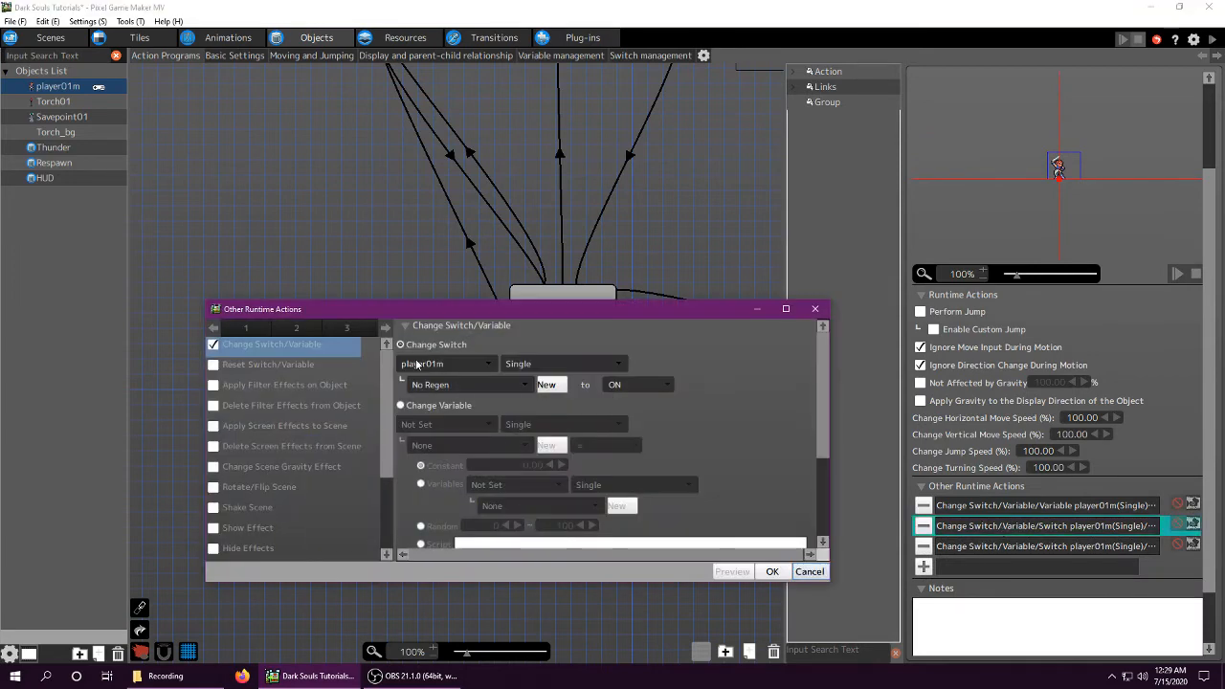
{"action": "left_click", "coordinate": [402, 406]}
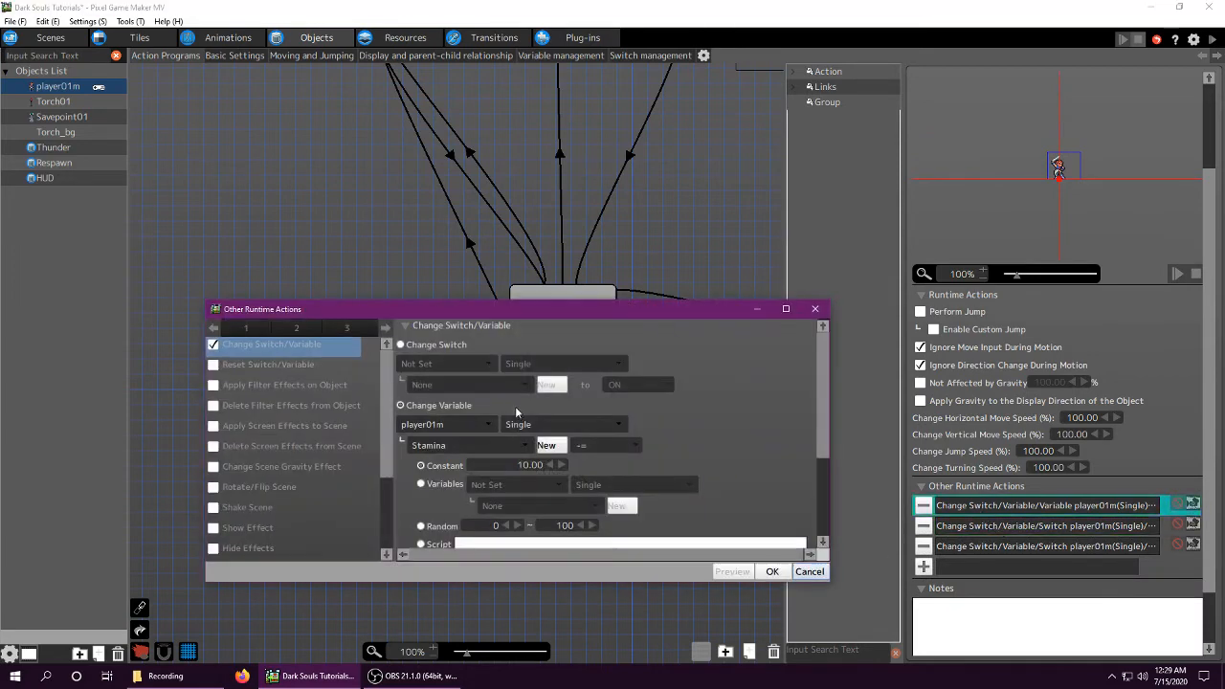
{"action": "mouse_move", "coordinate": [498, 483]}
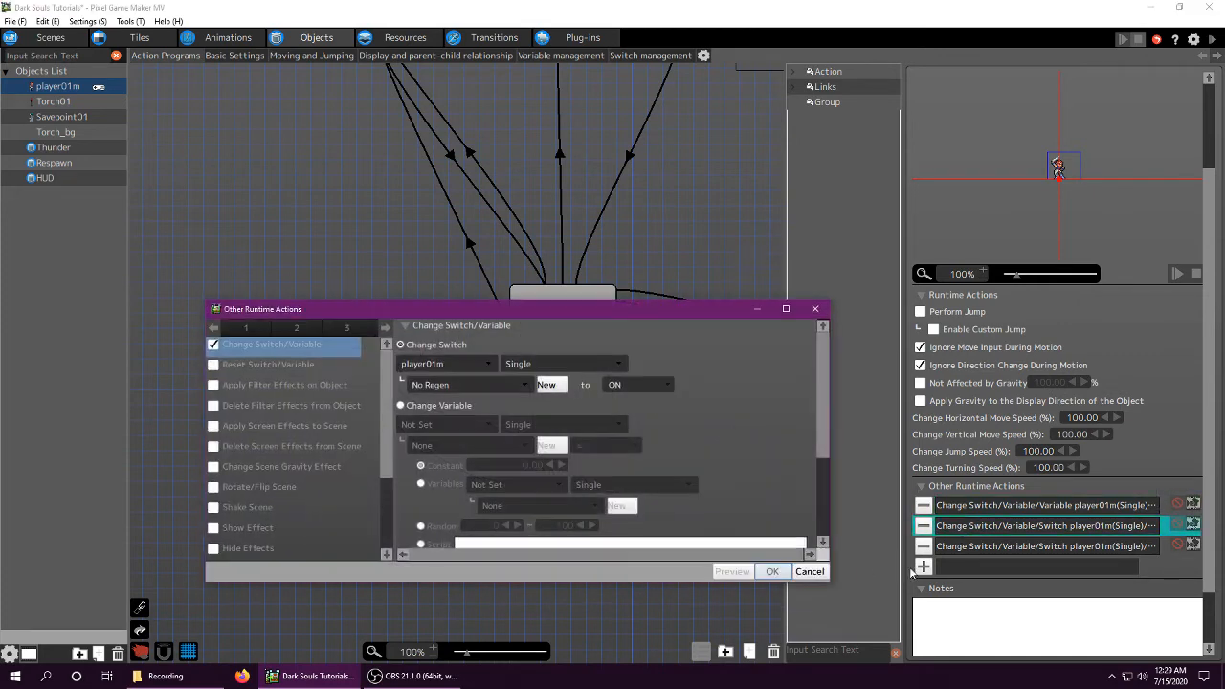
{"action": "left_click", "coordinate": [771, 571]}
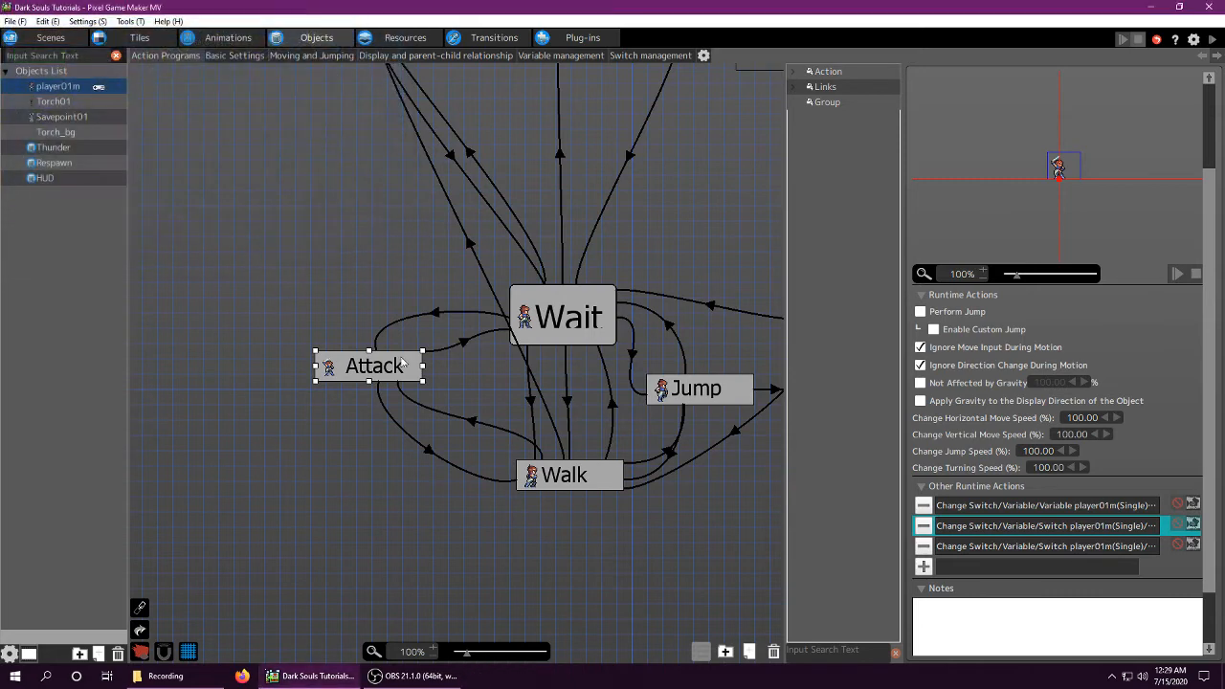
{"action": "mouse_move", "coordinate": [961, 498]}
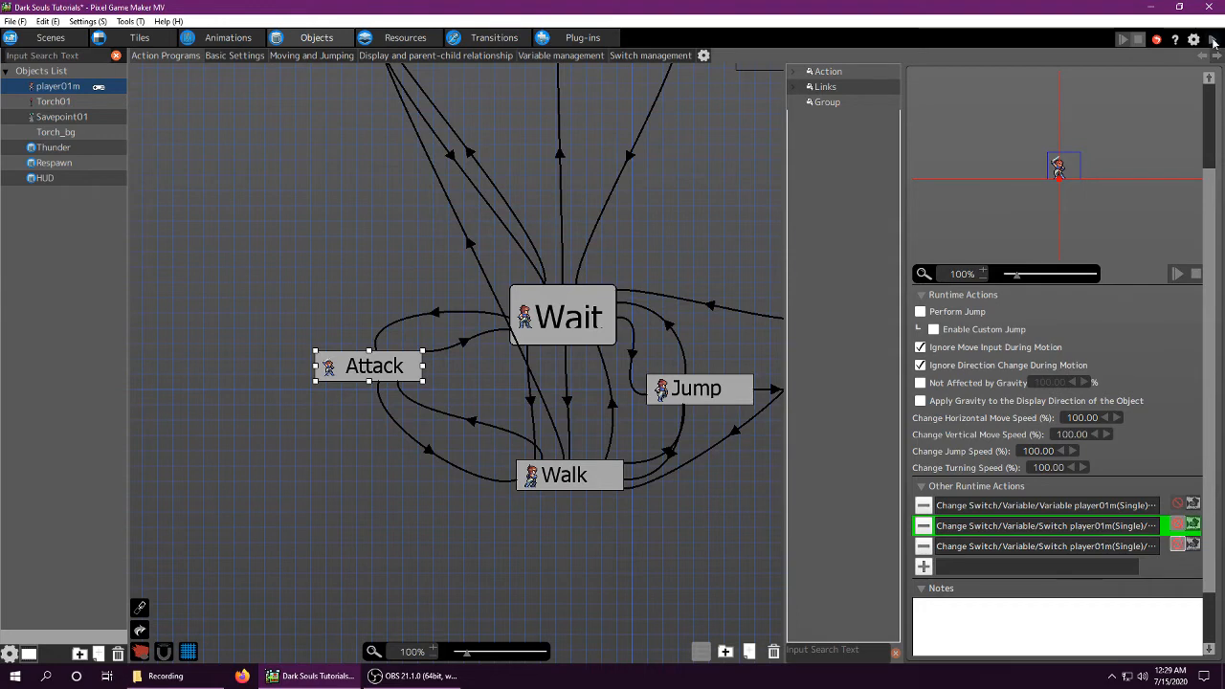
{"action": "left_click", "coordinate": [1122, 38]}
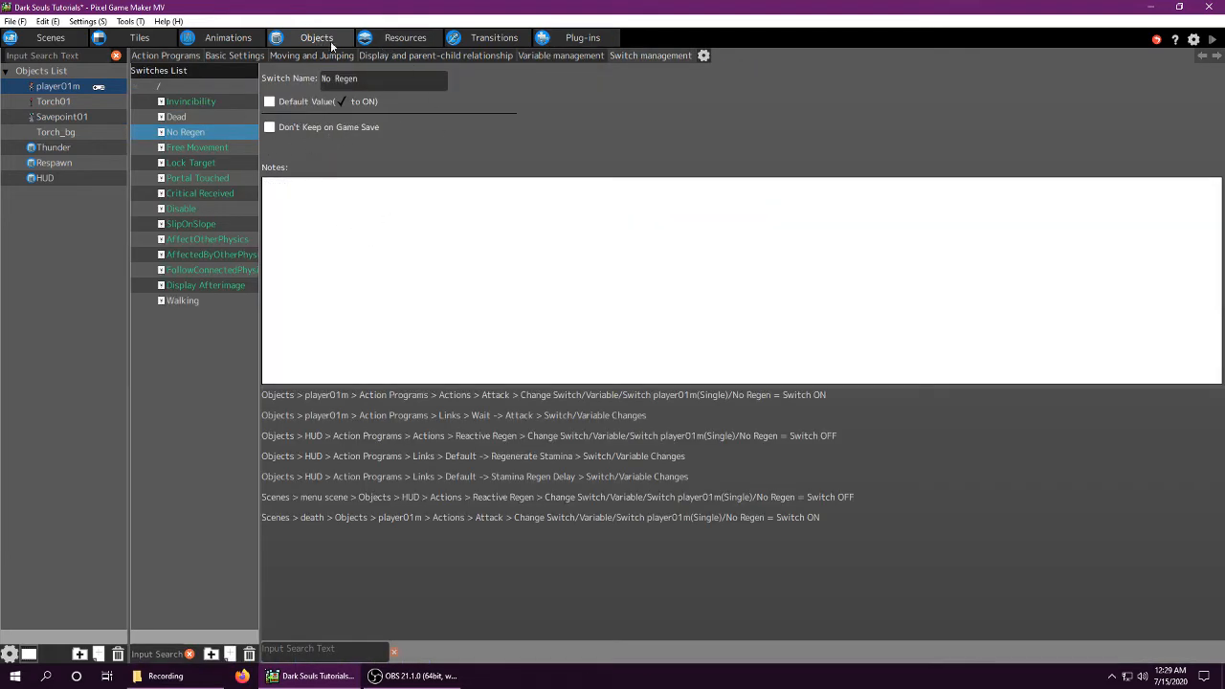
Check Attack's No Regen ON and Walking OFF switch changes, ending on the HUD's action program.
{"action": "left_click", "coordinate": [164, 53]}
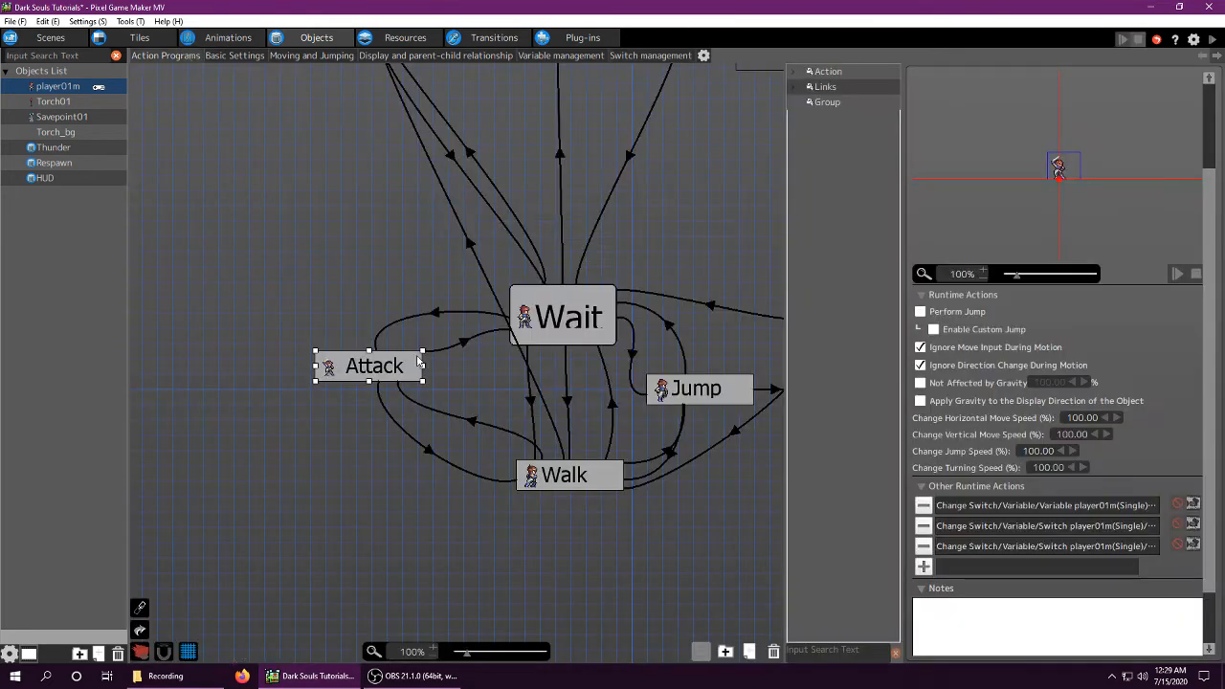
{"action": "double_click", "coordinate": [1043, 524]}
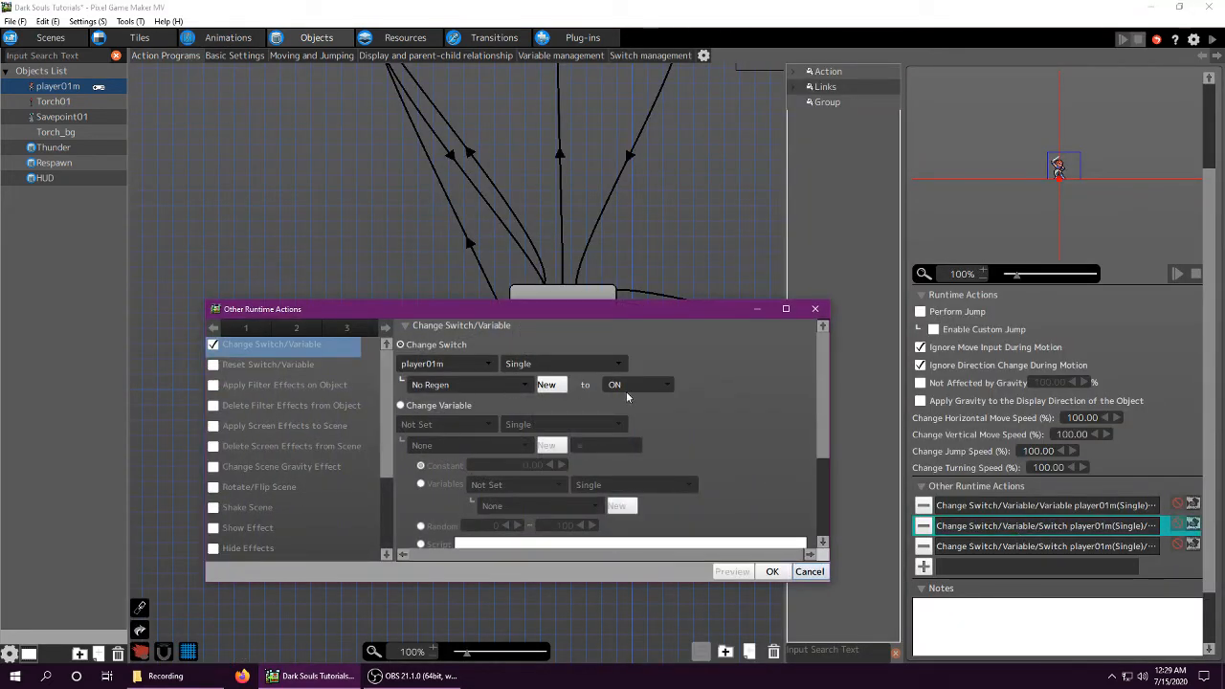
{"action": "left_click", "coordinate": [771, 571]}
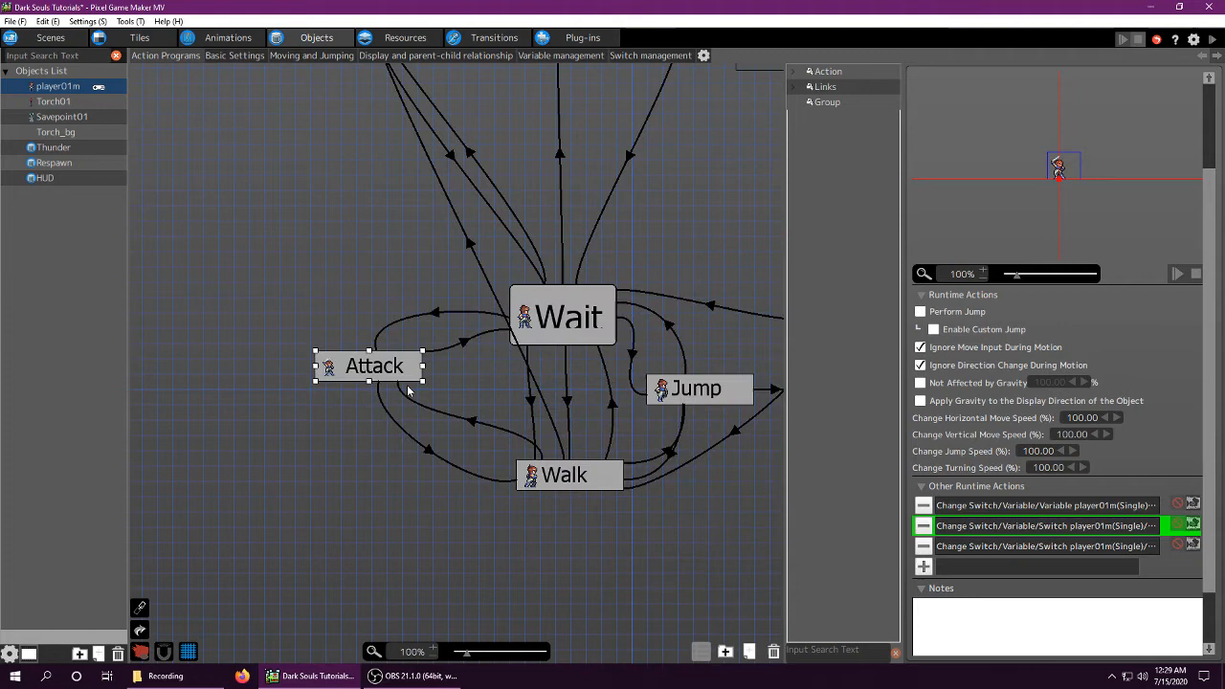
{"action": "mouse_move", "coordinate": [463, 372]}
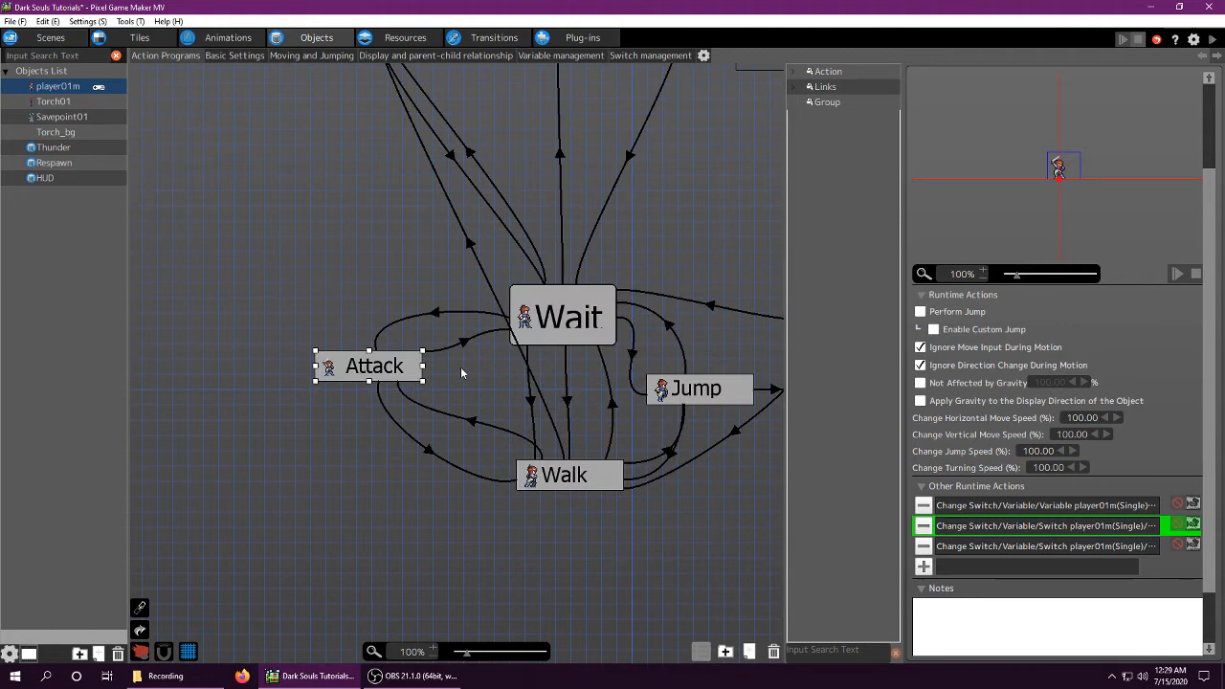
{"action": "double_click", "coordinate": [1044, 546]}
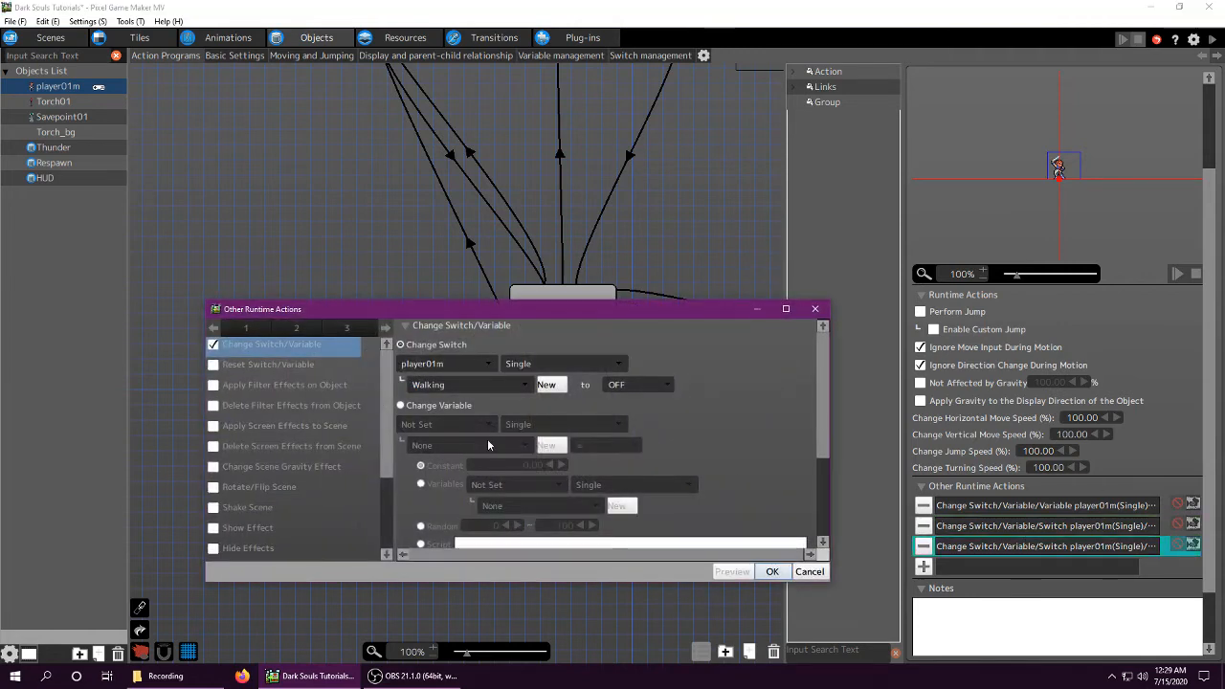
{"action": "left_click", "coordinate": [772, 571]}
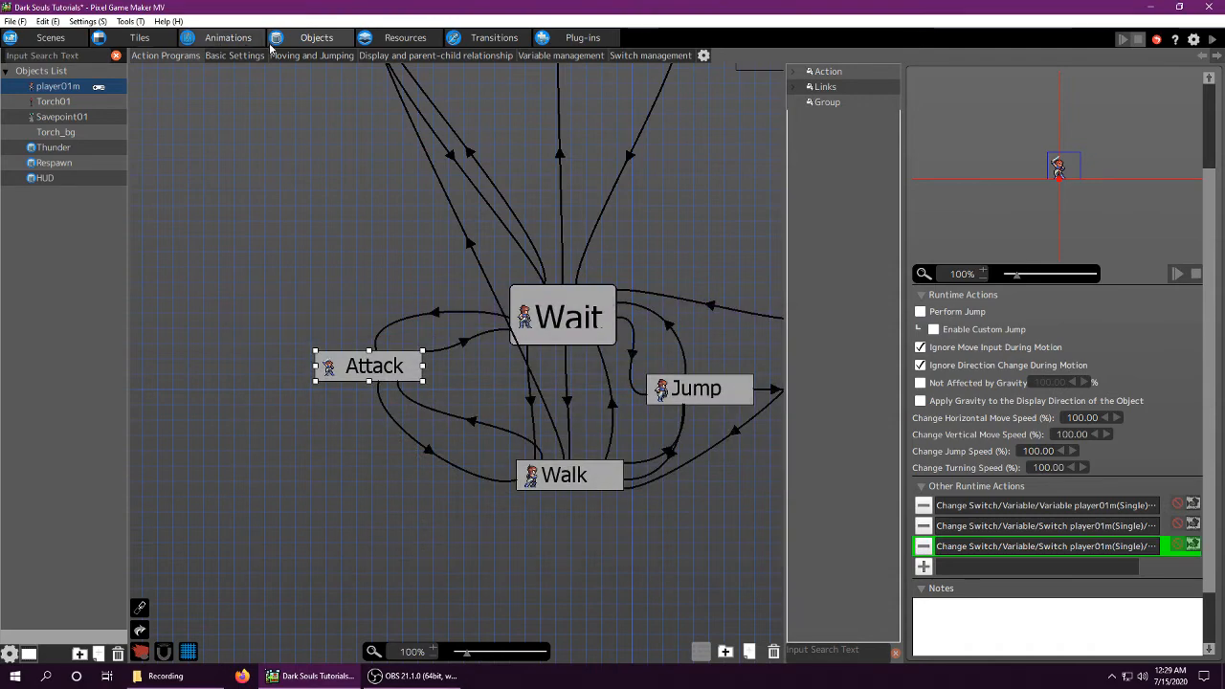
{"action": "left_click", "coordinate": [44, 178]}
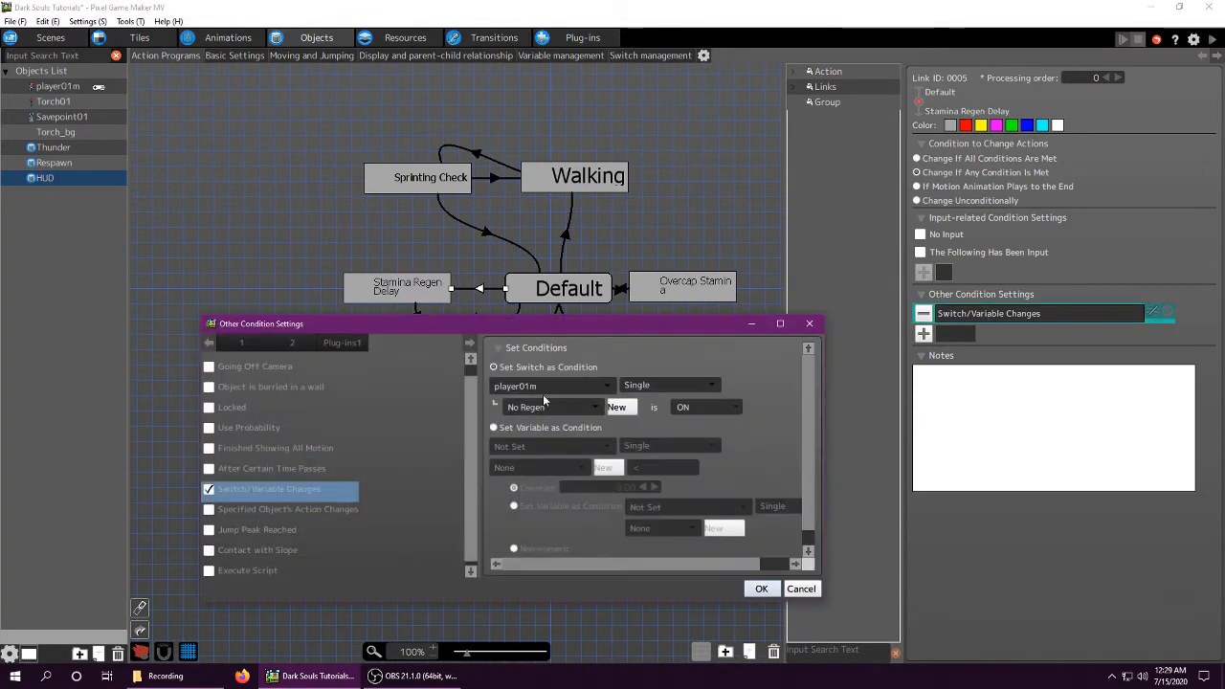
{"action": "left_click", "coordinate": [762, 588]}
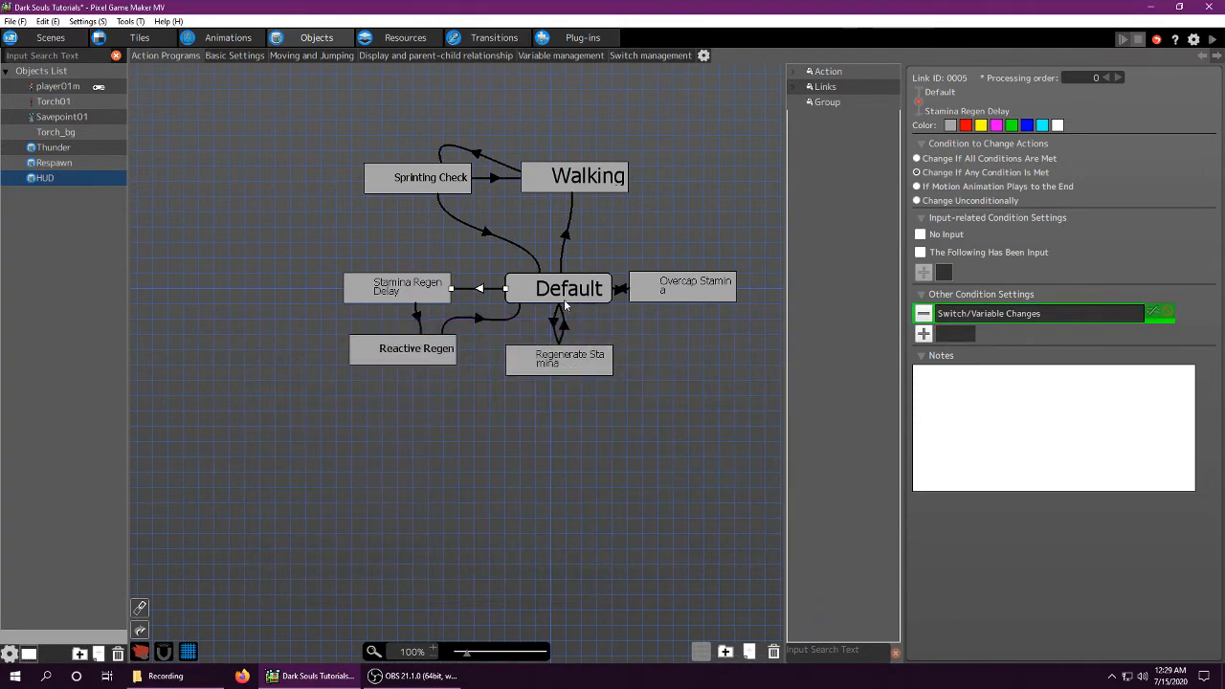
{"action": "left_click", "coordinate": [397, 287]}
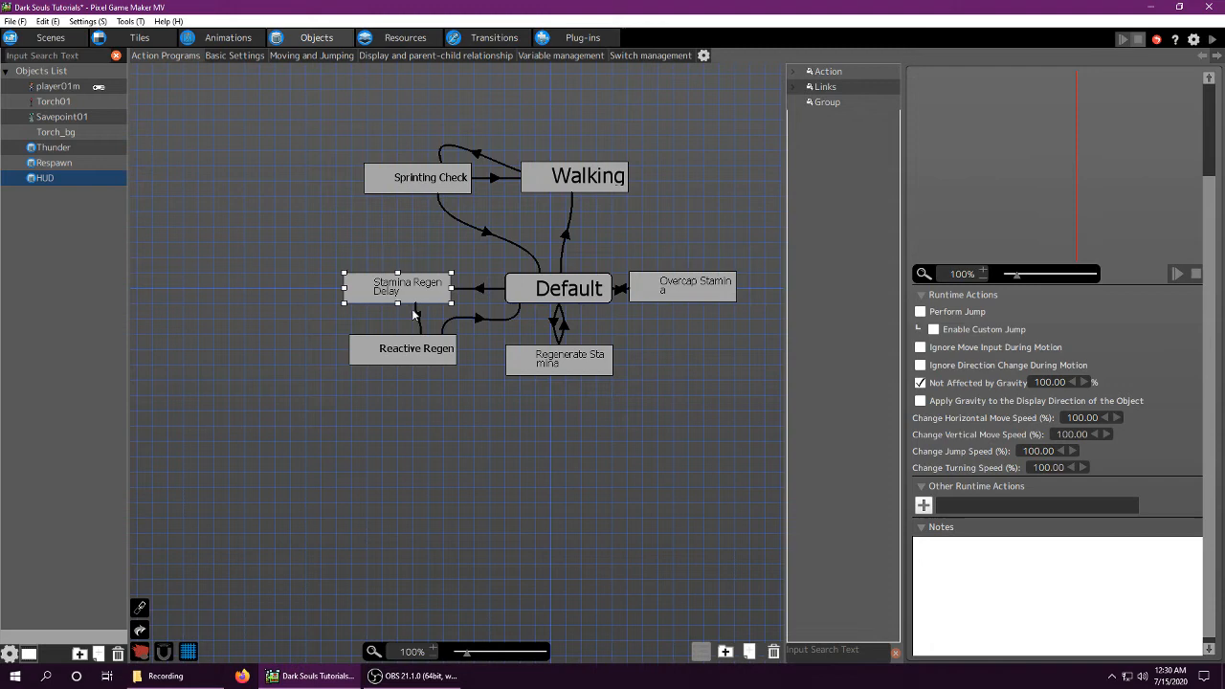
{"action": "left_click", "coordinate": [417, 316]}
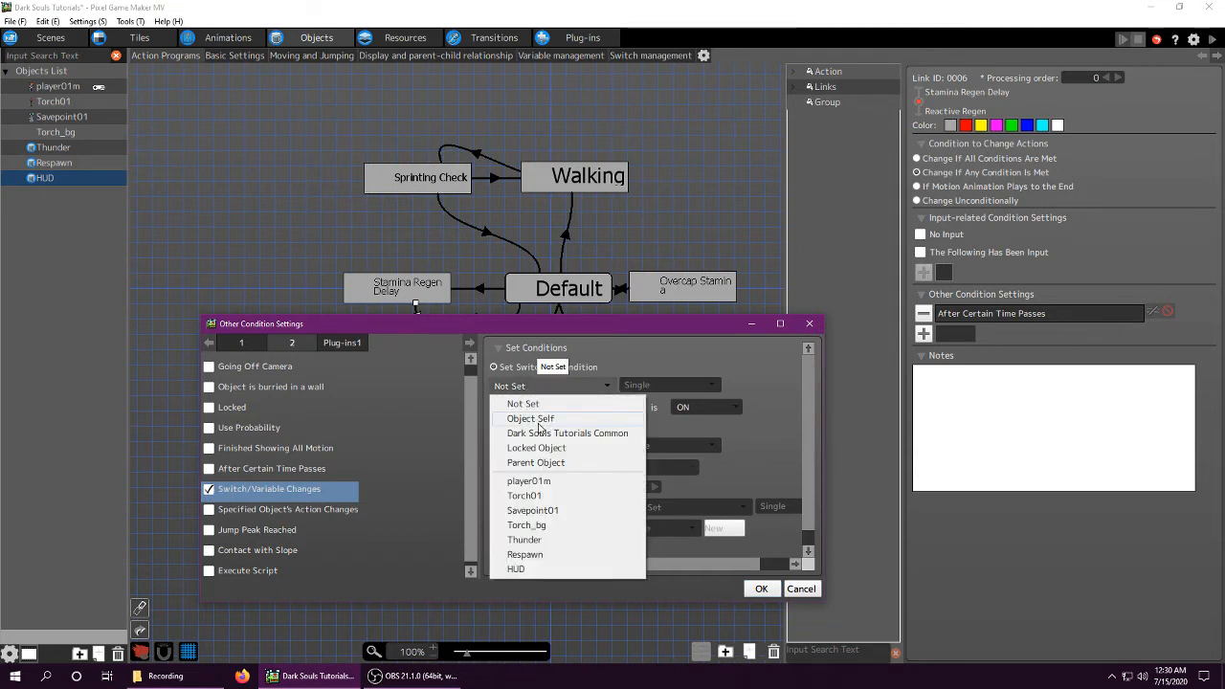
{"action": "left_click", "coordinate": [528, 480]}
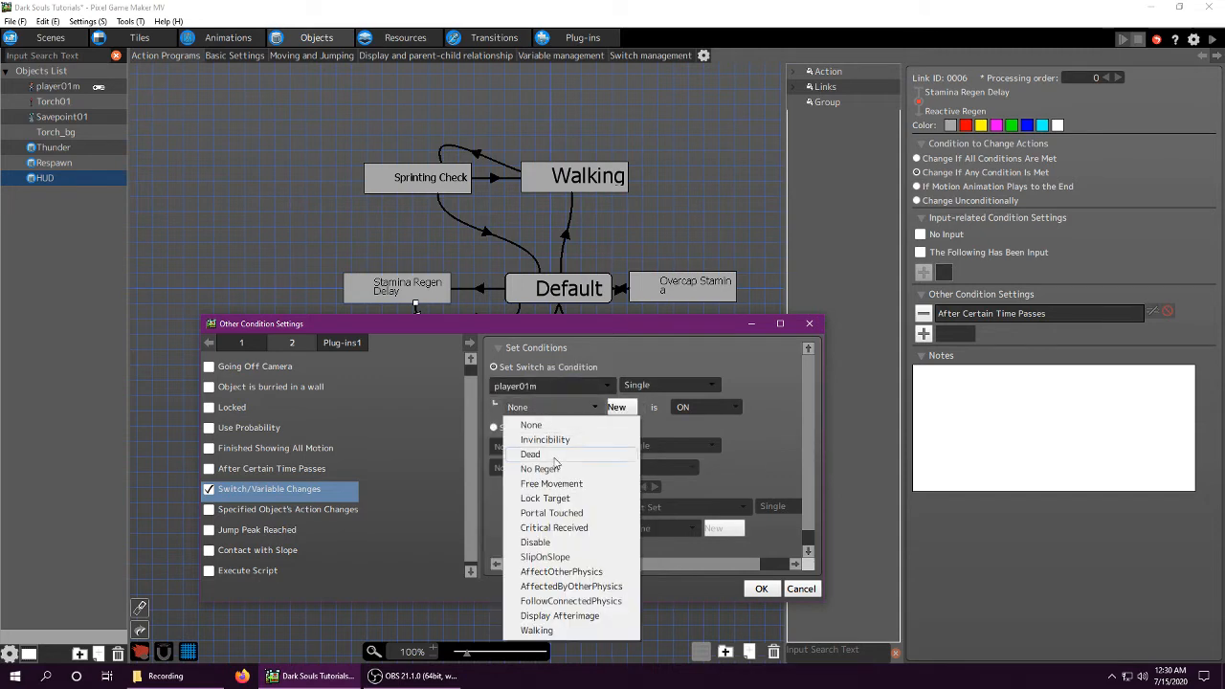
{"action": "left_click", "coordinate": [544, 467]}
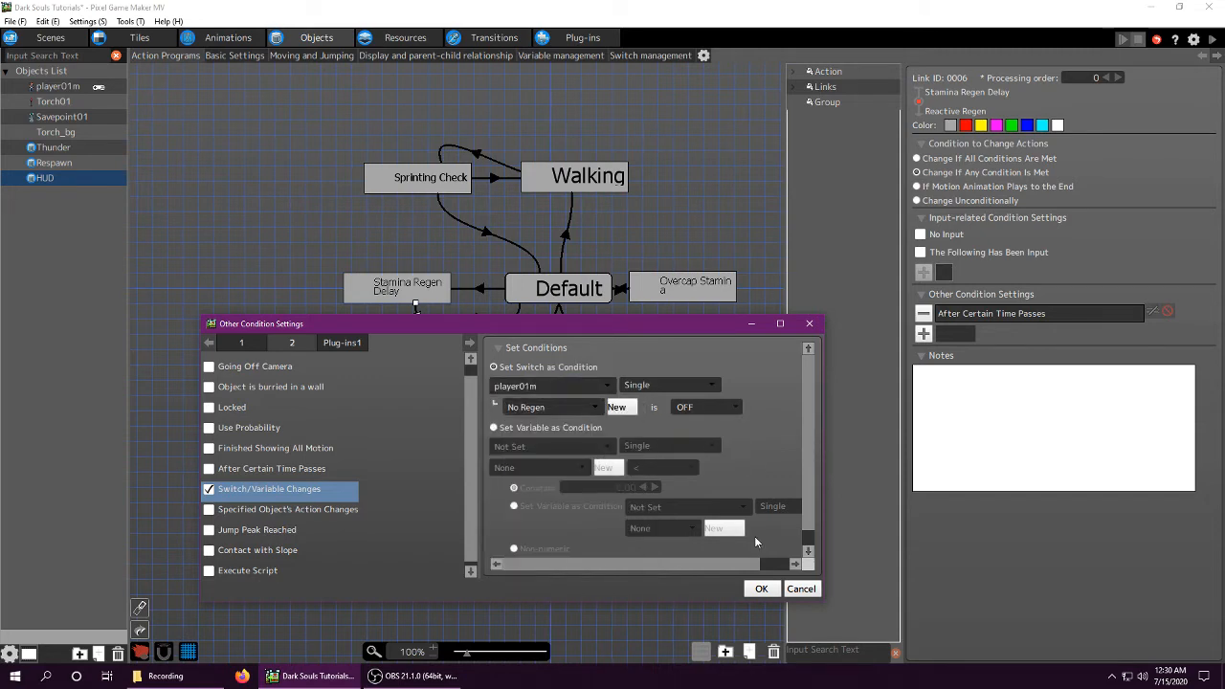
{"action": "left_click", "coordinate": [762, 589]}
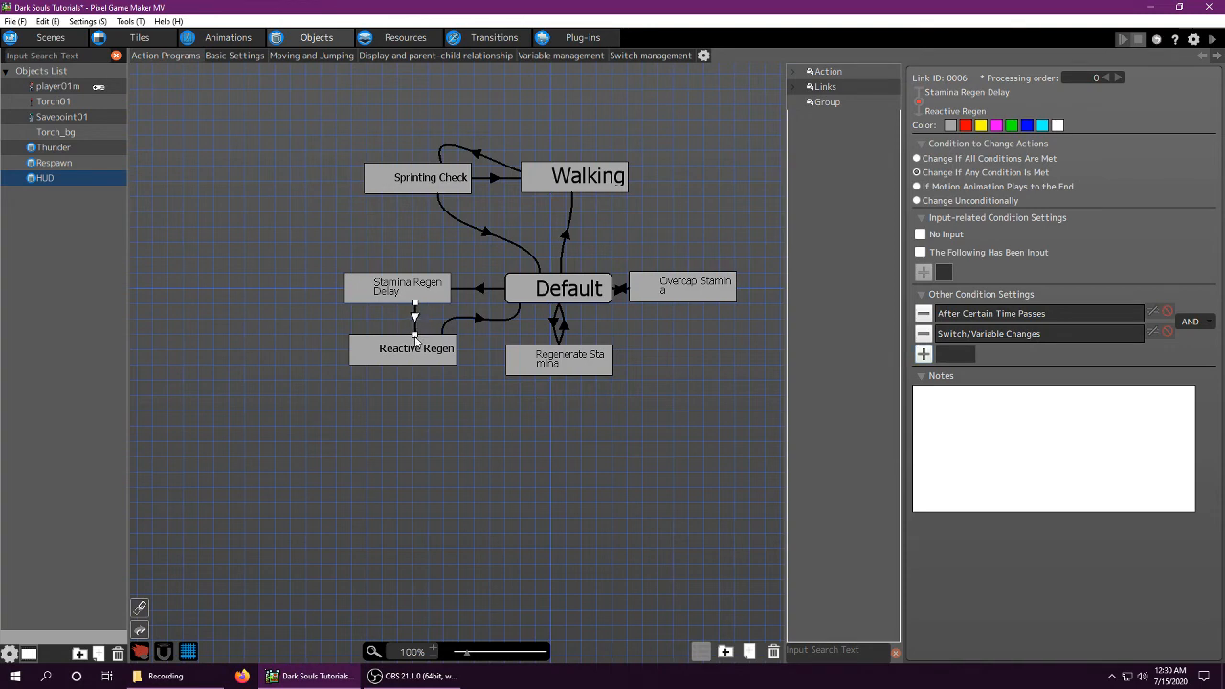
{"action": "mouse_move", "coordinate": [417, 344]}
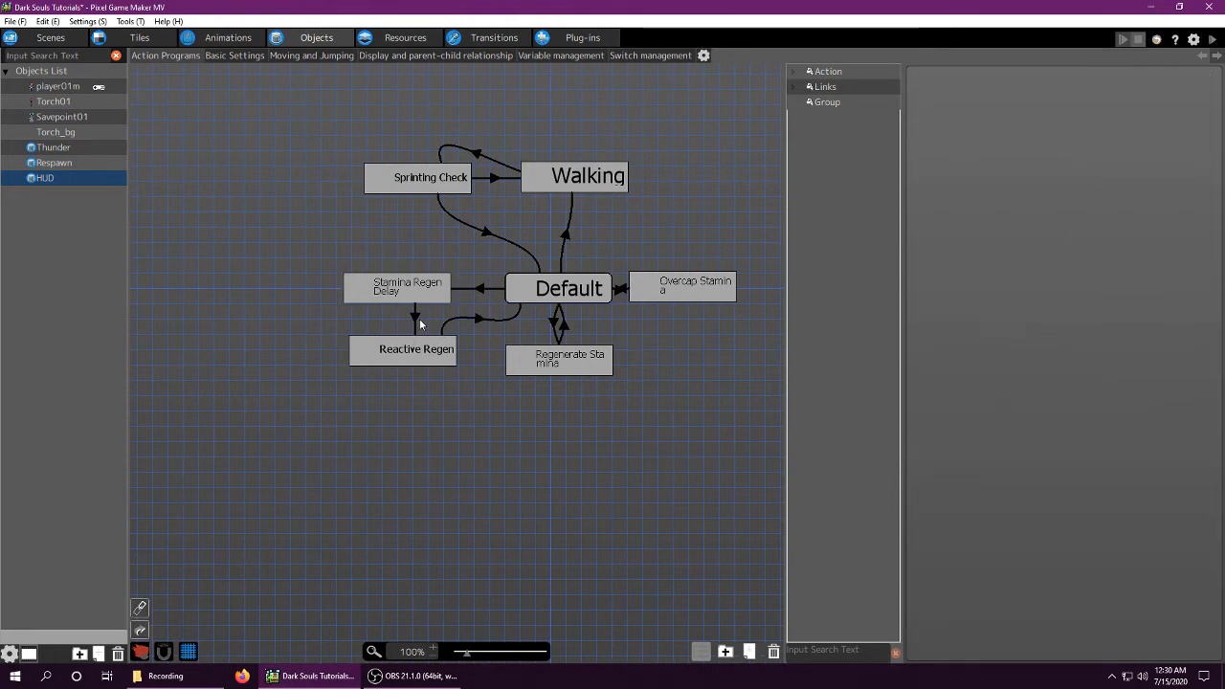
{"action": "left_click", "coordinate": [413, 306]}
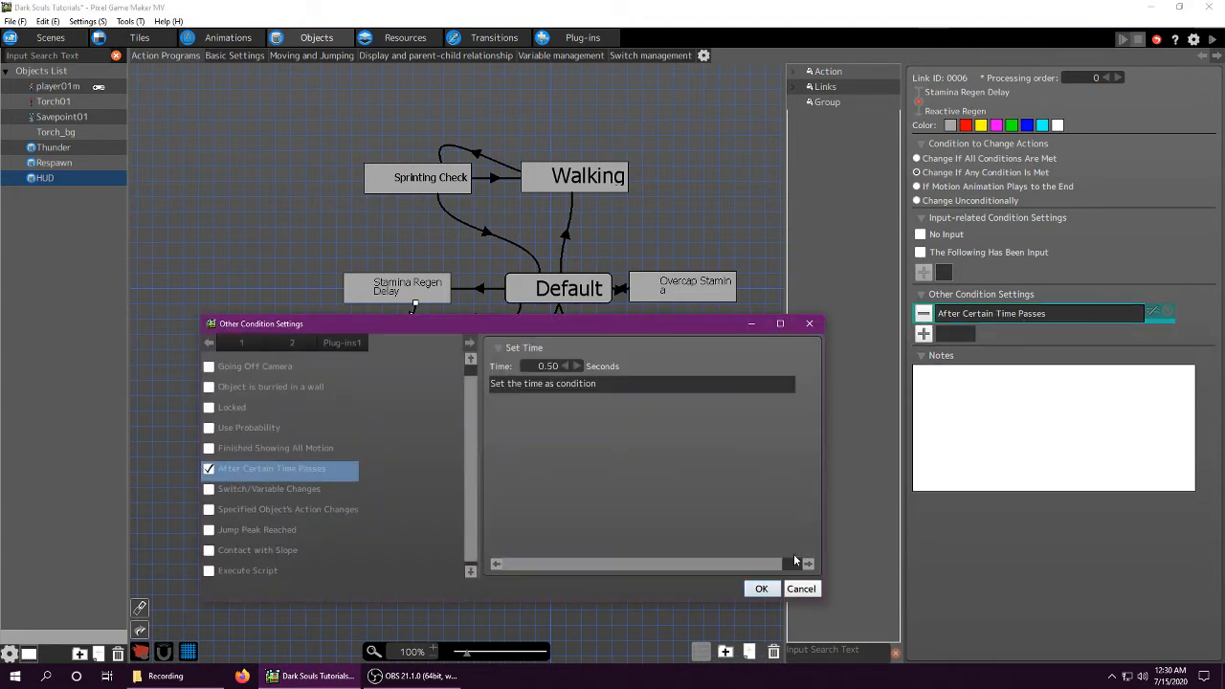
{"action": "left_click", "coordinate": [762, 587]}
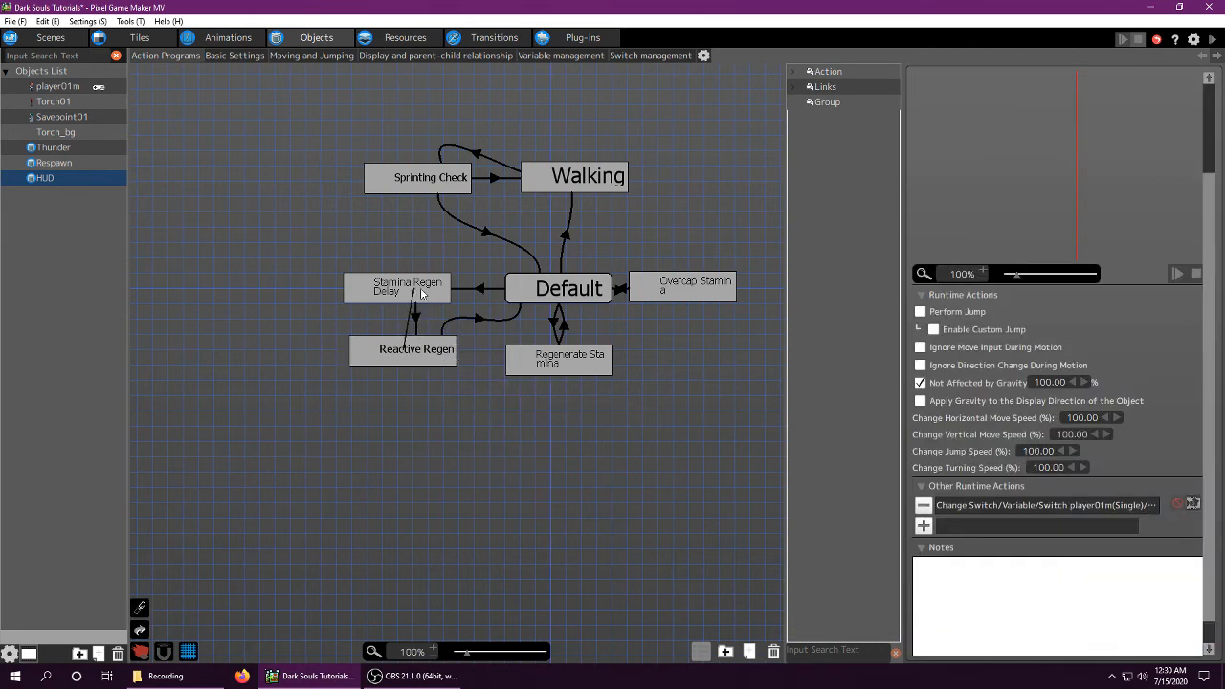
Draft an all-conditions switch check for player01m's No Regen on the Reactive Regen→Default link.
{"action": "left_click", "coordinate": [479, 317]}
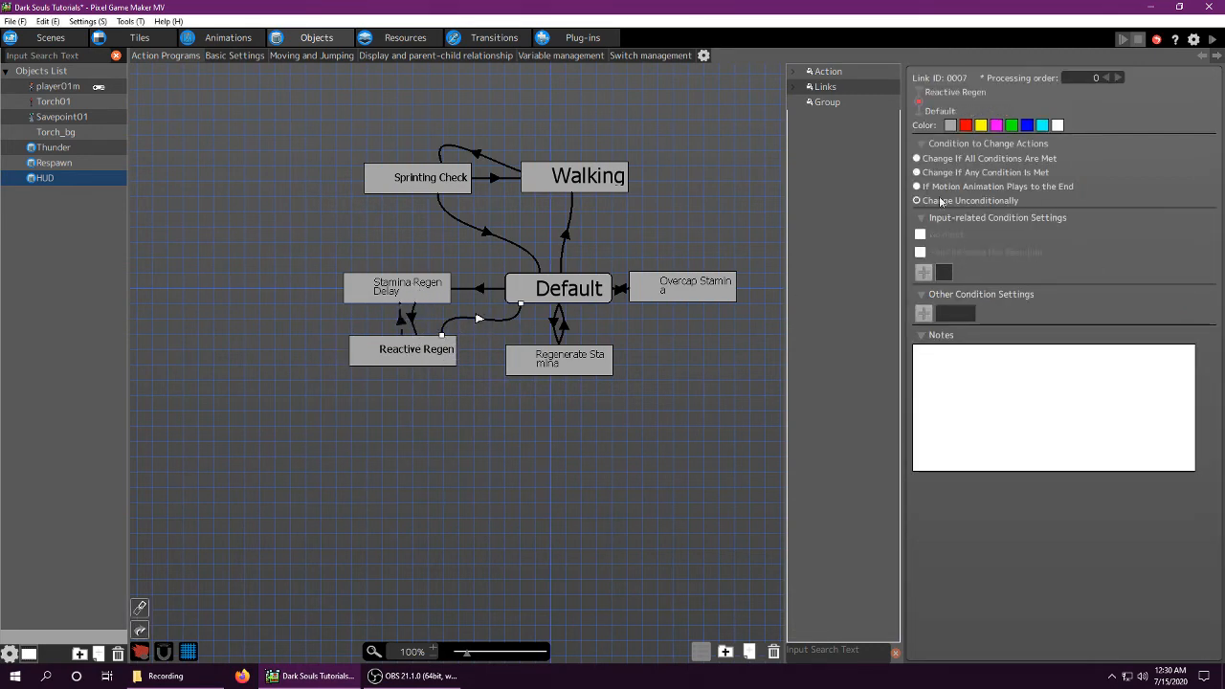
{"action": "left_click", "coordinate": [915, 157]}
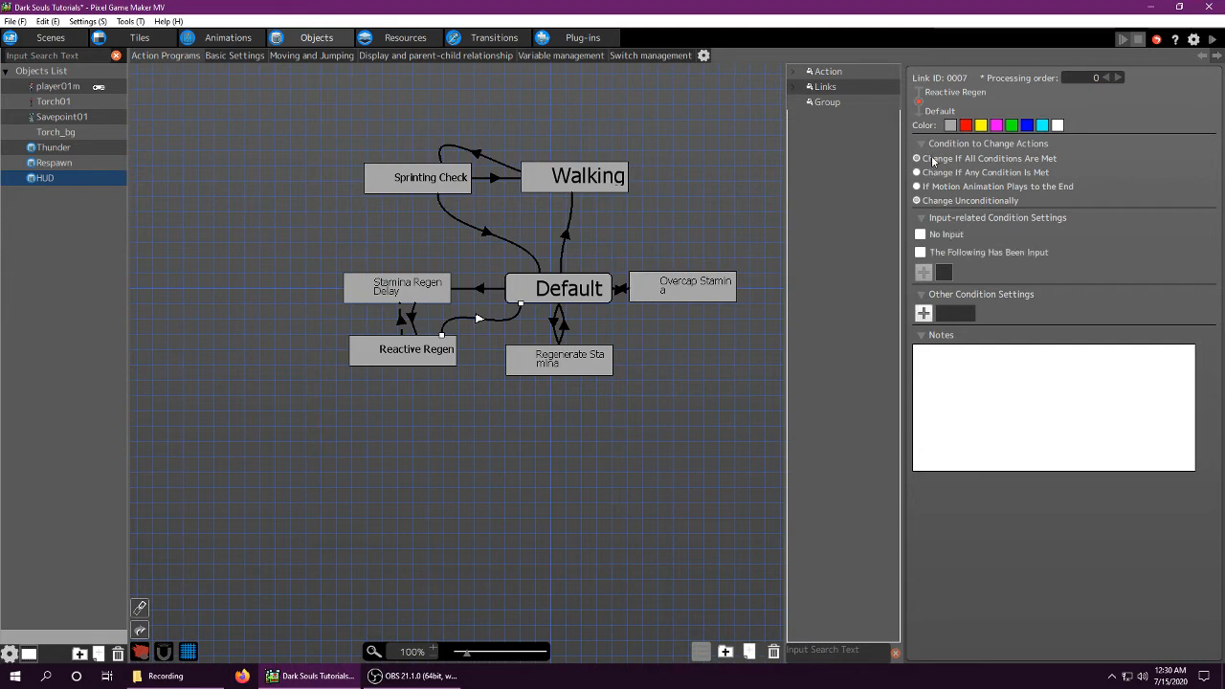
{"action": "left_click", "coordinate": [923, 314]}
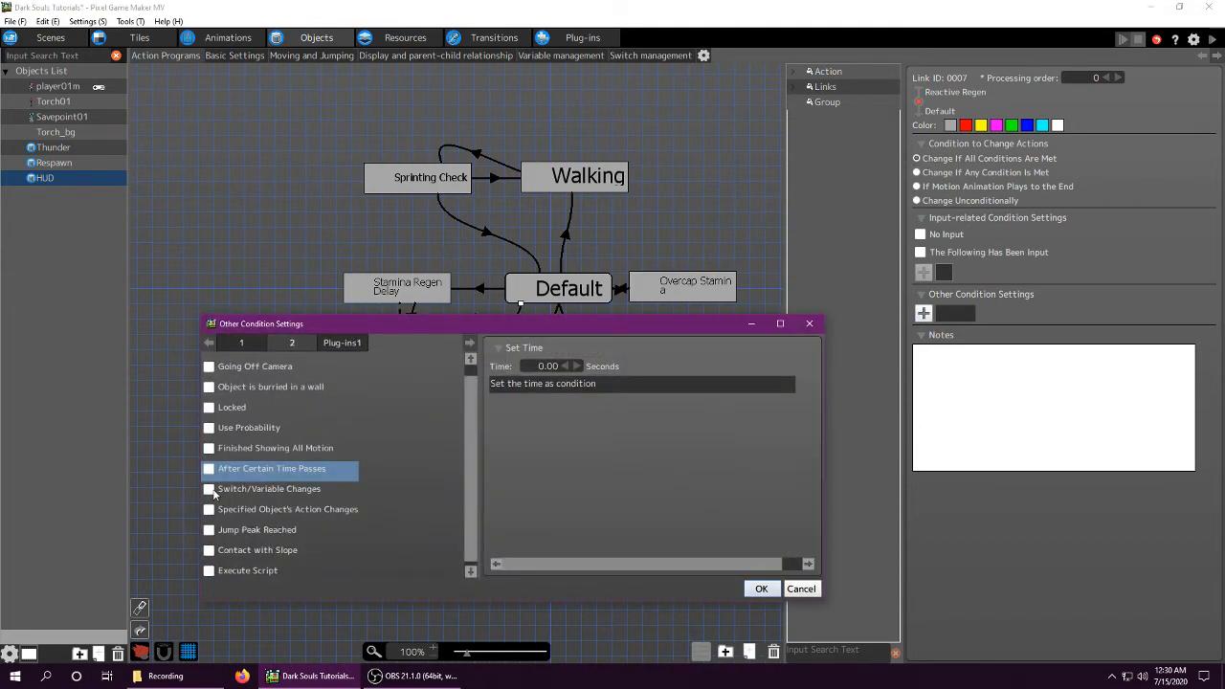
{"action": "left_click", "coordinate": [209, 488]}
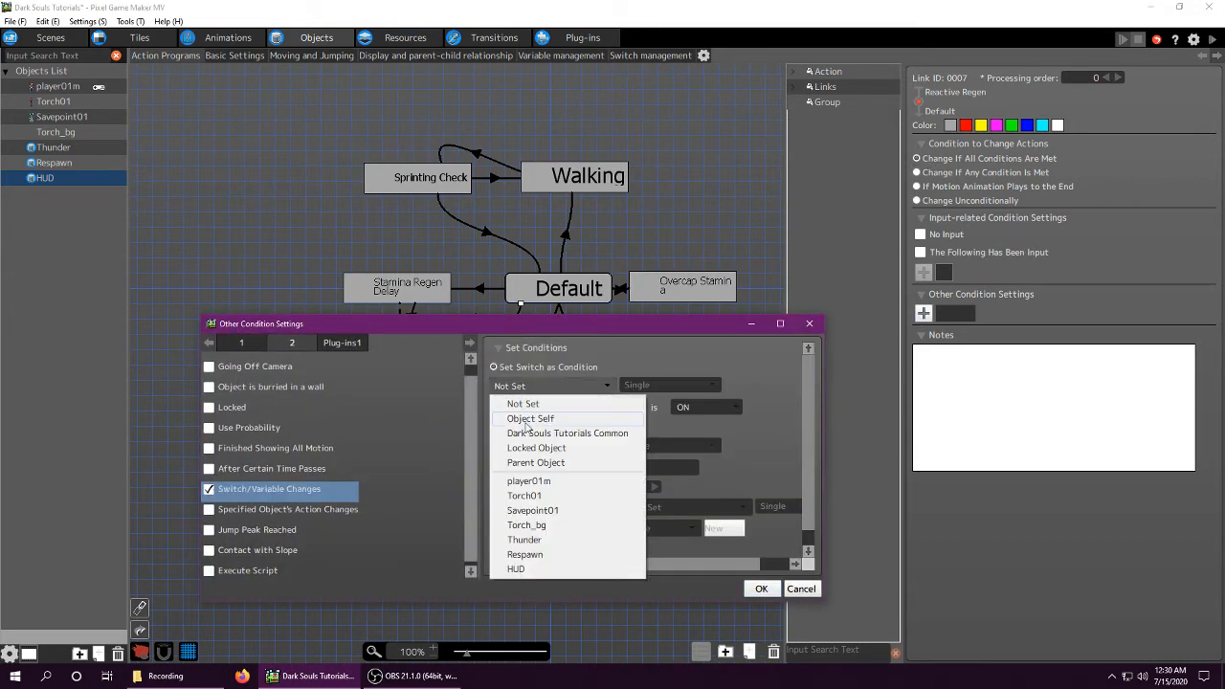
{"action": "left_click", "coordinate": [529, 480]}
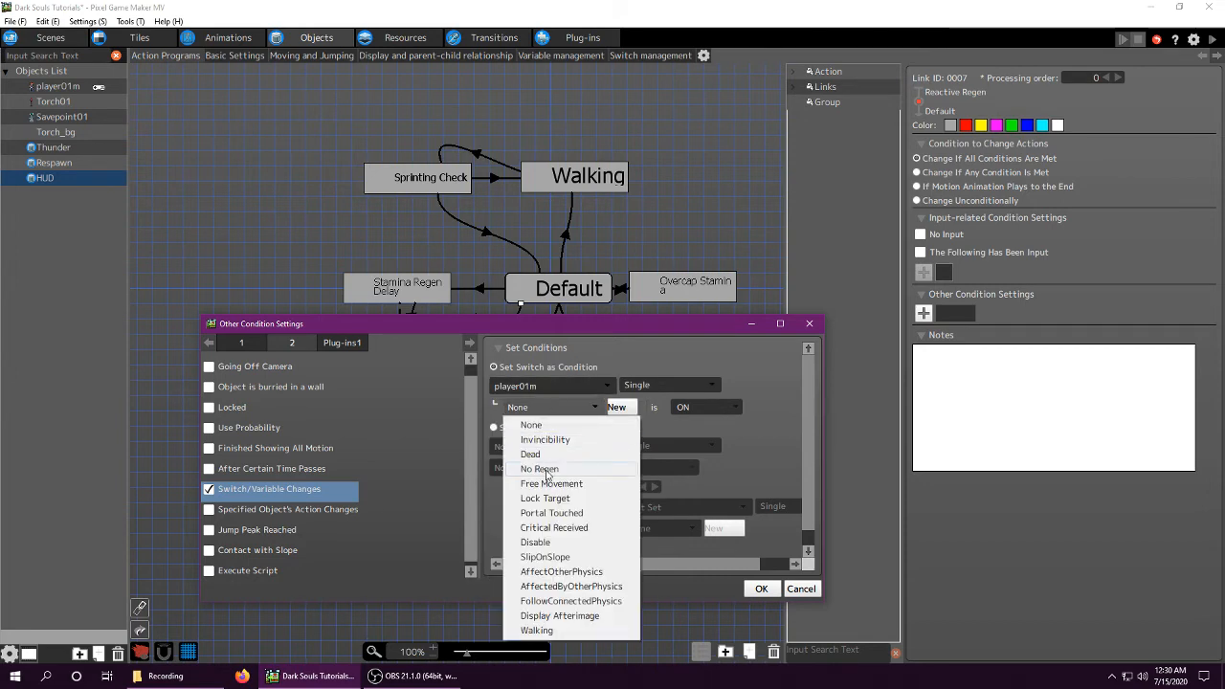
{"action": "left_click", "coordinate": [540, 467]}
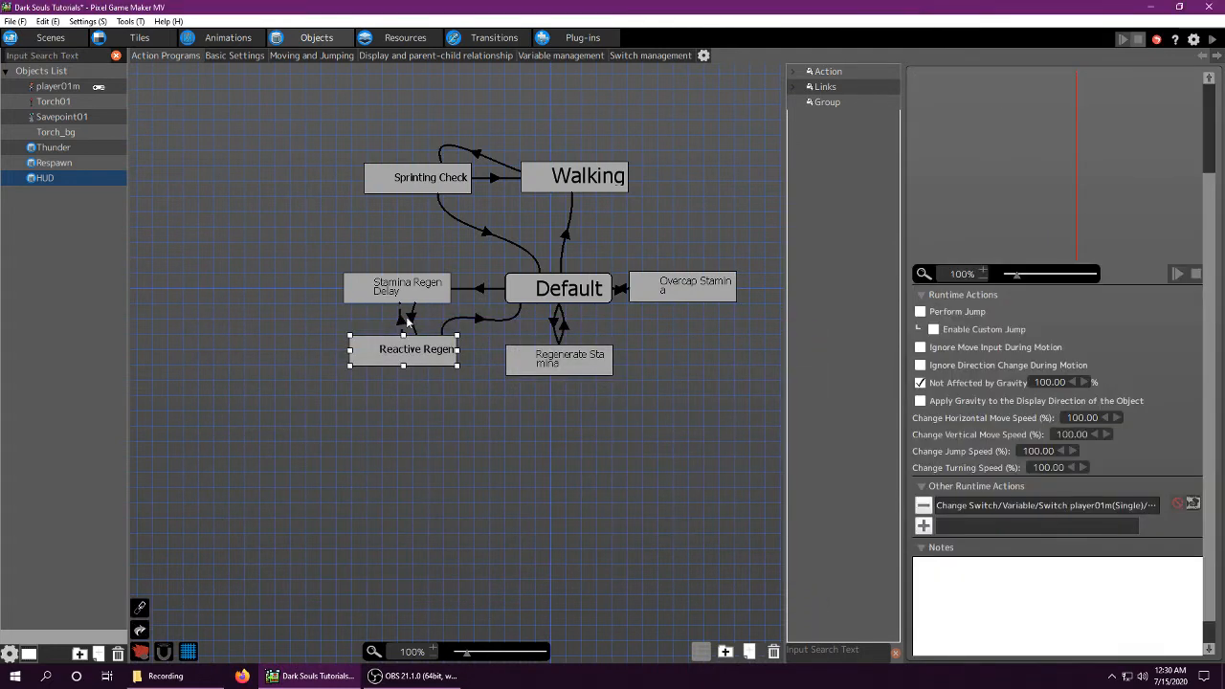
Inspect Reactive Regen's switch-changing runtime action and the regen delay link's wait-time condition.
{"action": "left_click", "coordinate": [479, 318]}
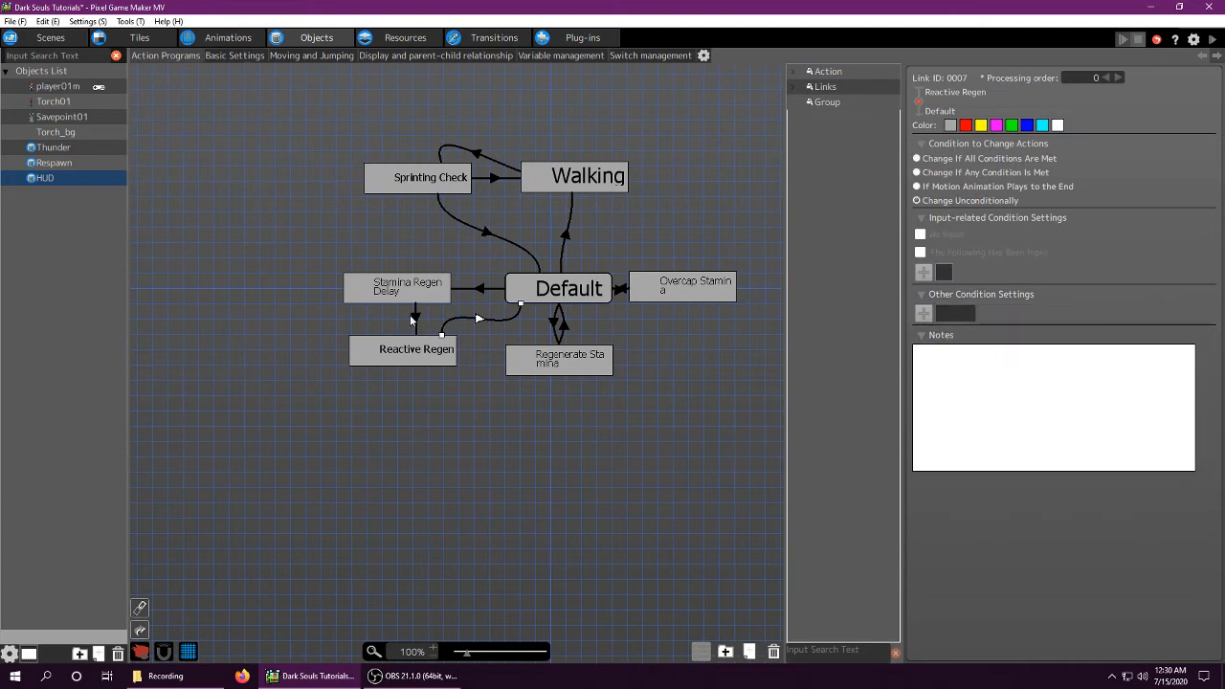
{"action": "left_click", "coordinate": [418, 348]}
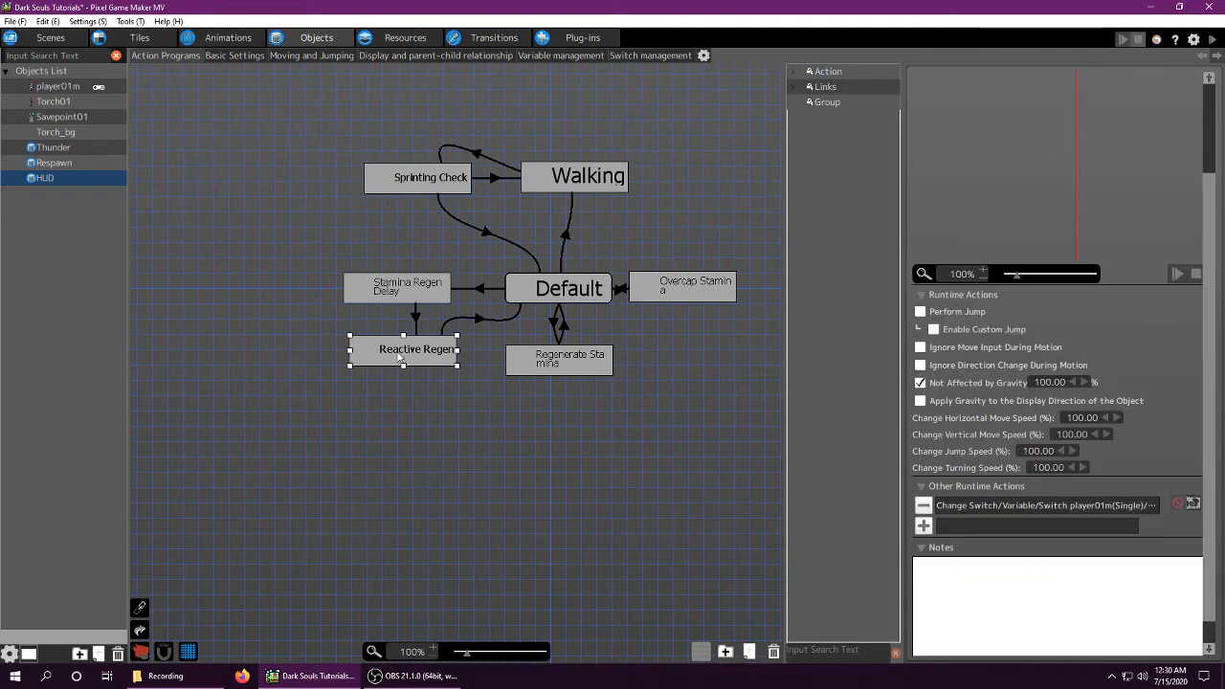
{"action": "double_click", "coordinate": [1043, 505]}
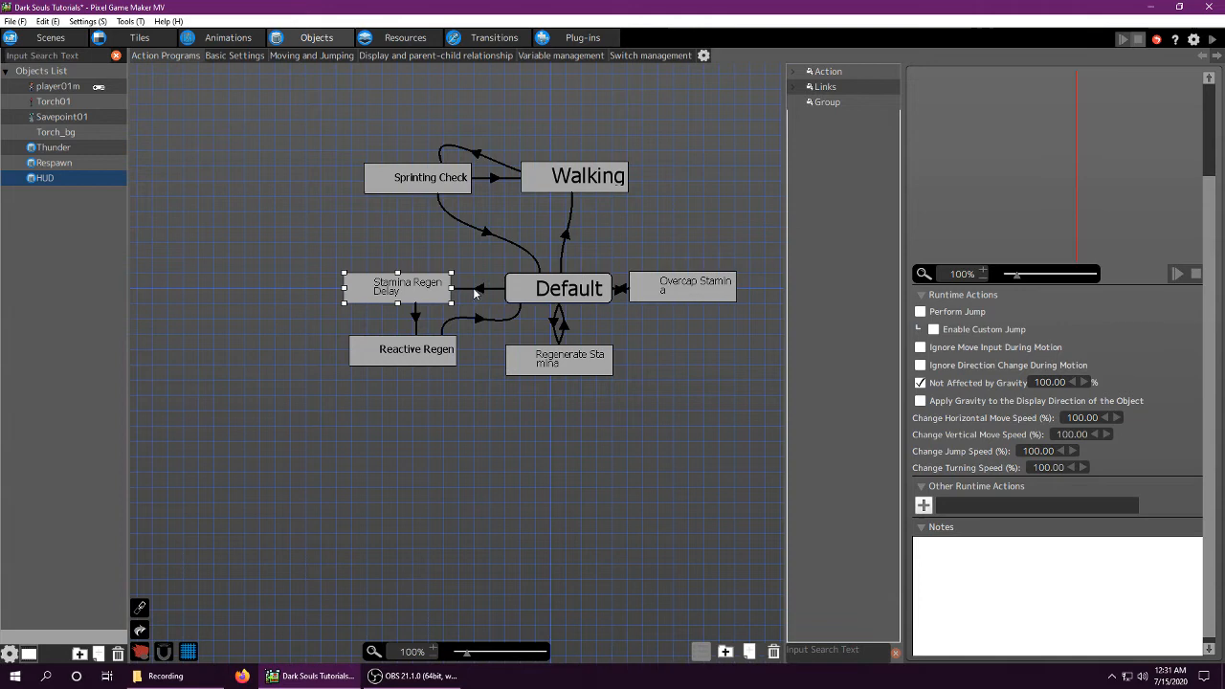
{"action": "double_click", "coordinate": [469, 289]}
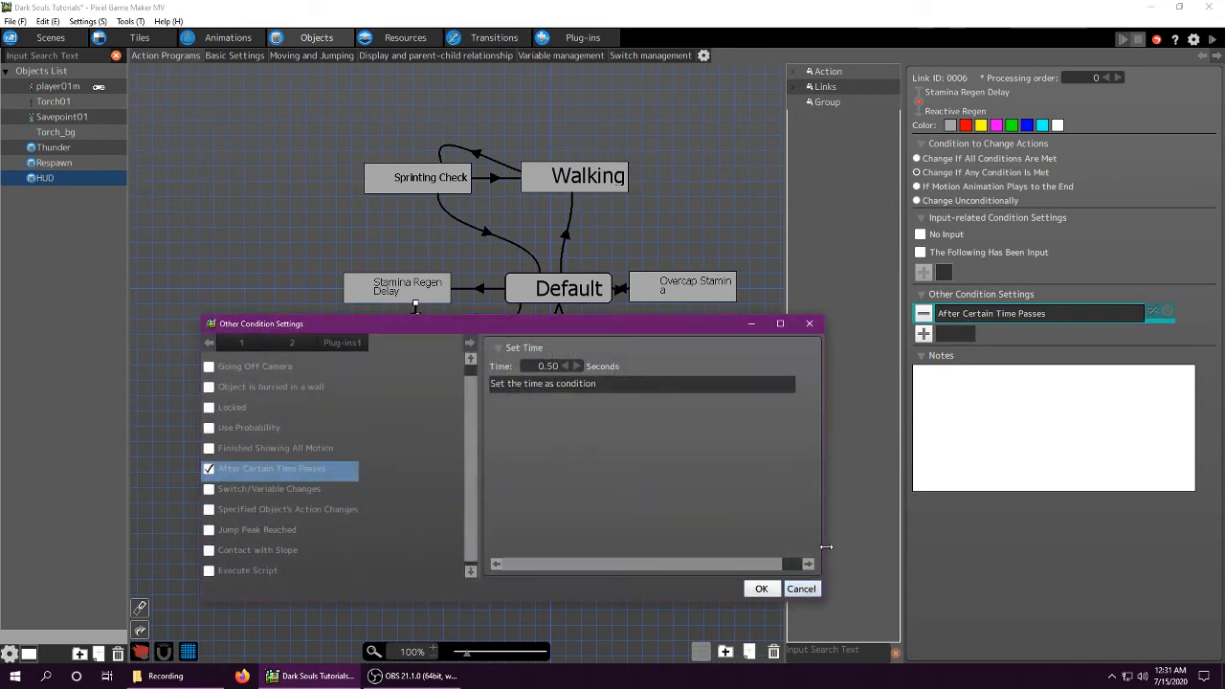
{"action": "left_click", "coordinate": [762, 590]}
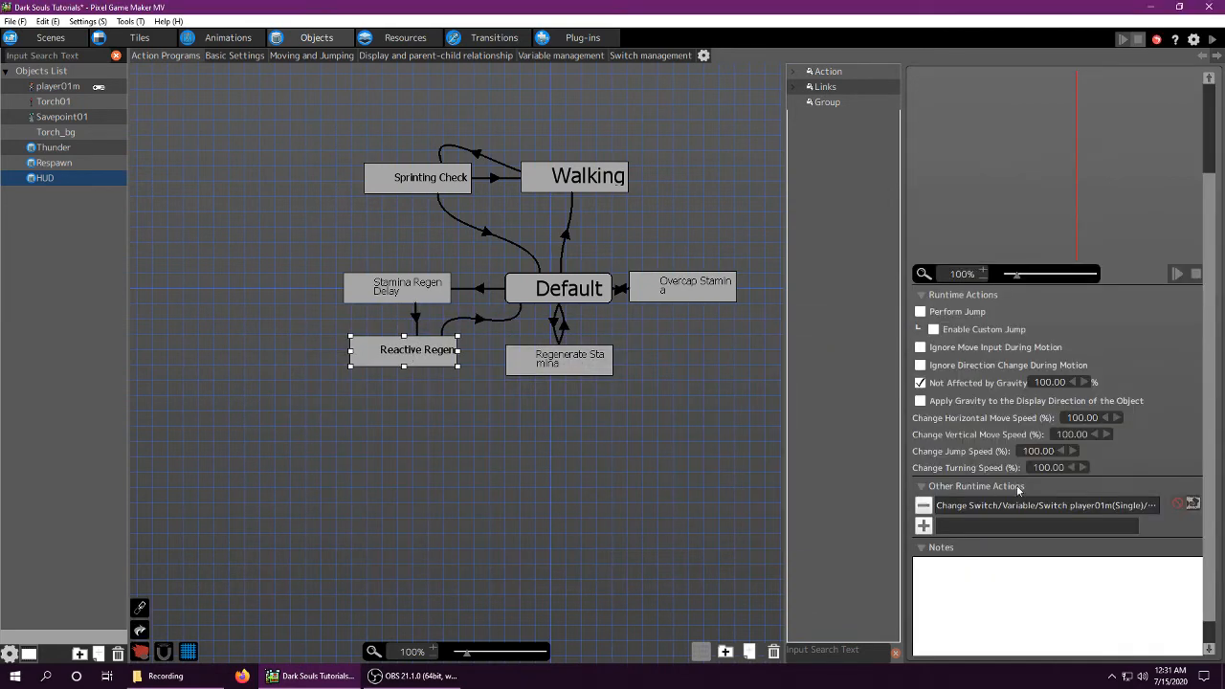
Step between Reactive Regen, its switch change and the Default action to review the regen loop.
{"action": "left_click", "coordinate": [1043, 505]}
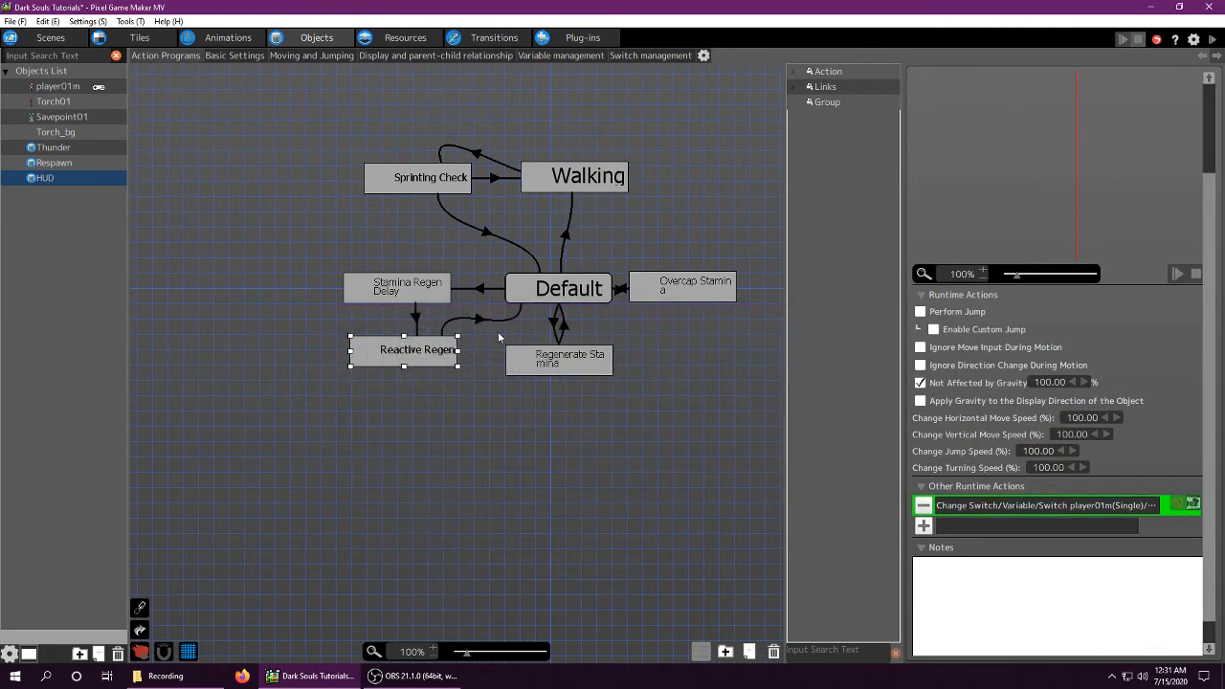
{"action": "left_click", "coordinate": [569, 287]}
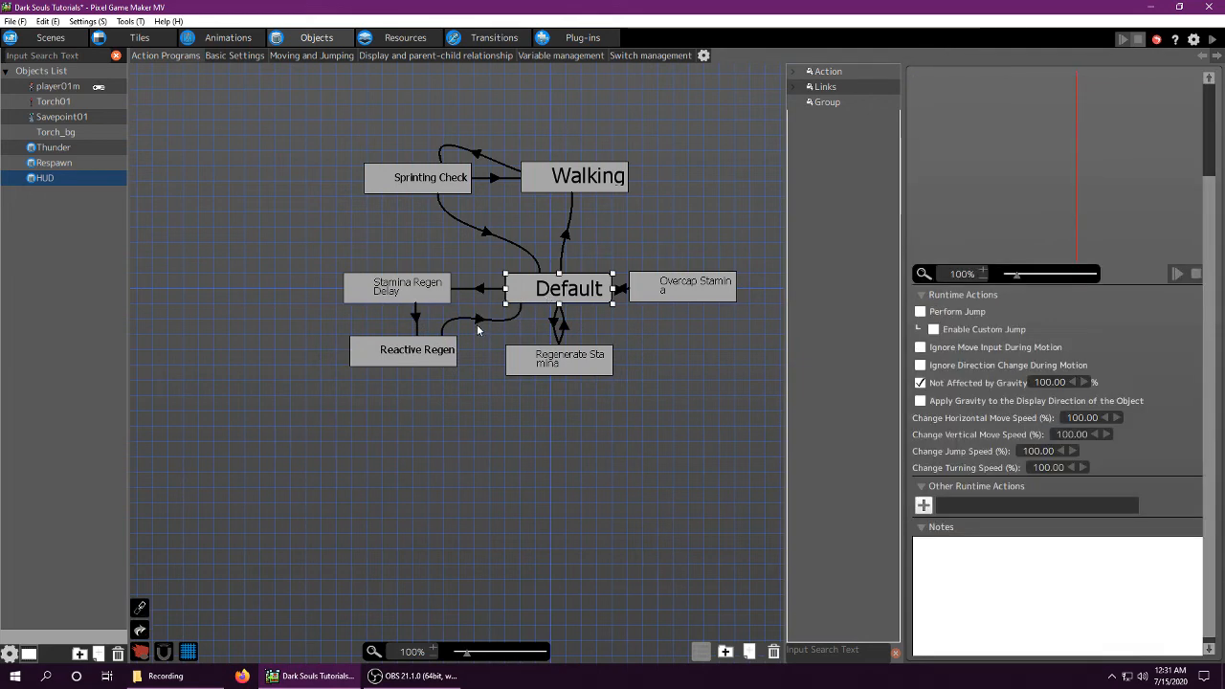
{"action": "left_click", "coordinate": [403, 349]}
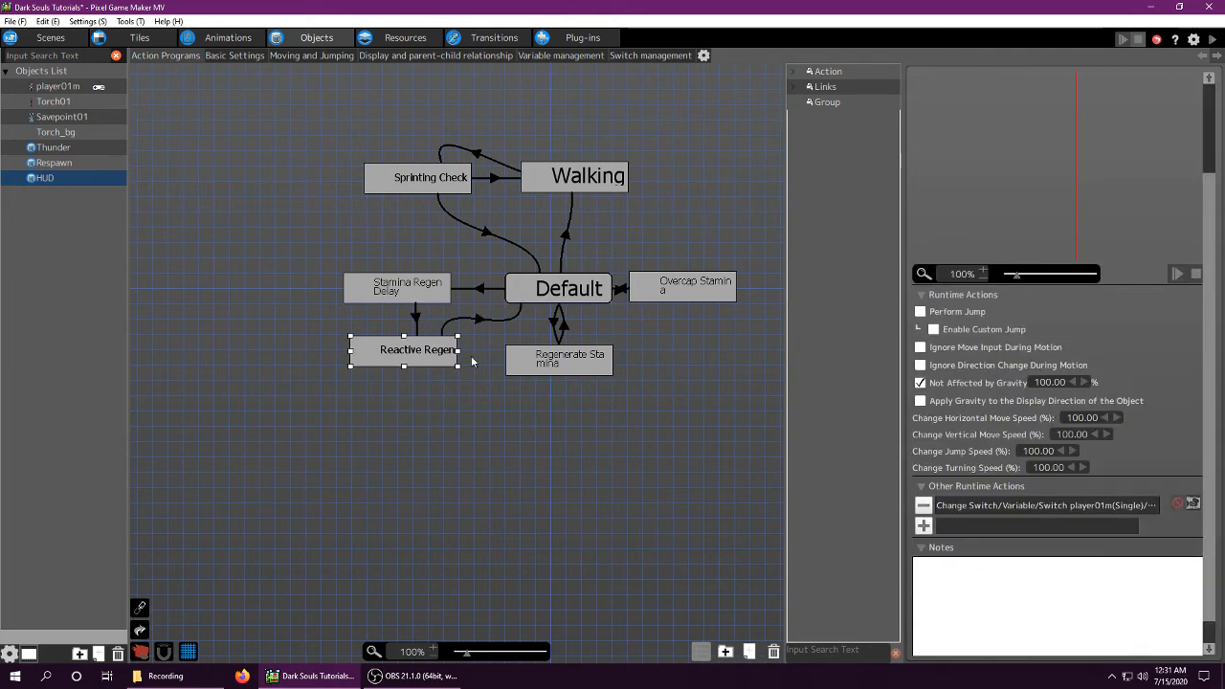
{"action": "left_click", "coordinate": [1043, 506]}
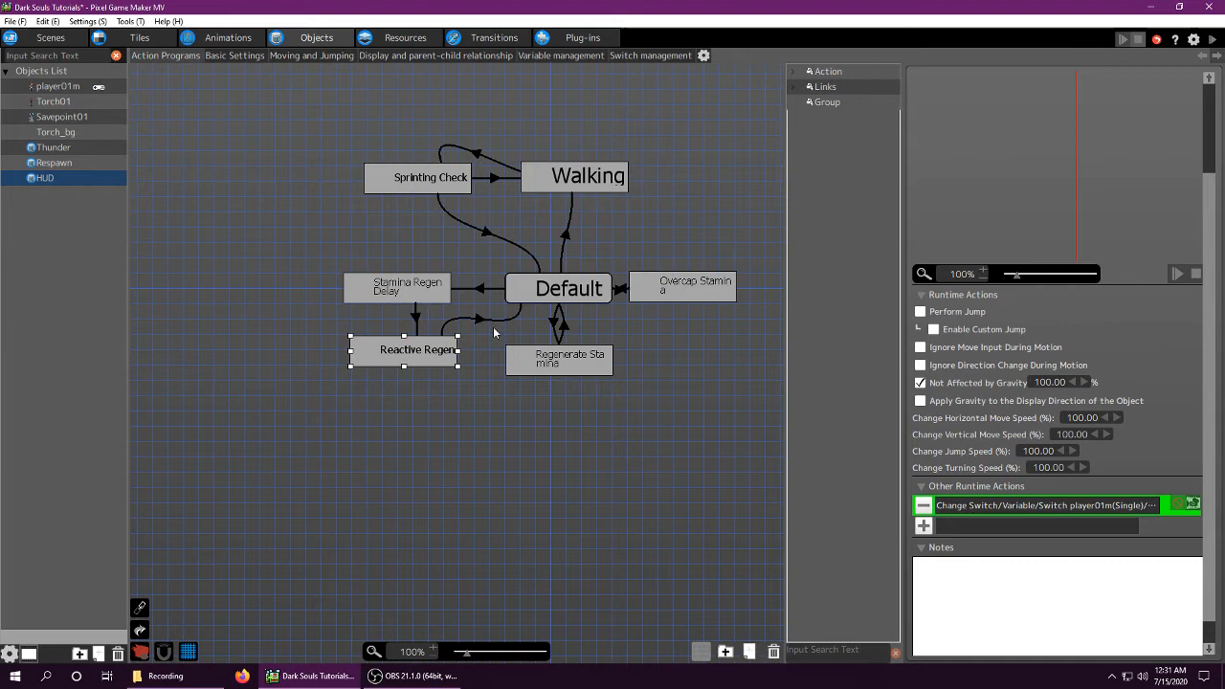
{"action": "left_click", "coordinate": [568, 287]}
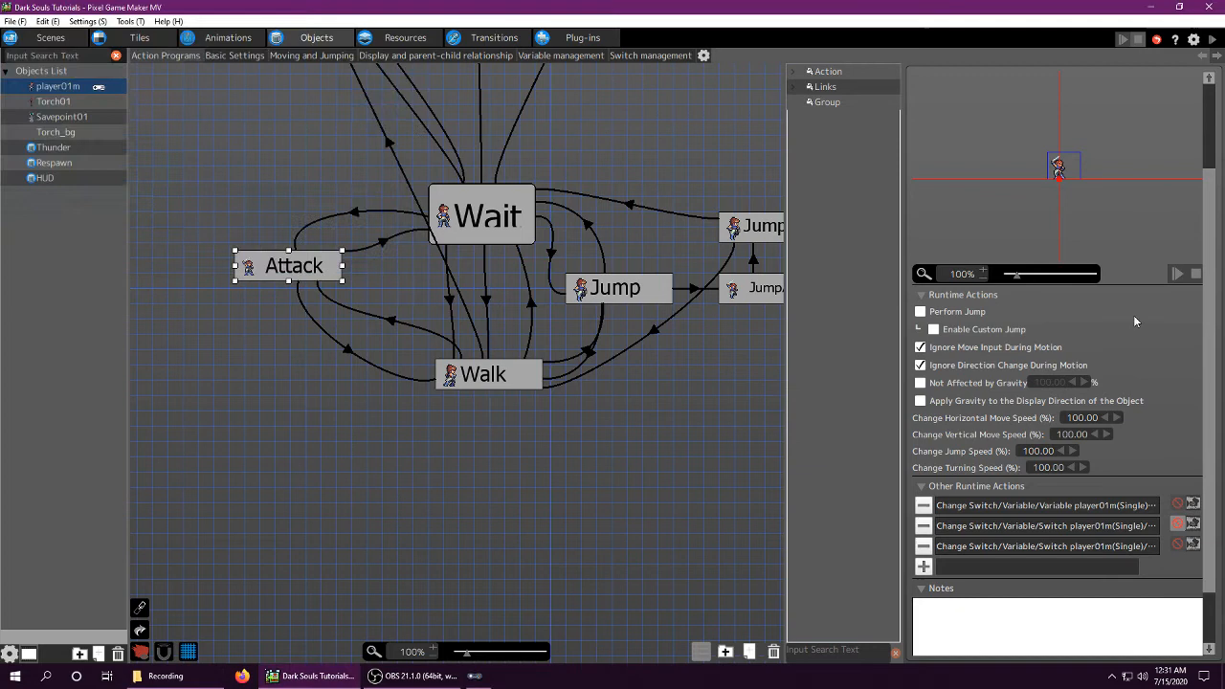
Review the HUD's Default→Regenerate Stamina link conditions: No Regen OFF and Stamina below Max Stamina.
{"action": "left_click", "coordinate": [46, 178]}
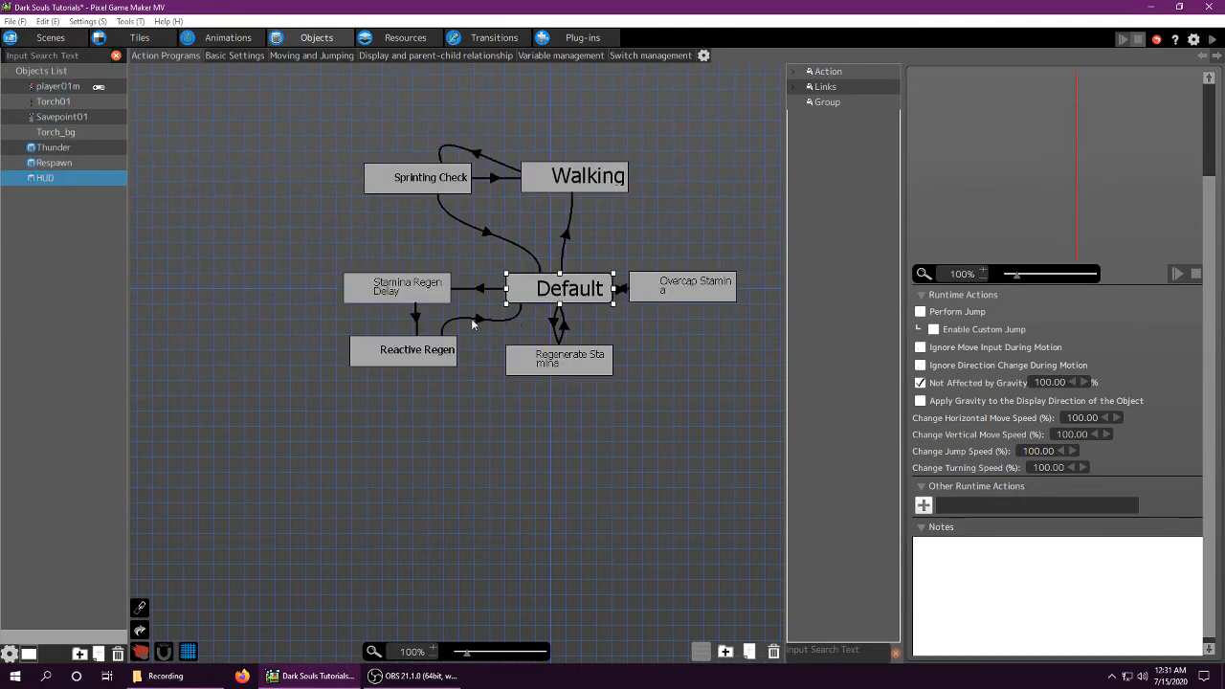
{"action": "left_click", "coordinate": [559, 358]}
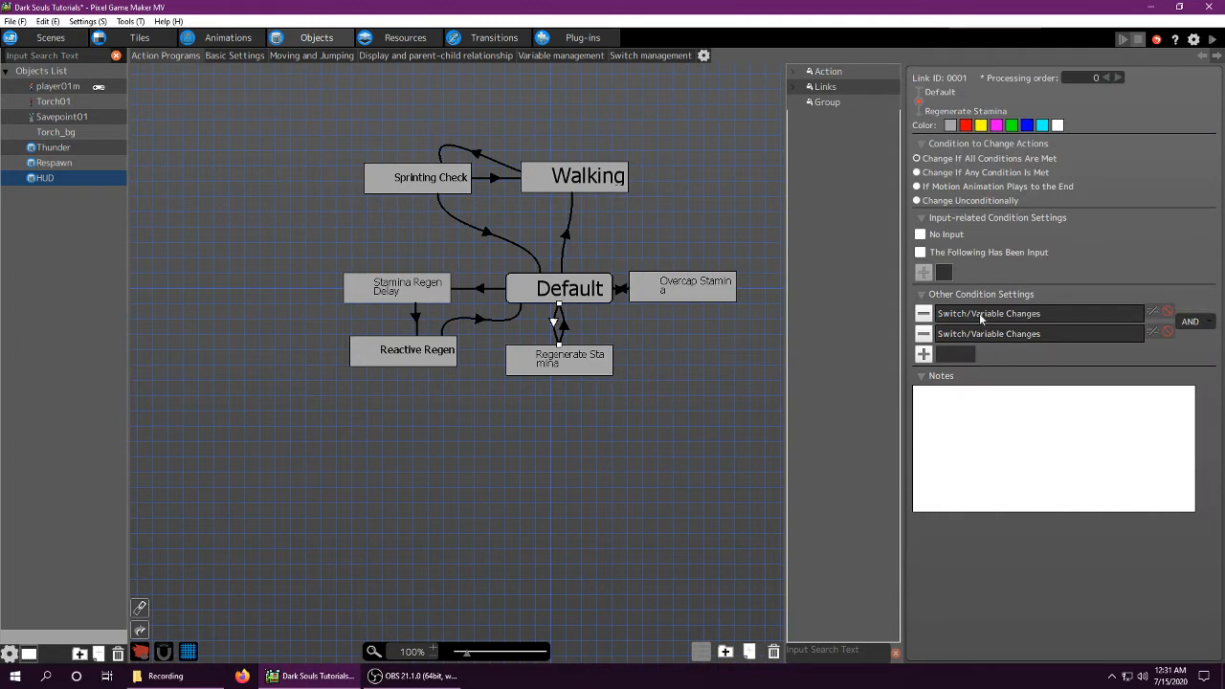
{"action": "left_click", "coordinate": [1038, 314]}
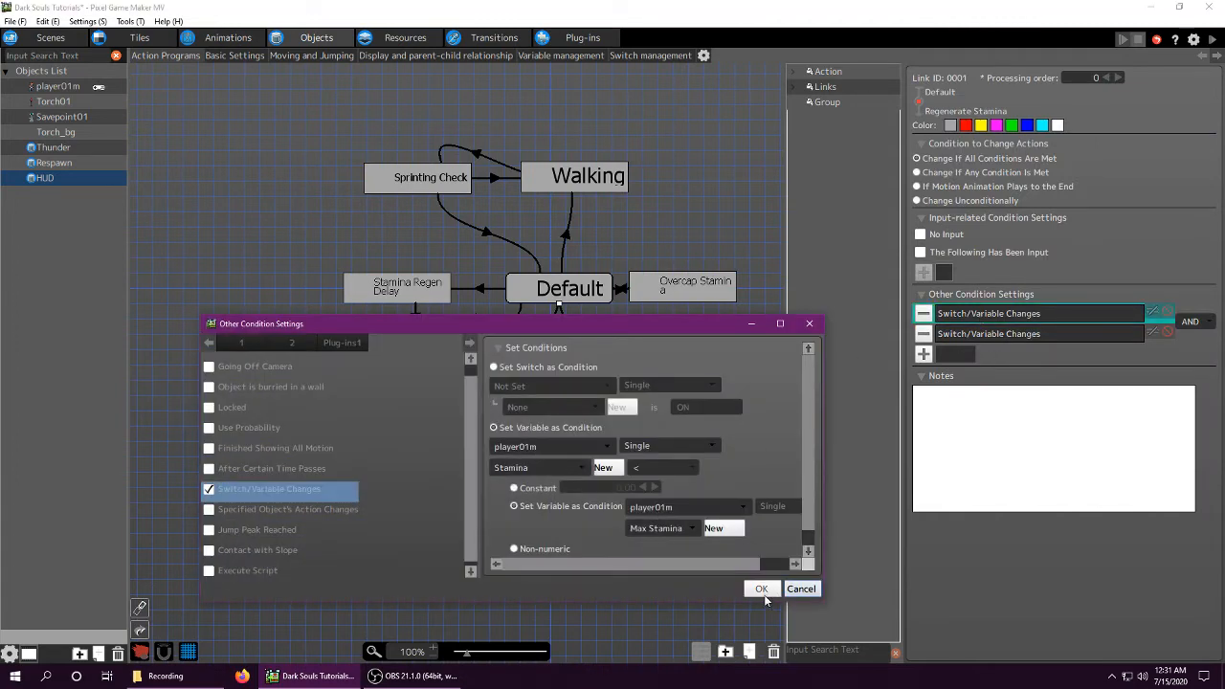
{"action": "left_click", "coordinate": [762, 589]}
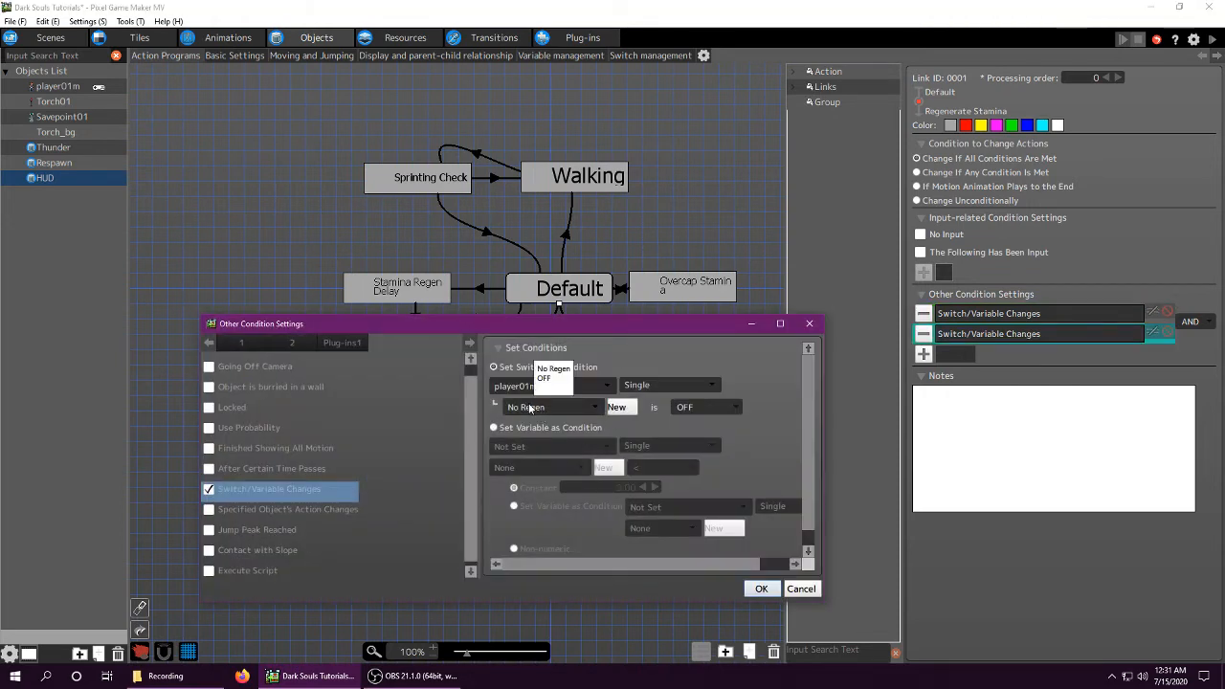
{"action": "left_click", "coordinate": [762, 587]}
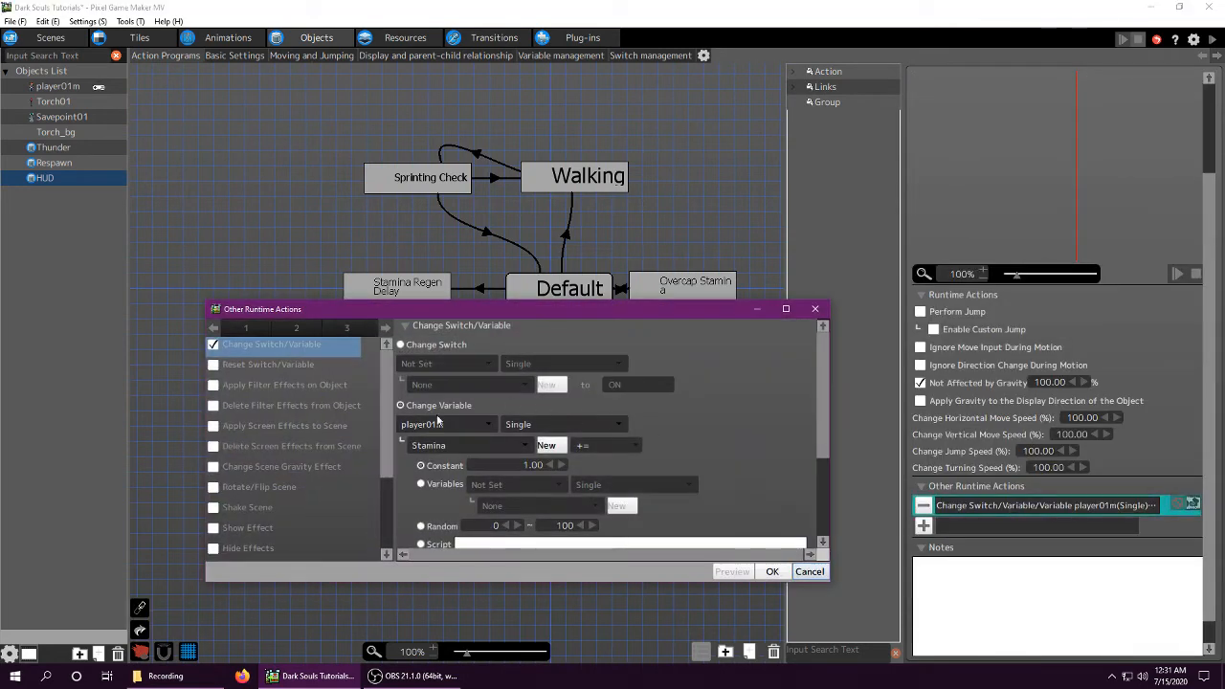
{"action": "mouse_move", "coordinate": [756, 574]}
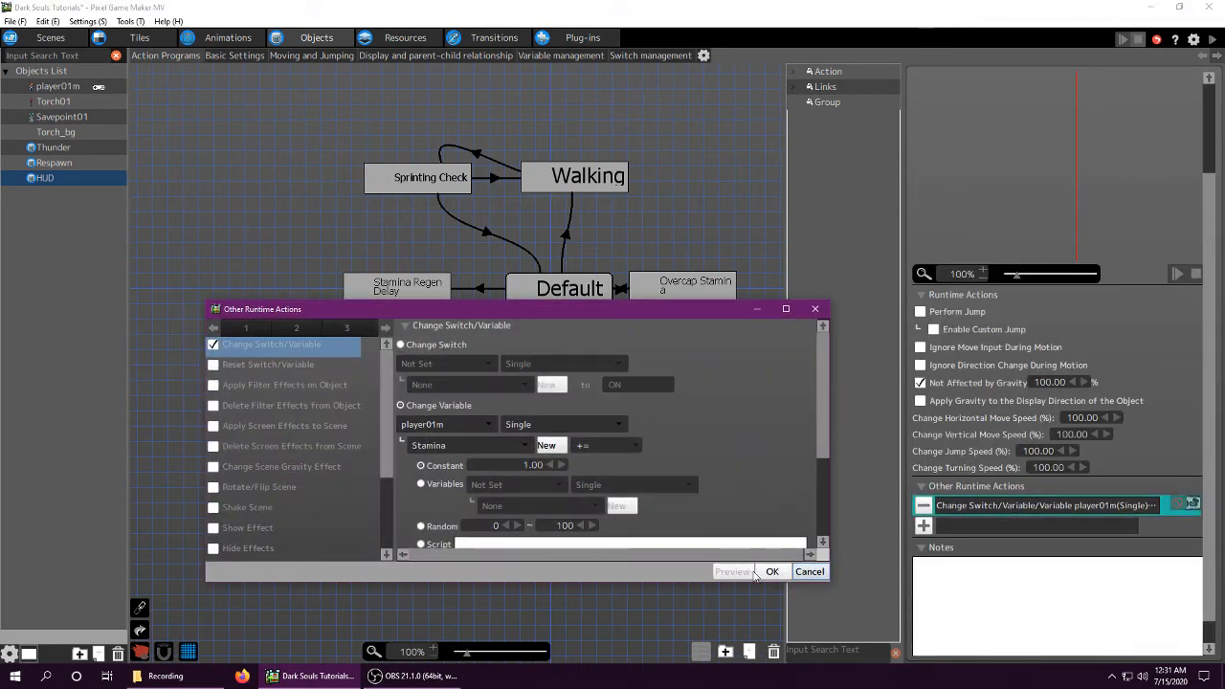
Review the Regenerate Stamina runtime action adding 1 to player01m Stamina.
{"action": "left_click", "coordinate": [771, 570]}
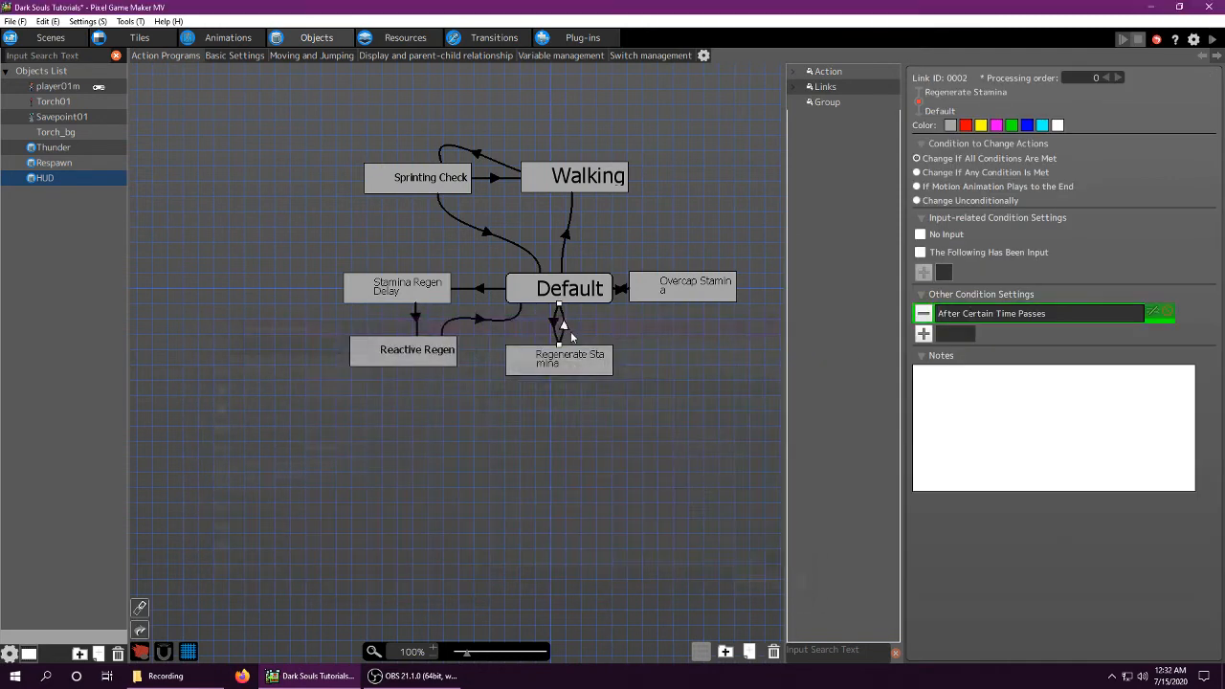
{"action": "left_click", "coordinate": [559, 357]}
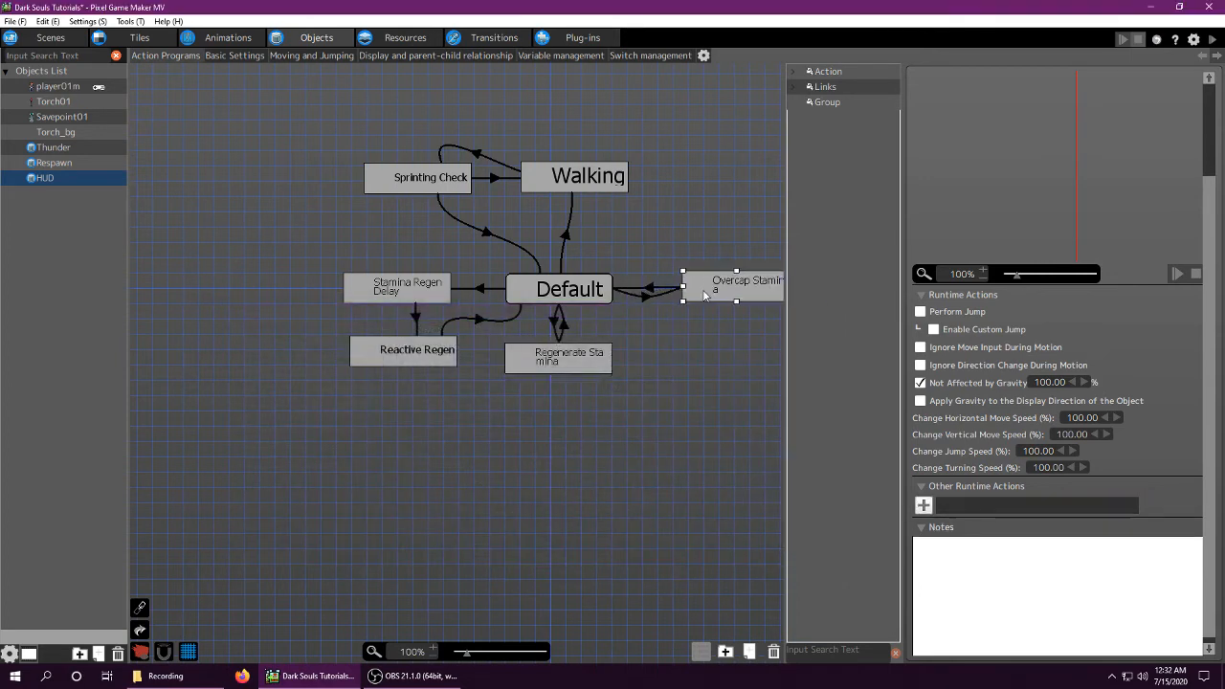
Review the Overcap Stamina link's stamina-above-maximum condition.
{"action": "left_click", "coordinate": [636, 289]}
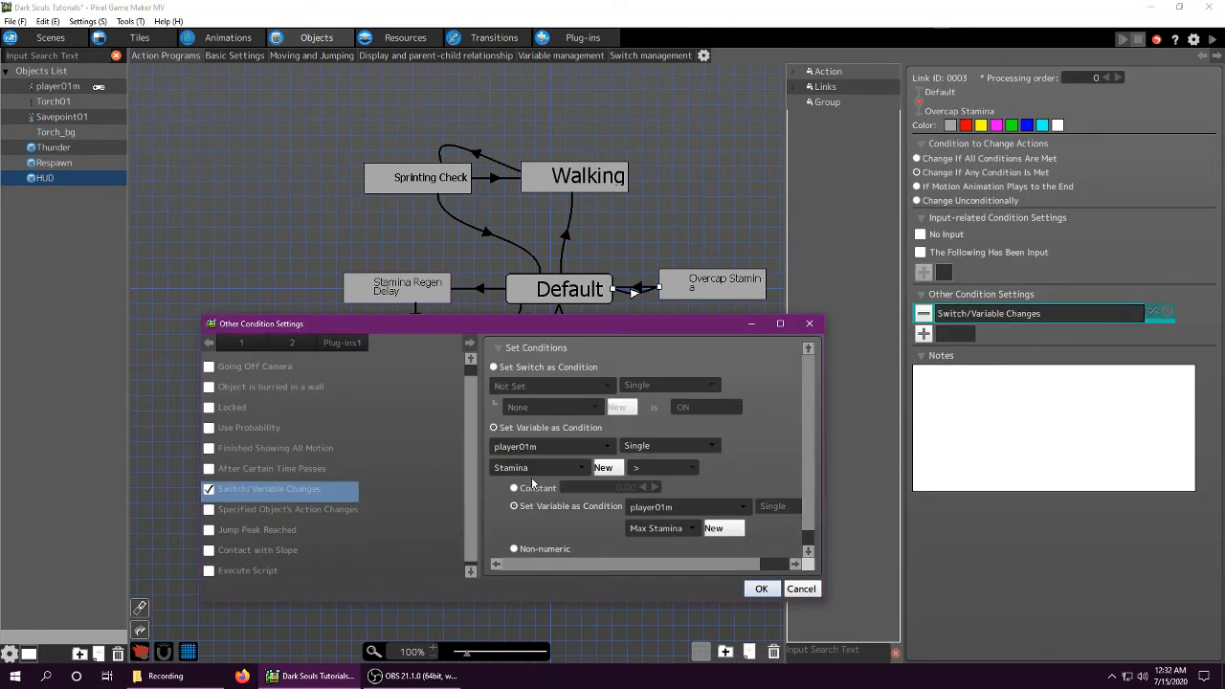
{"action": "left_click", "coordinate": [761, 587]}
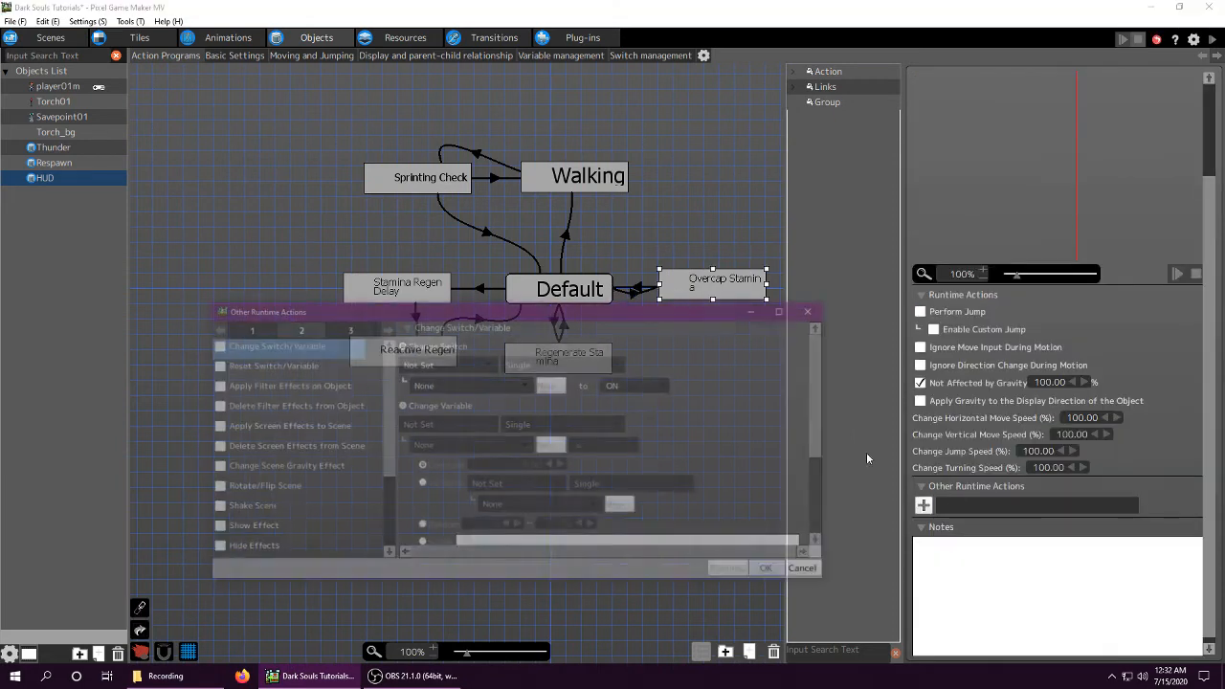
Add a Change Variable action setting player01m Stamina equal to player01m Max Stamina.
{"action": "left_click", "coordinate": [444, 425]}
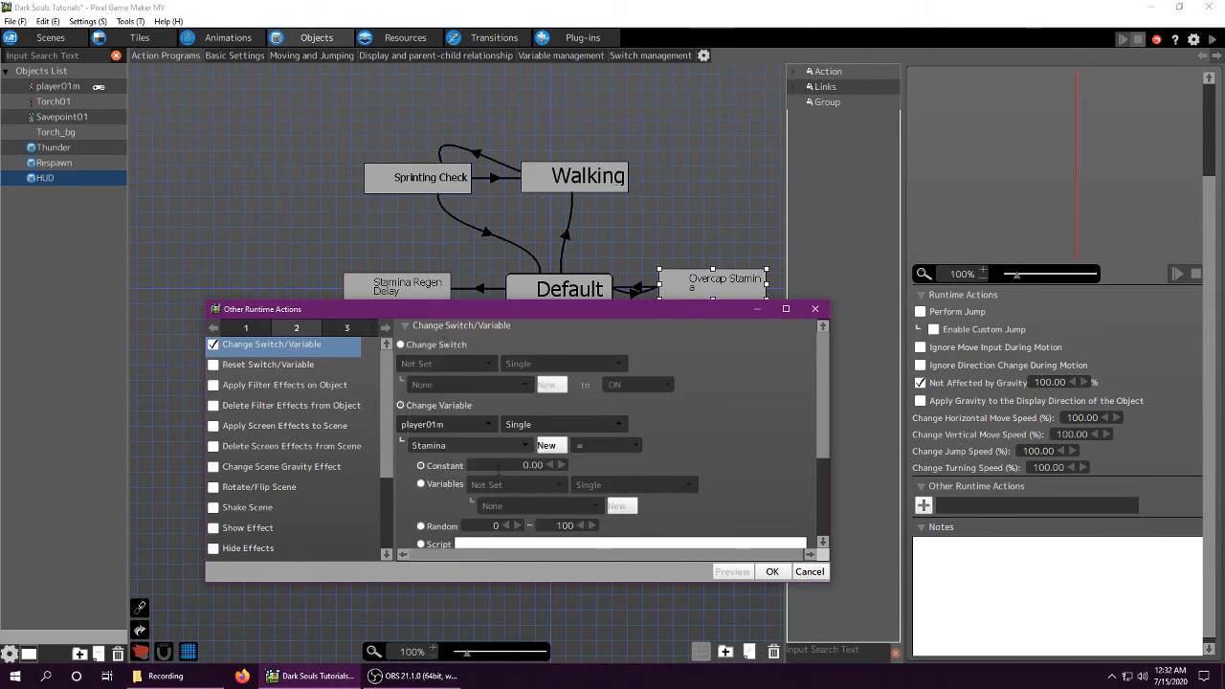
{"action": "left_click", "coordinate": [517, 484]}
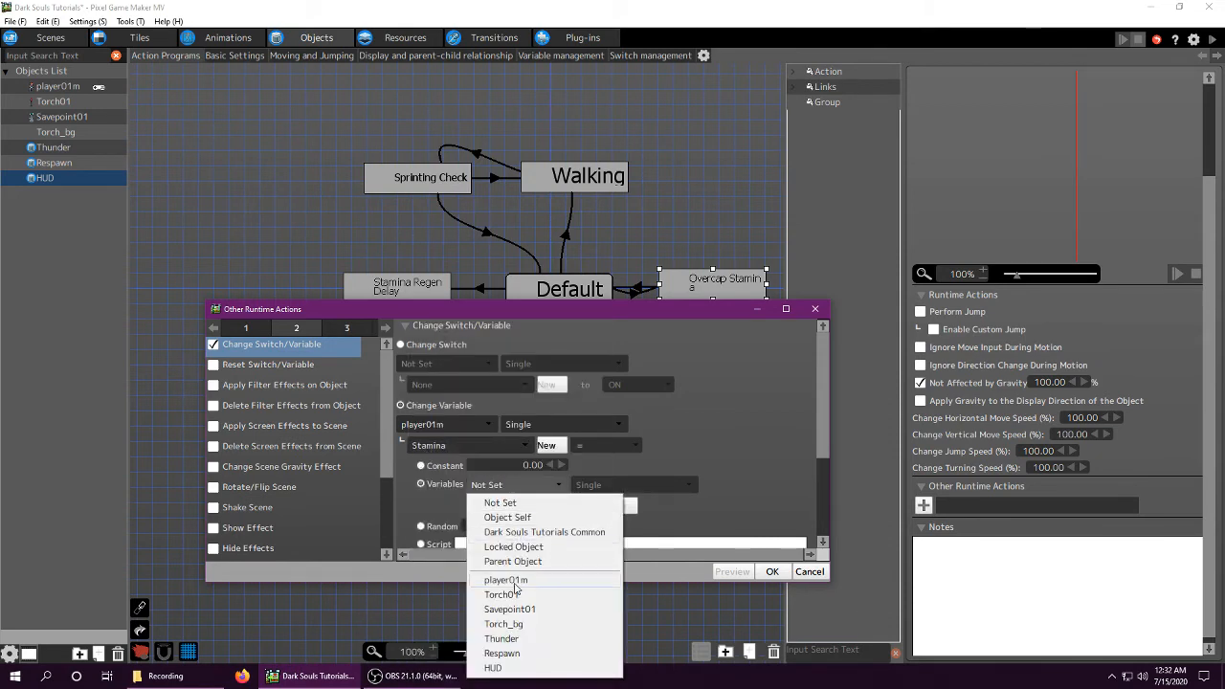
{"action": "left_click", "coordinate": [506, 578]}
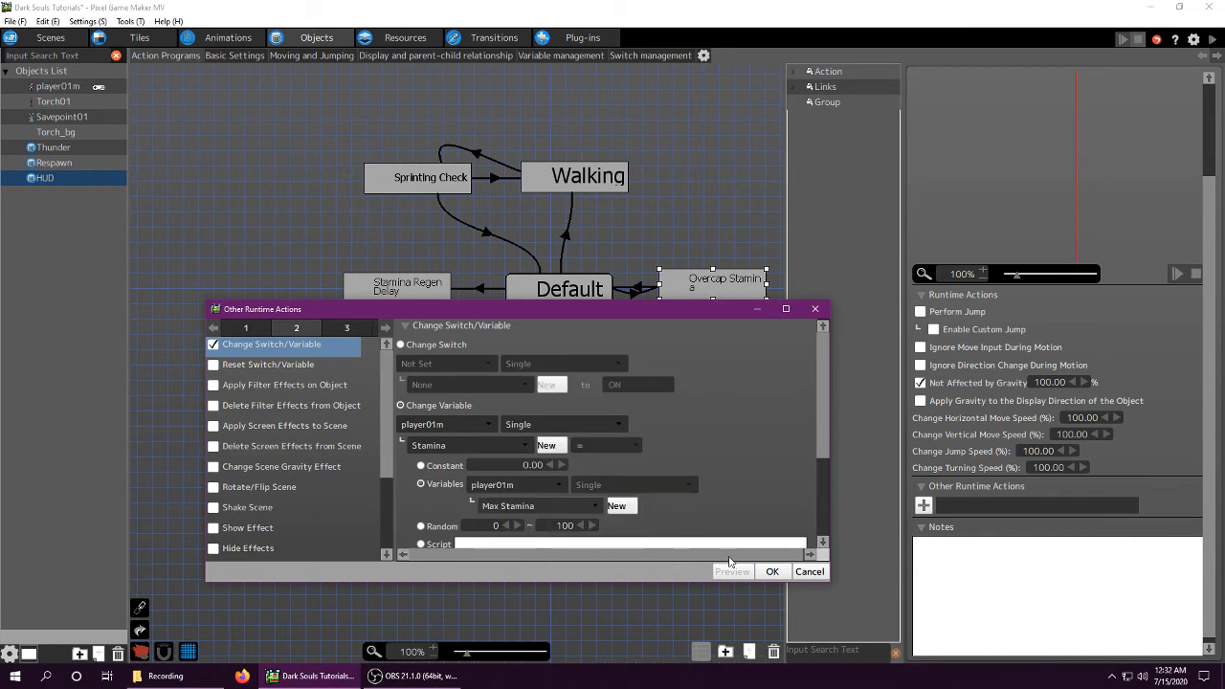
{"action": "left_click", "coordinate": [772, 570]}
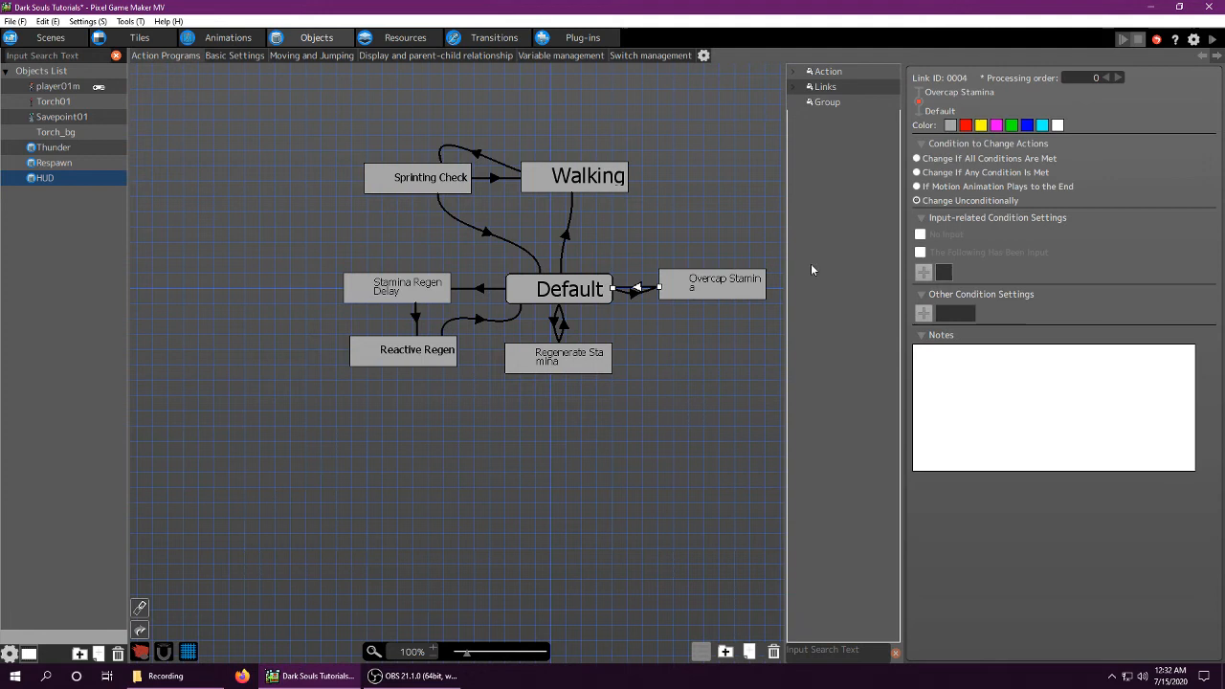
{"action": "left_click", "coordinate": [712, 283]}
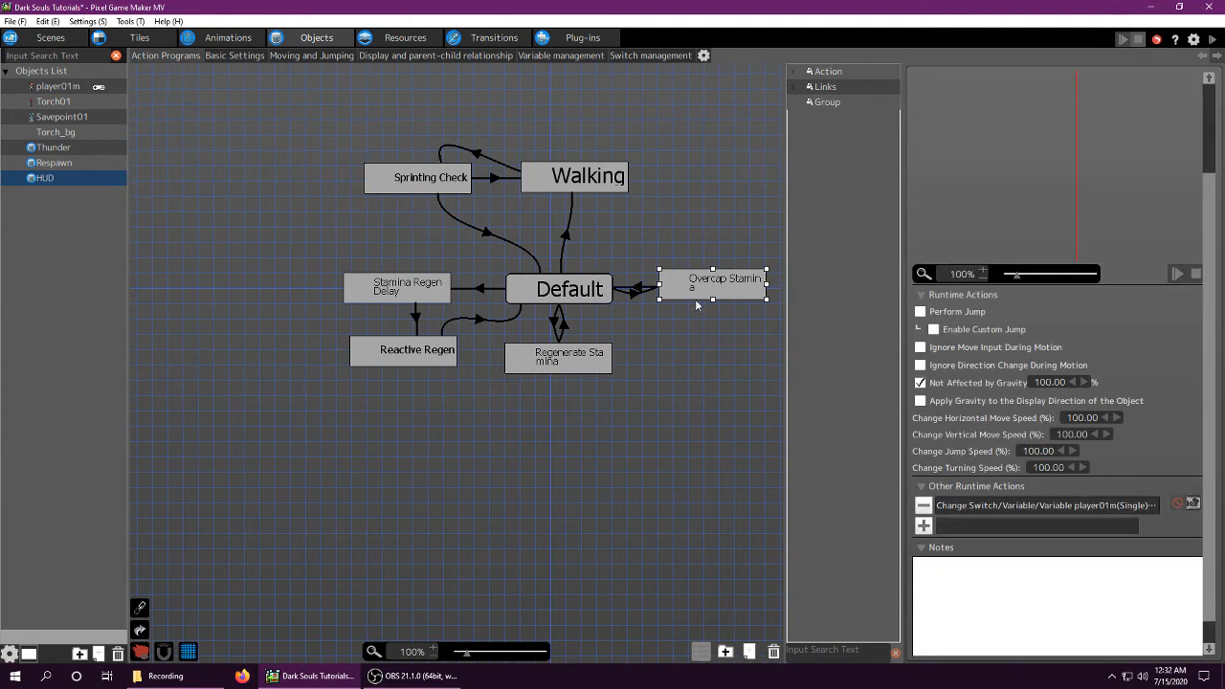
{"action": "mouse_move", "coordinate": [564, 272]}
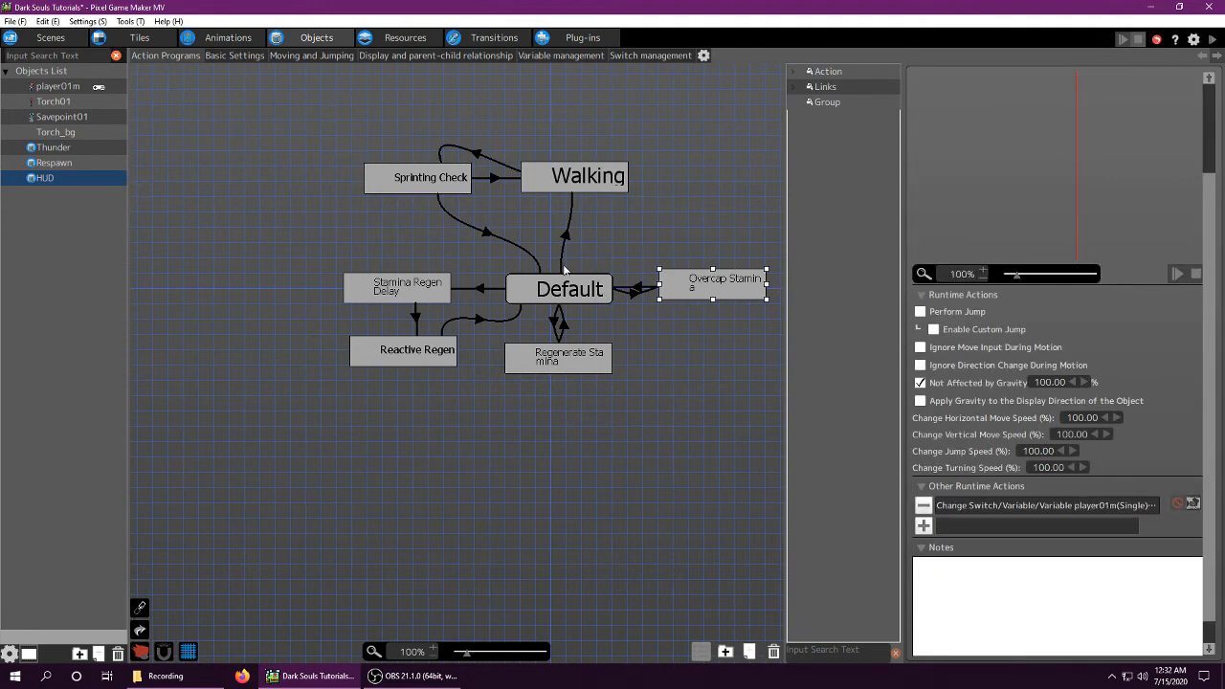
{"action": "left_click", "coordinate": [559, 356]}
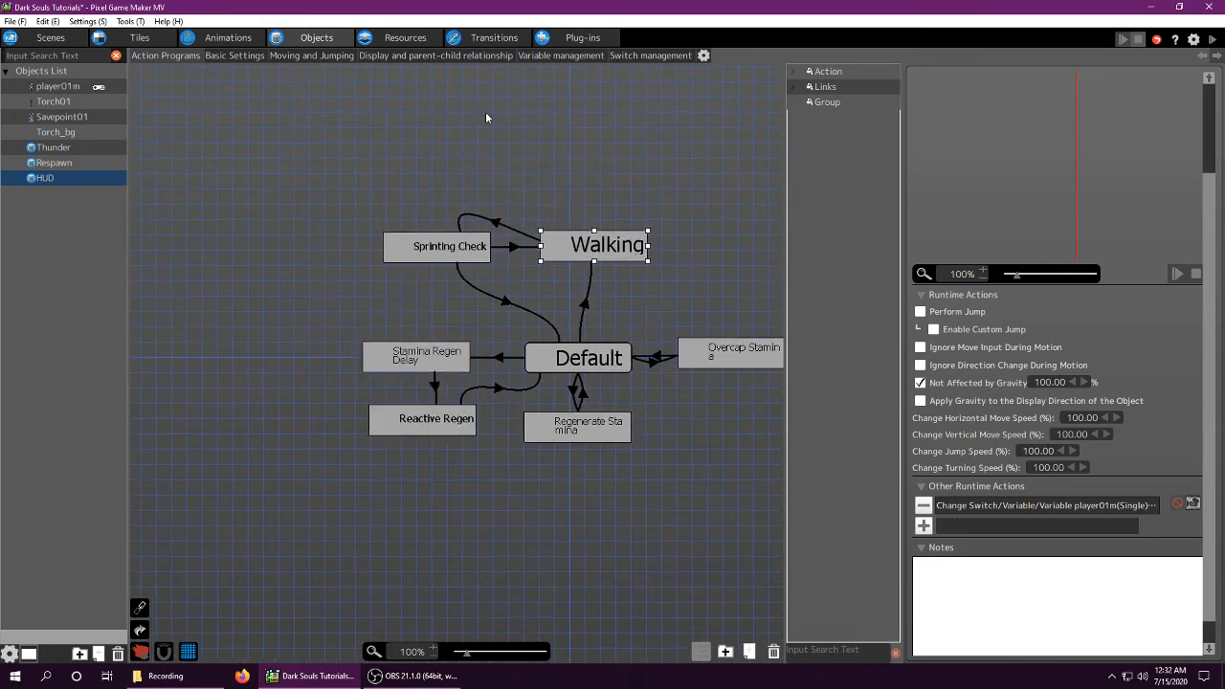
{"action": "mouse_move", "coordinate": [590, 252]}
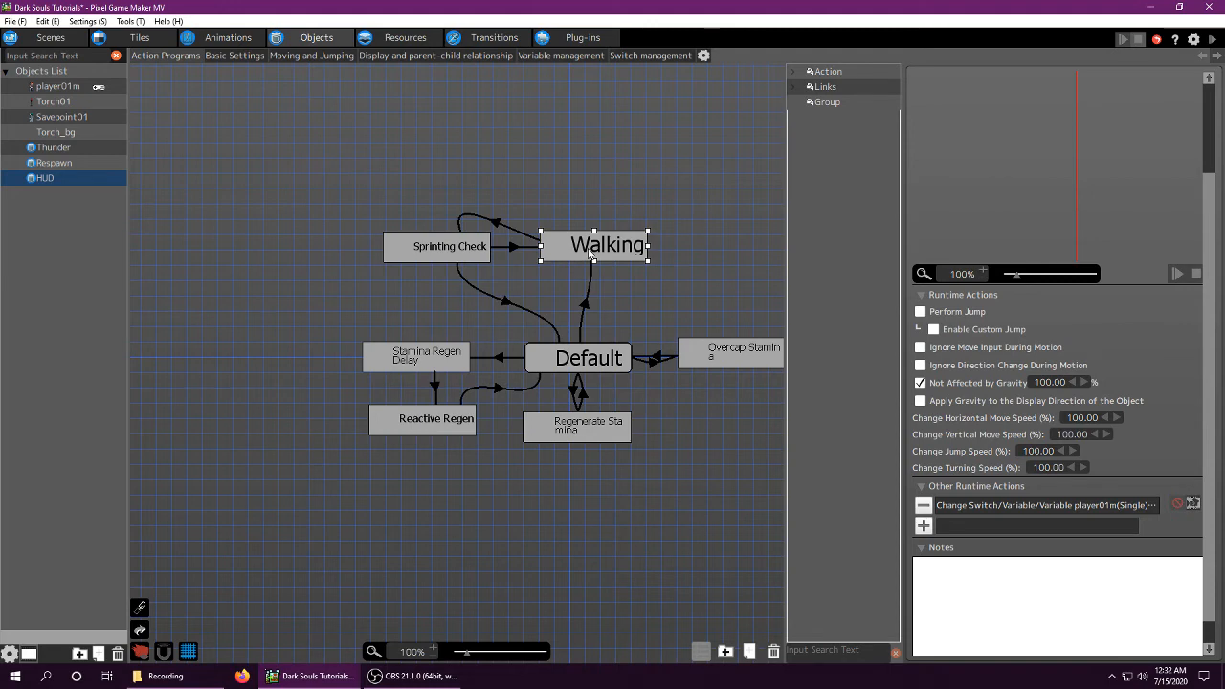
Check player01m's Walking switch references in Switch management, then return to its action program.
{"action": "left_click", "coordinate": [651, 54]}
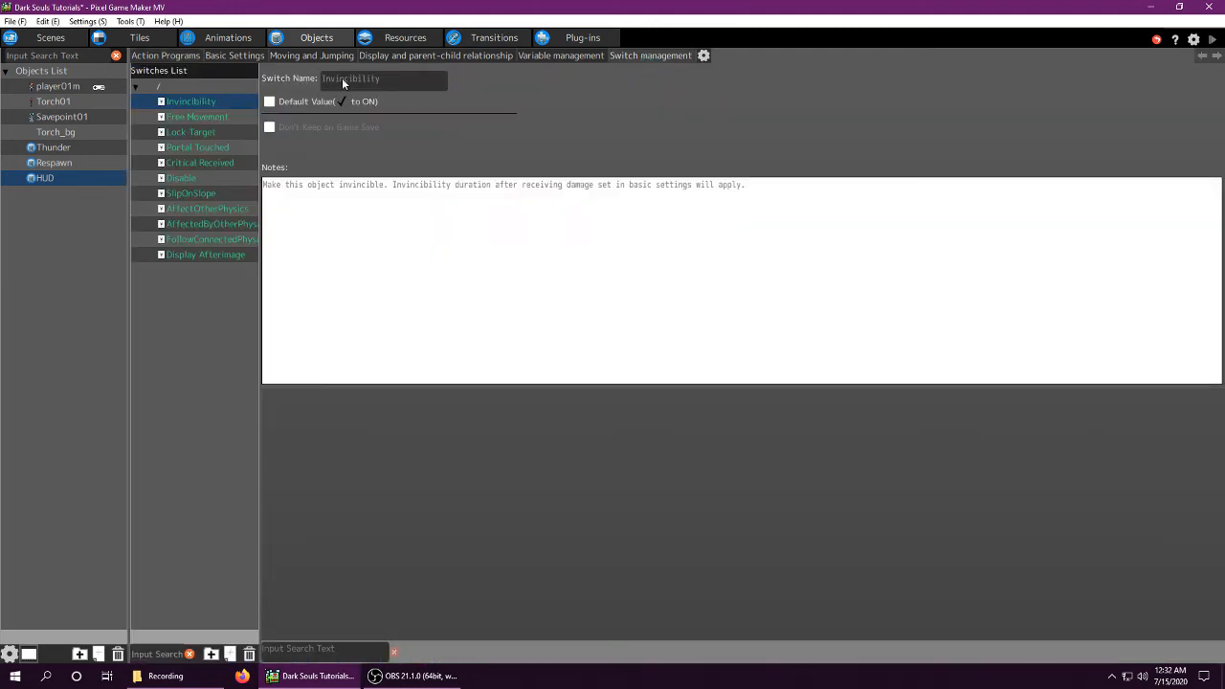
{"action": "left_click", "coordinate": [57, 86]}
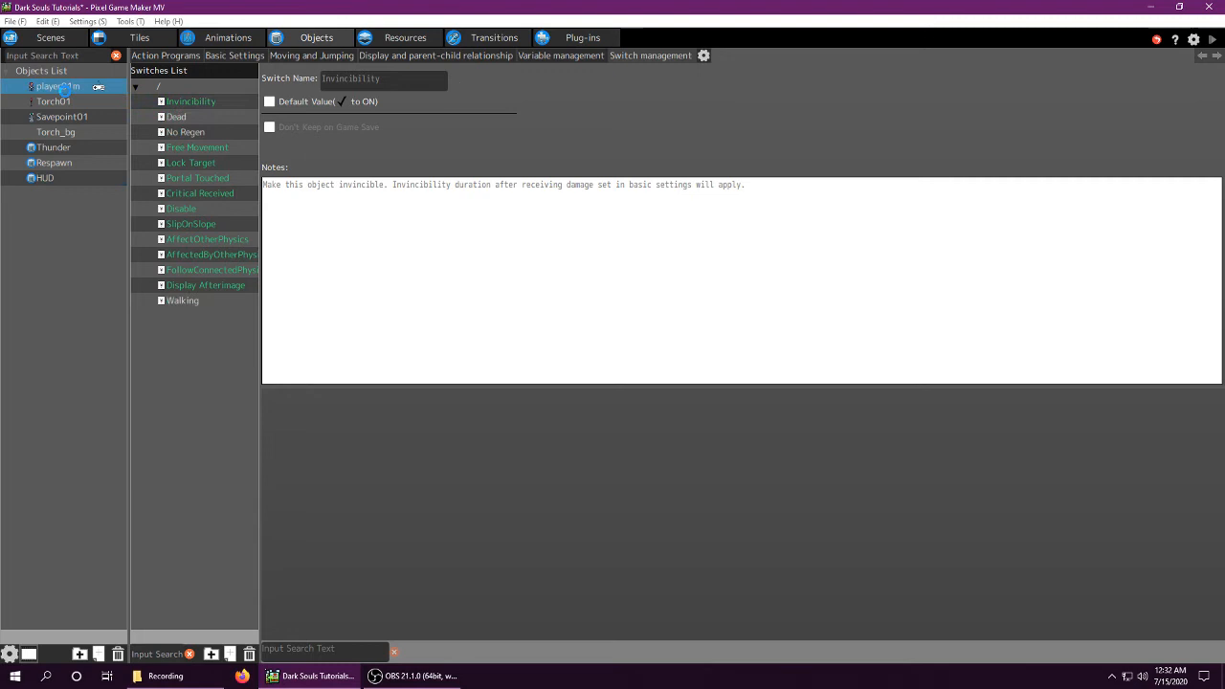
{"action": "left_click", "coordinate": [182, 300]}
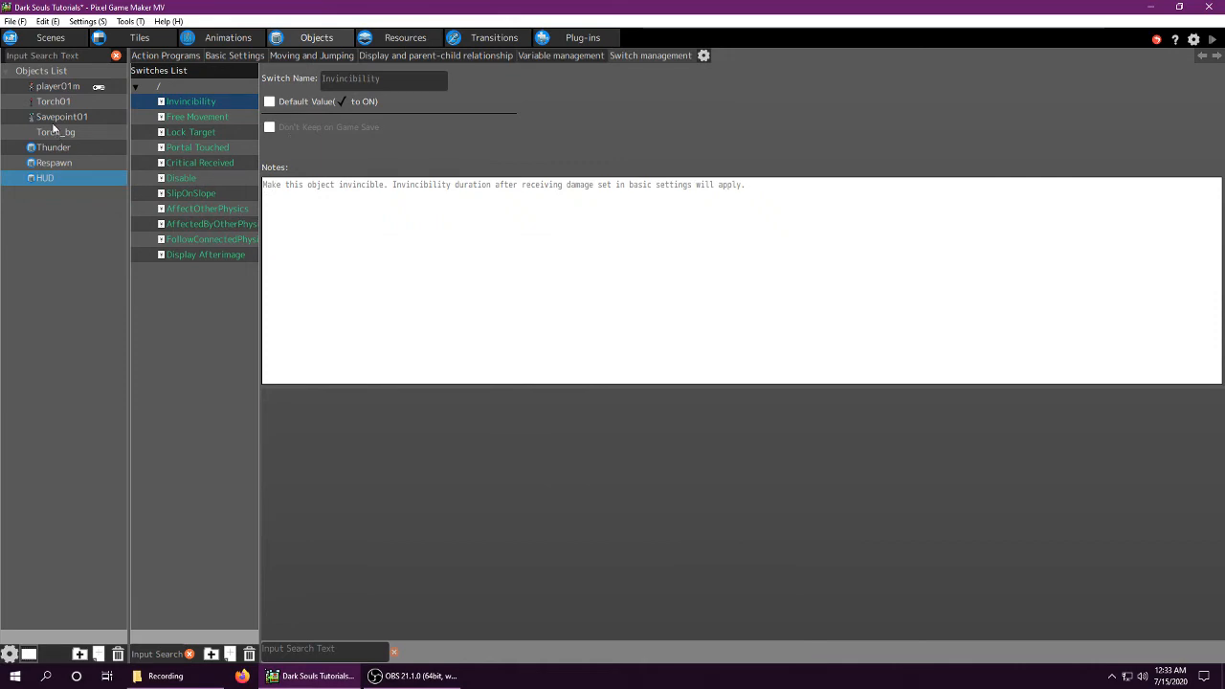
{"action": "left_click", "coordinate": [181, 301]}
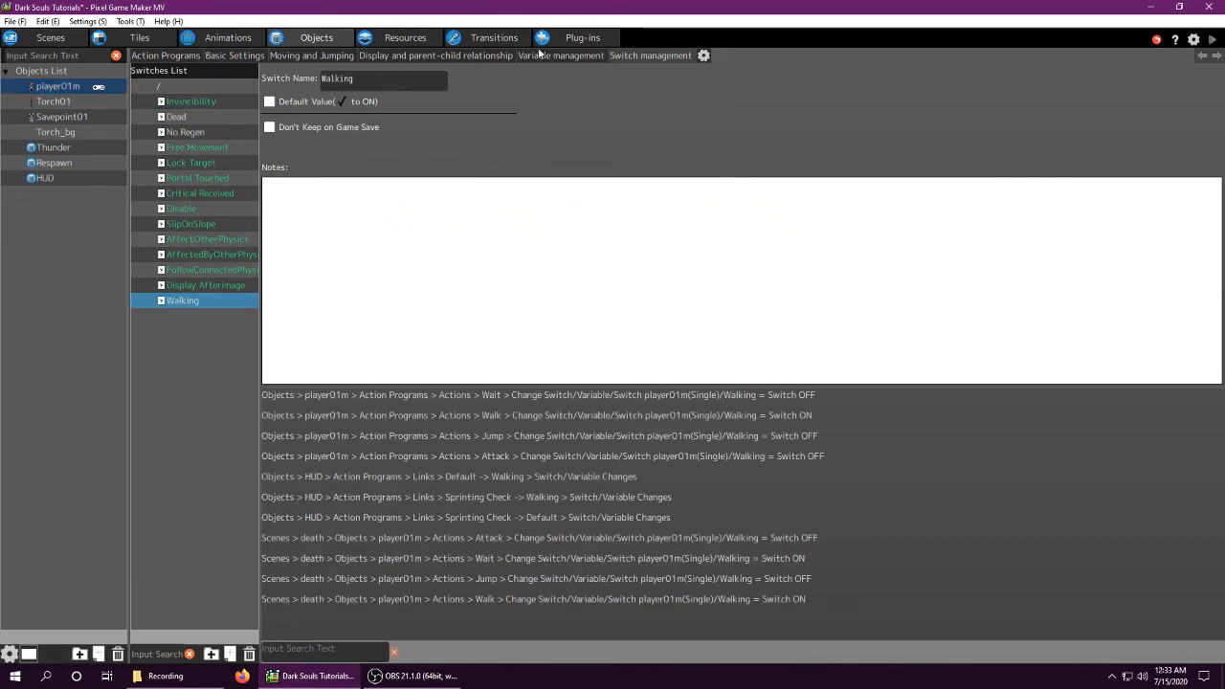
{"action": "left_click", "coordinate": [165, 53]}
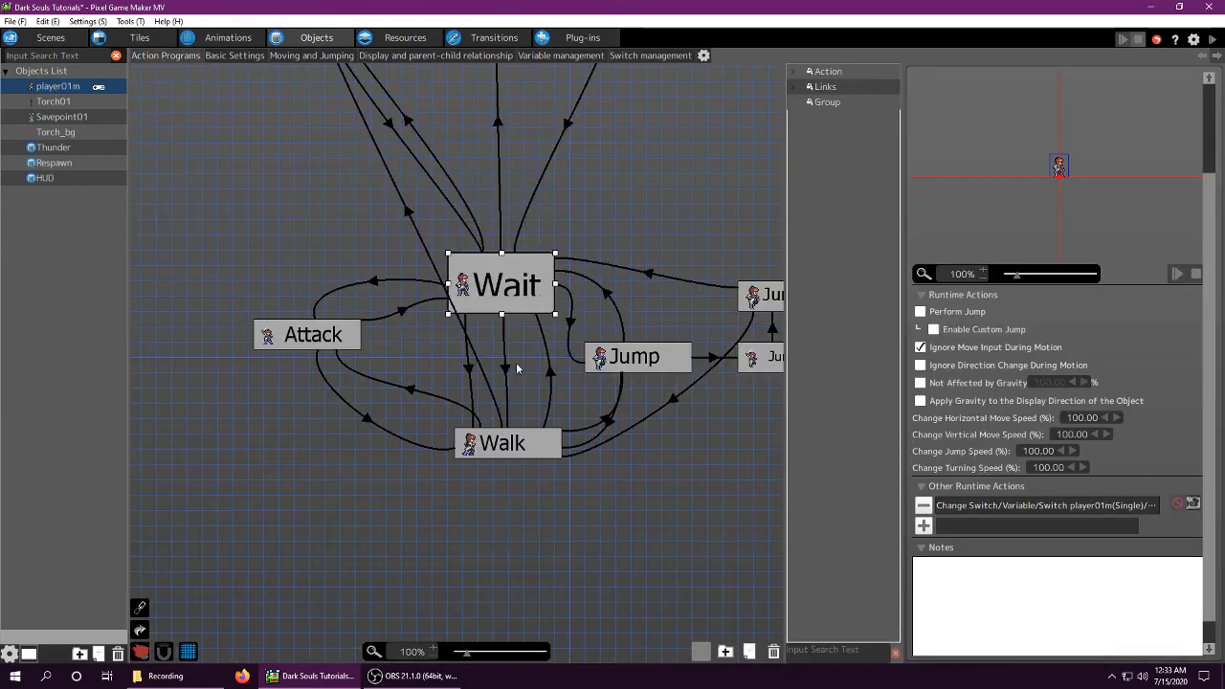
Set player01m's Wait action Change Switch to turn Walking OFF and verify it.
{"action": "left_click", "coordinate": [501, 442]}
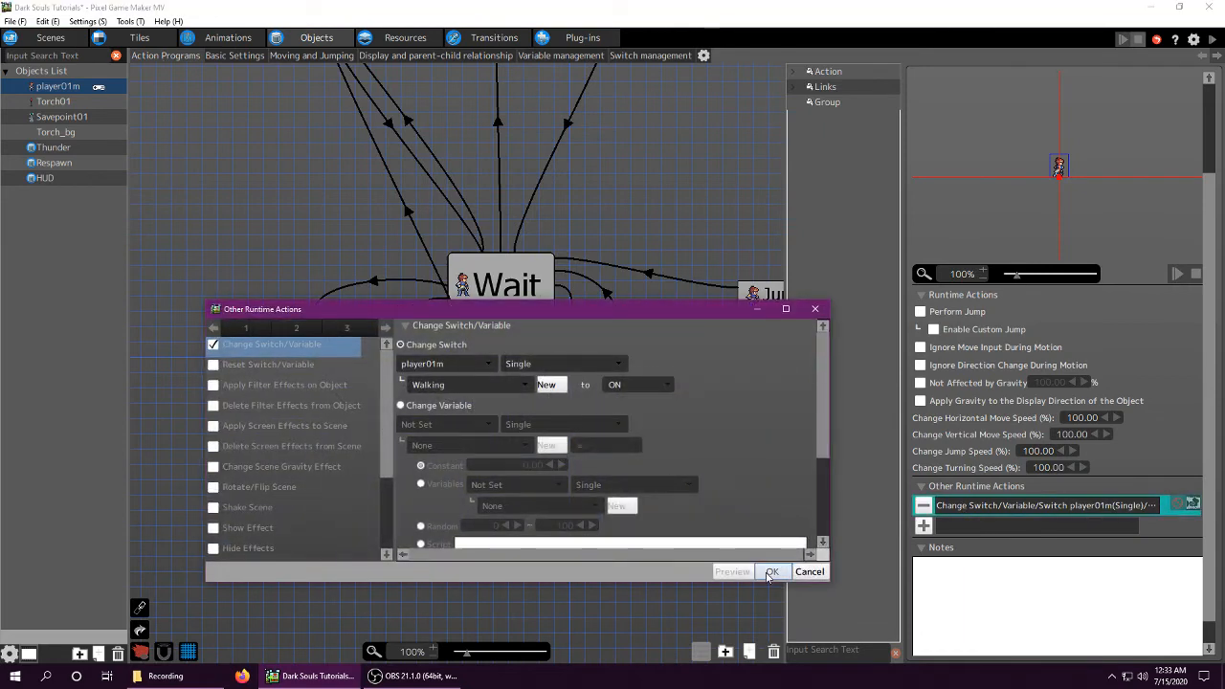
{"action": "left_click", "coordinate": [769, 570]}
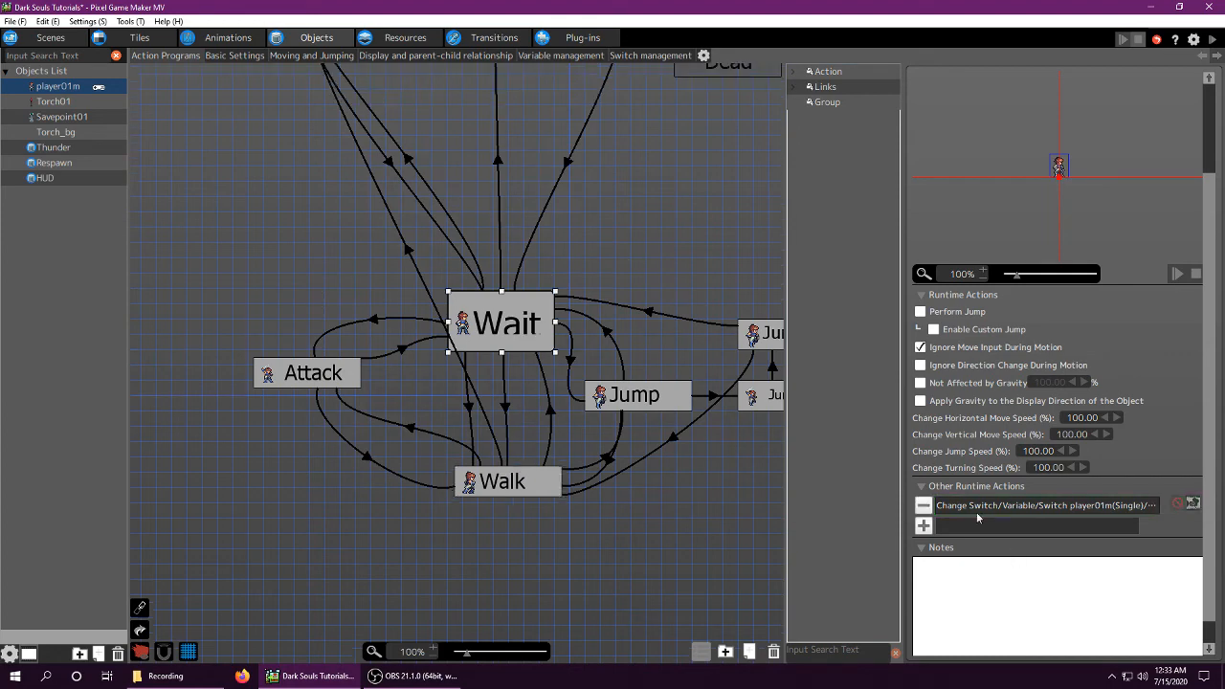
{"action": "double_click", "coordinate": [1038, 505]}
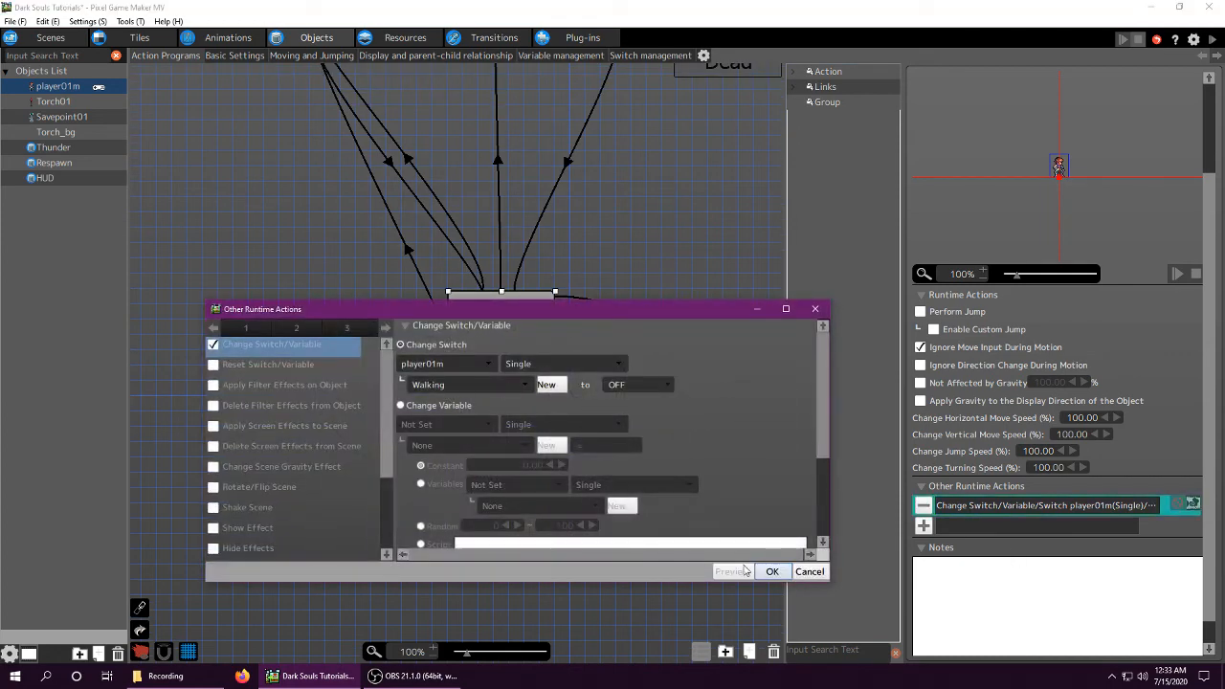
{"action": "left_click", "coordinate": [772, 571]}
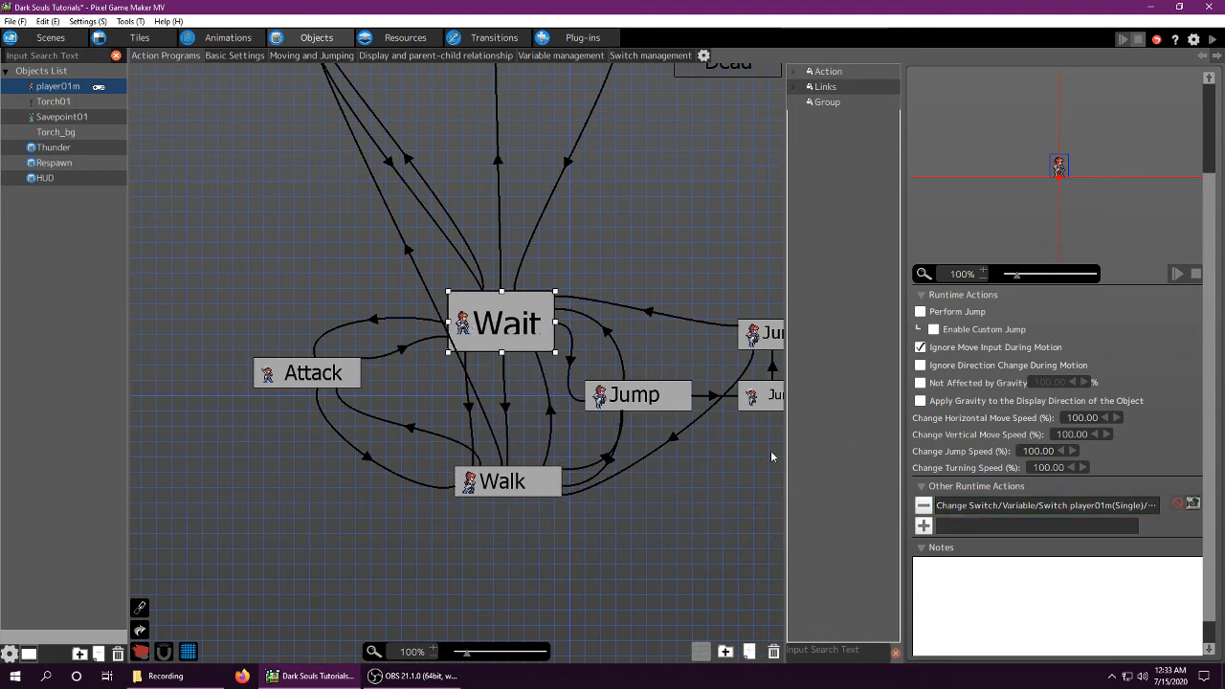
Review the Attack and Jump actions' runtime actions for Walking switch changes.
{"action": "left_click", "coordinate": [314, 371]}
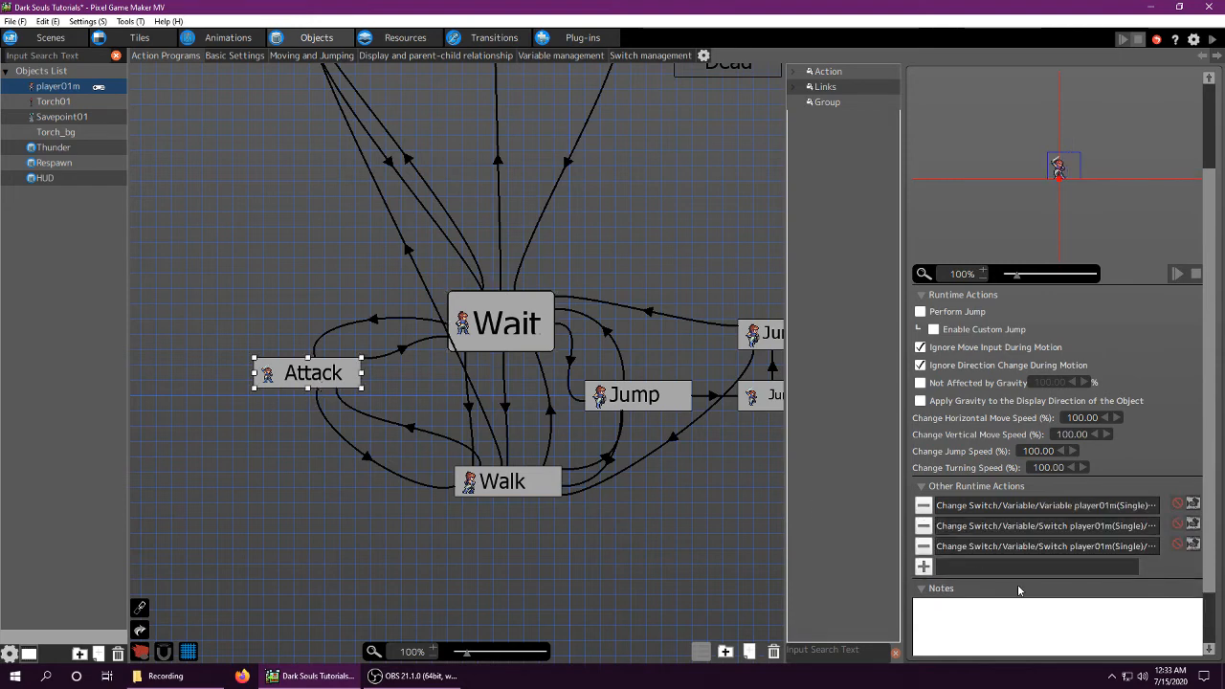
{"action": "left_click", "coordinate": [634, 395]}
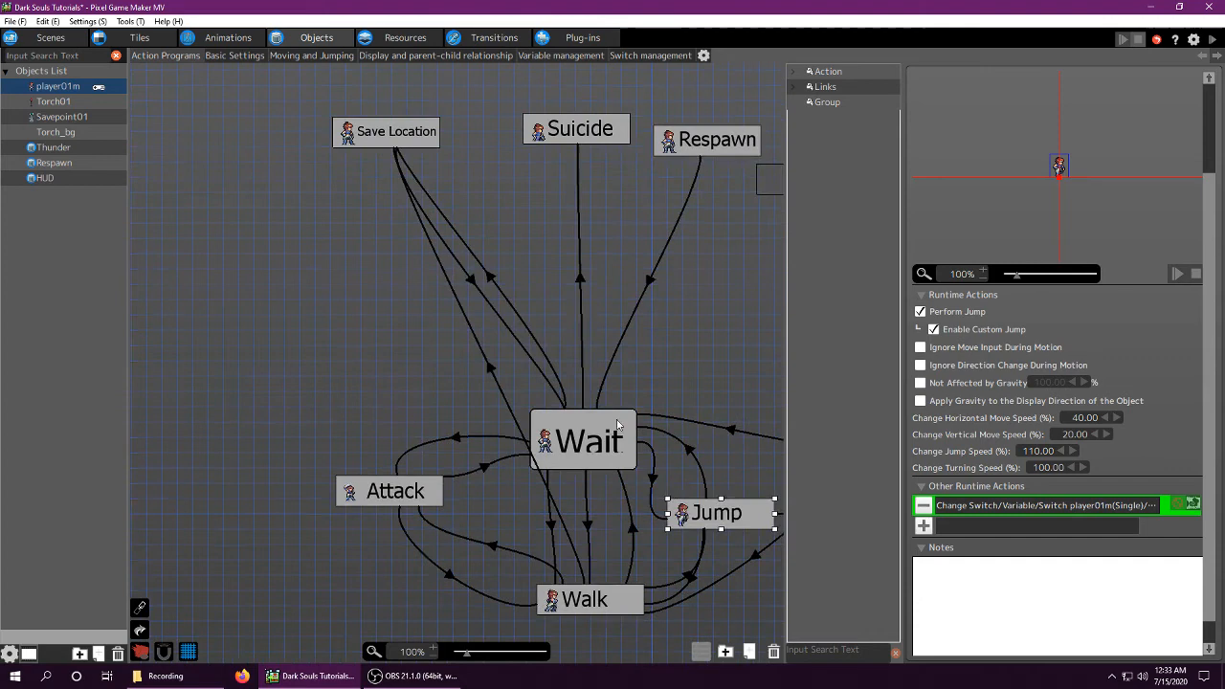
{"action": "left_click", "coordinate": [387, 130]}
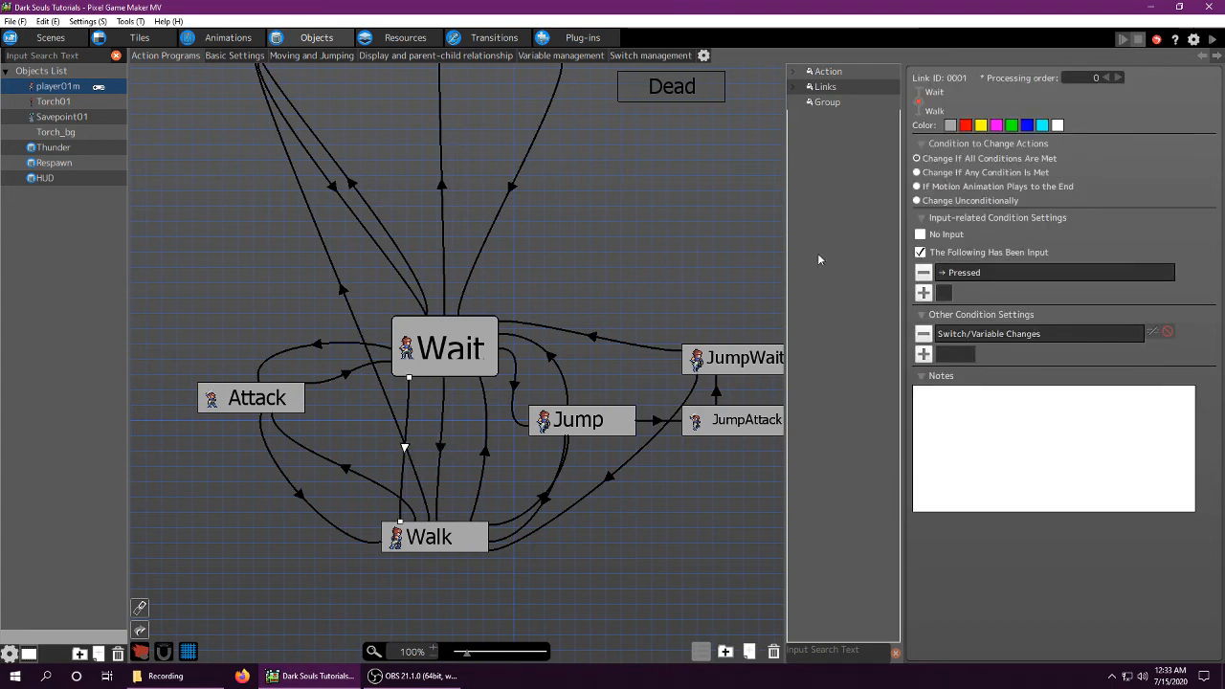
{"action": "mouse_move", "coordinate": [440, 440]}
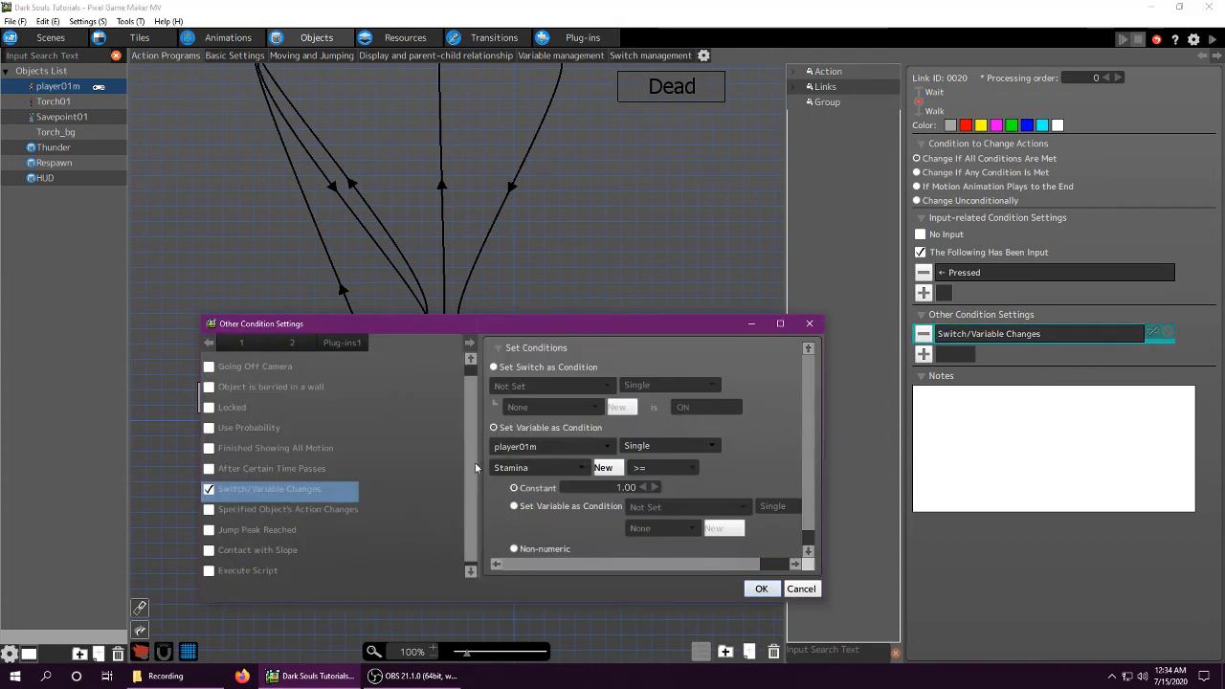
Confirm the Wait→Walk link condition requiring player01m Stamina of at least 1.
{"action": "left_click", "coordinate": [762, 589]}
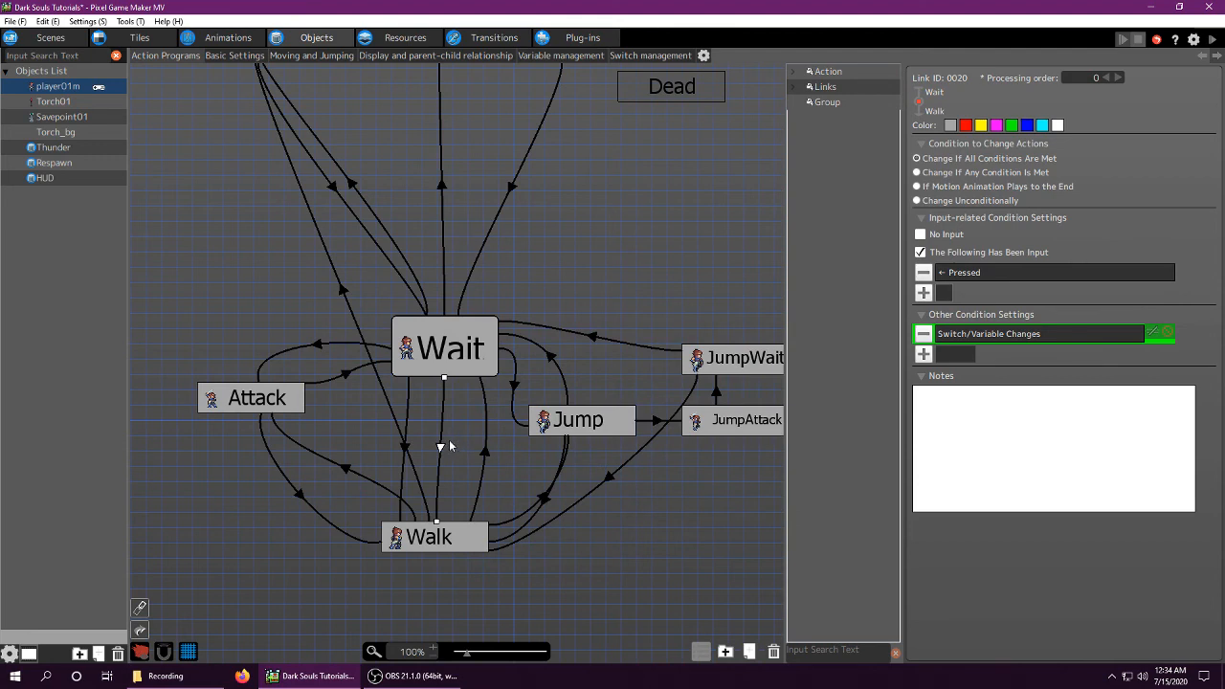
{"action": "mouse_move", "coordinate": [413, 451]}
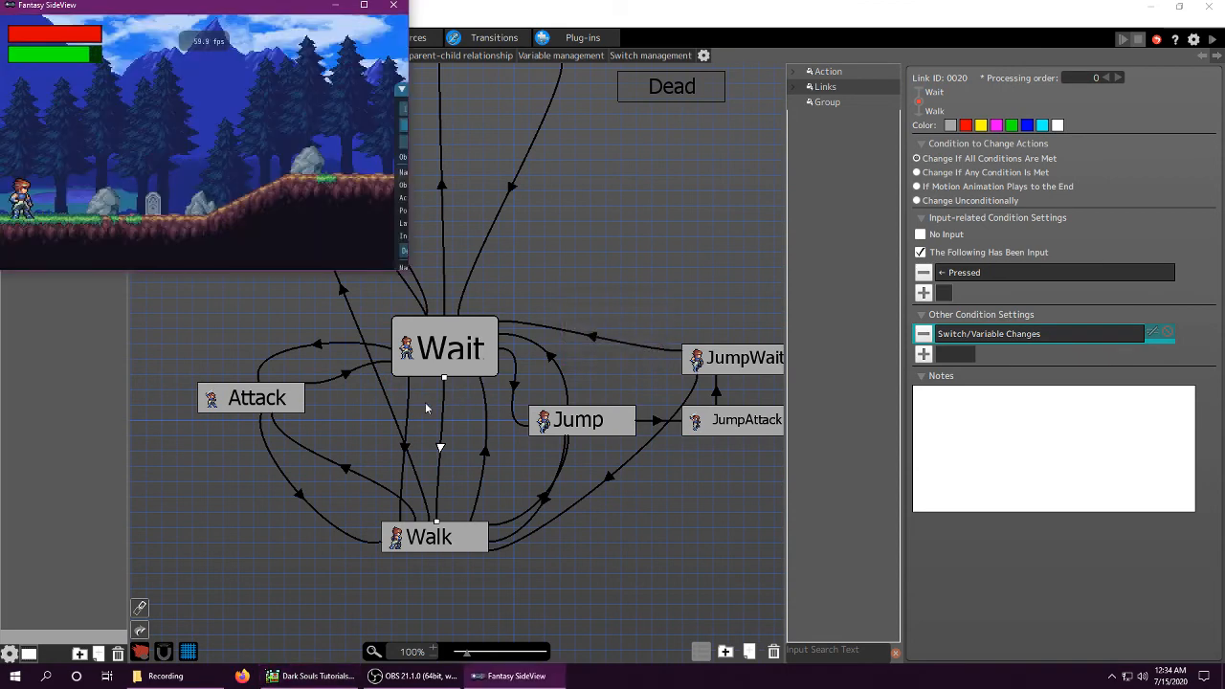
{"action": "mouse_move", "coordinate": [323, 375]}
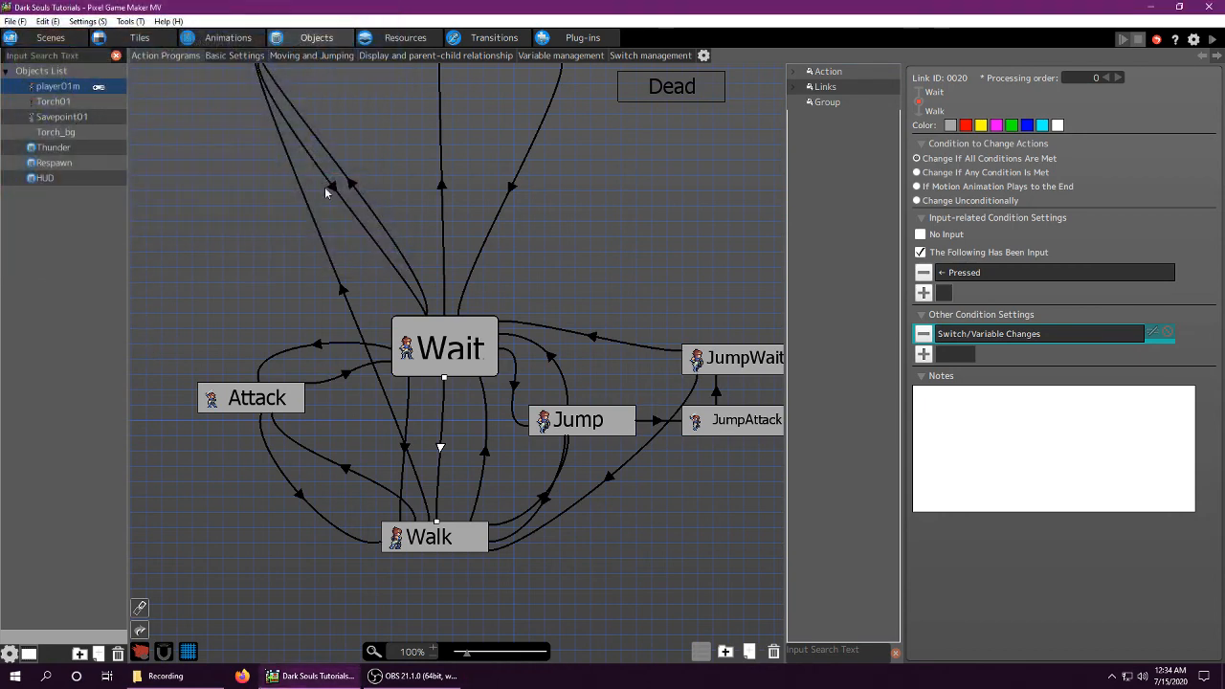
{"action": "mouse_move", "coordinate": [412, 400]}
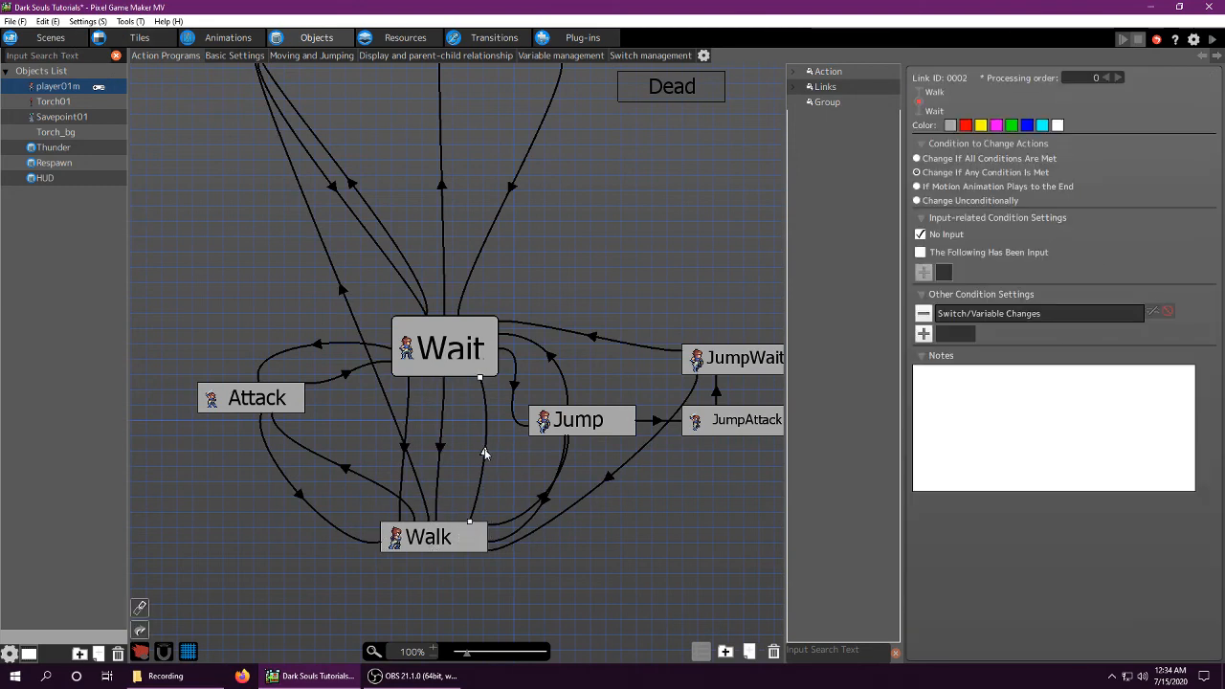
{"action": "left_click", "coordinate": [444, 346]}
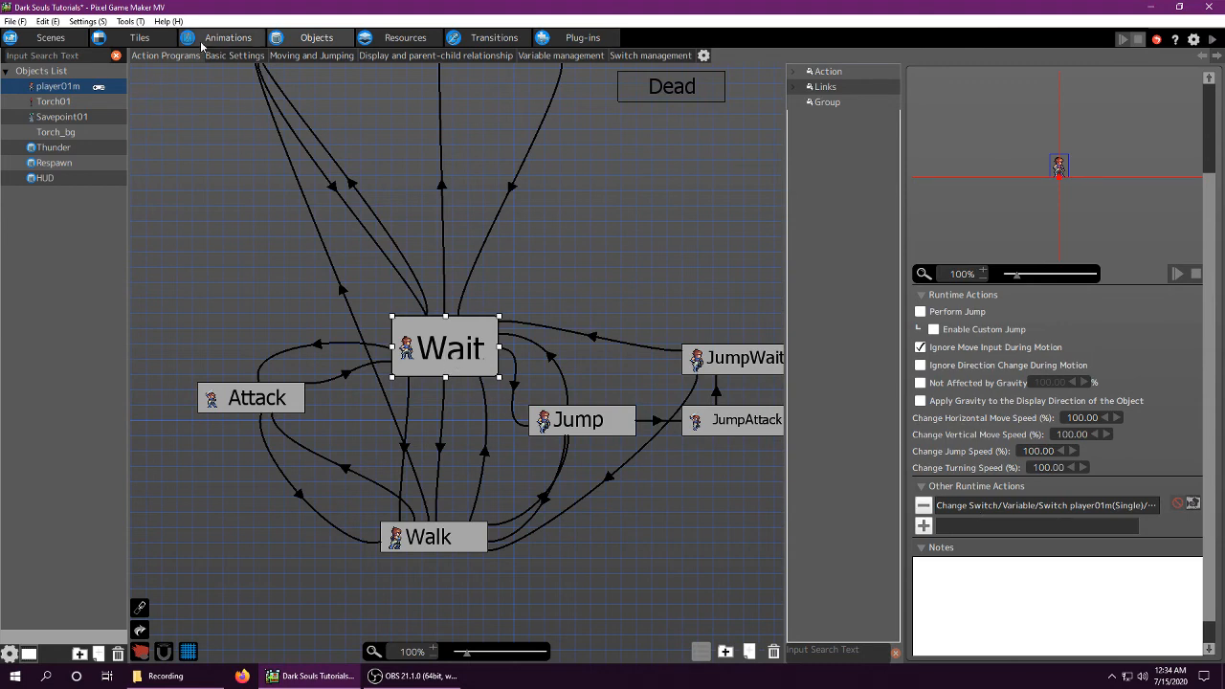
{"action": "mouse_move", "coordinate": [453, 510]}
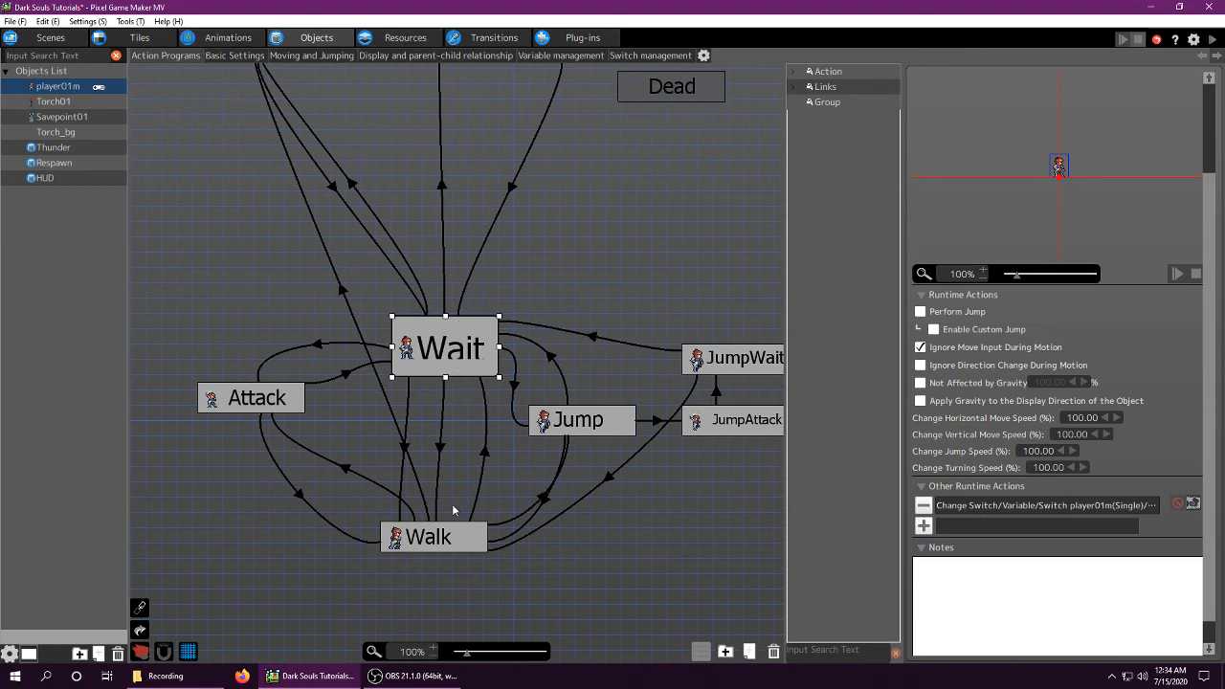
{"action": "left_click", "coordinate": [433, 536]}
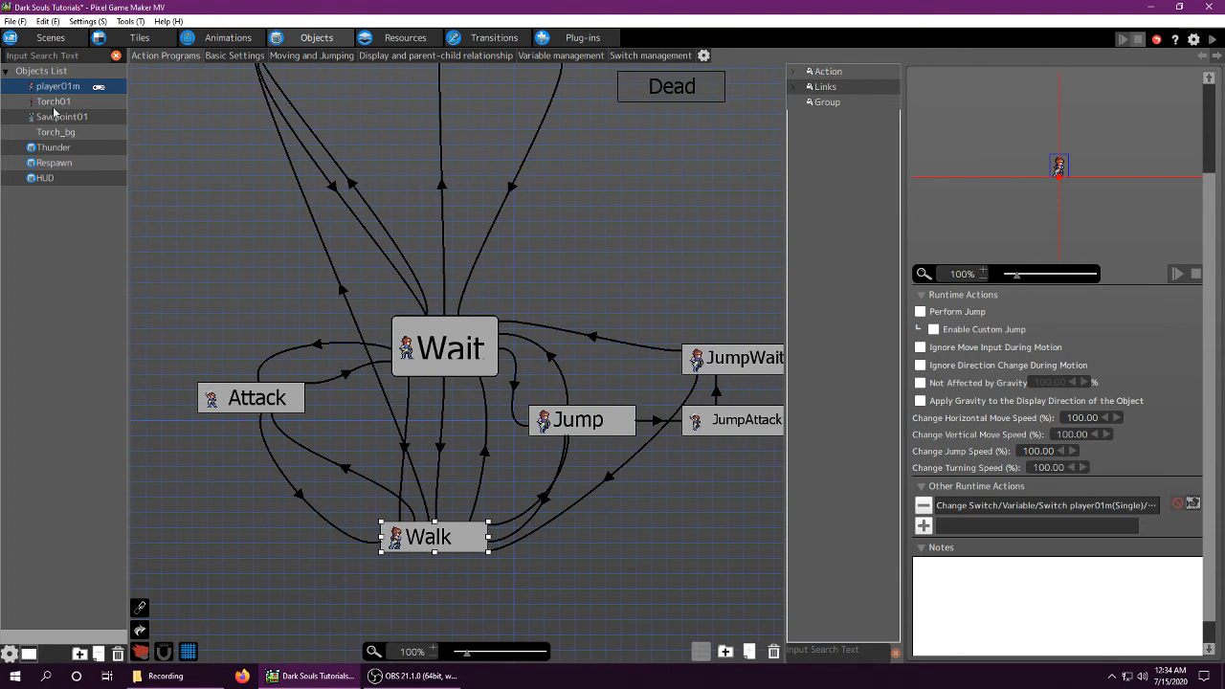
{"action": "left_click", "coordinate": [46, 176]}
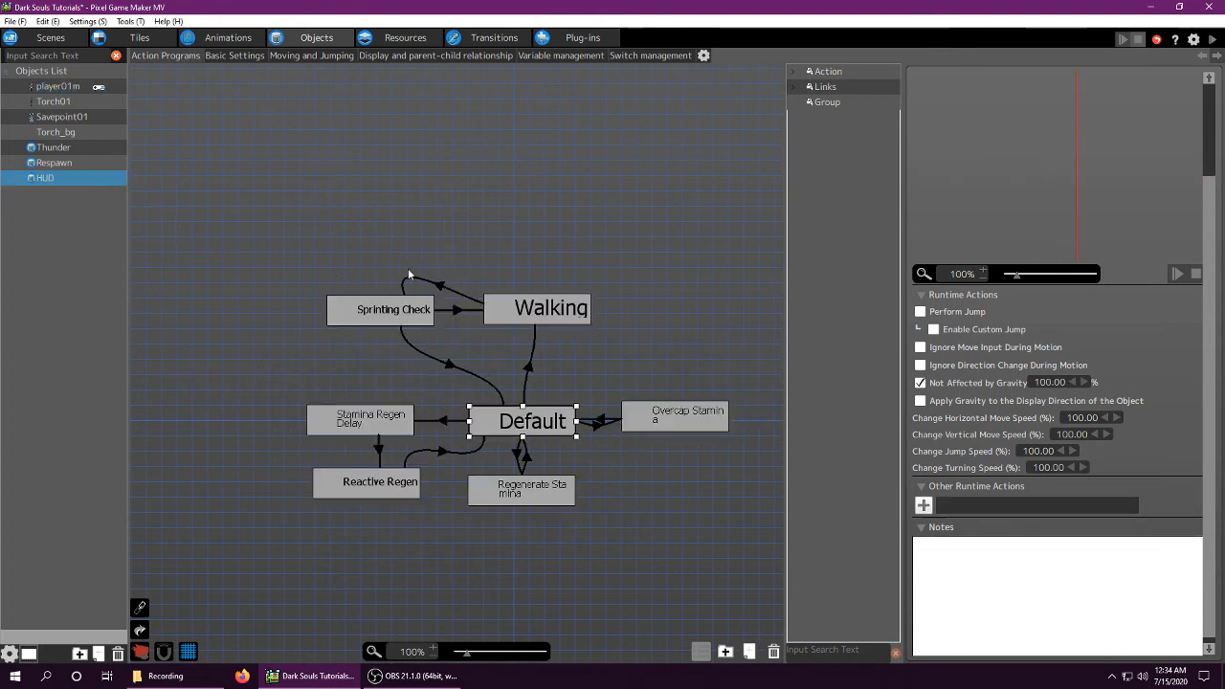
Select the HUD's Sprinting Check state to review its runtime actions.
{"action": "left_click", "coordinate": [551, 309]}
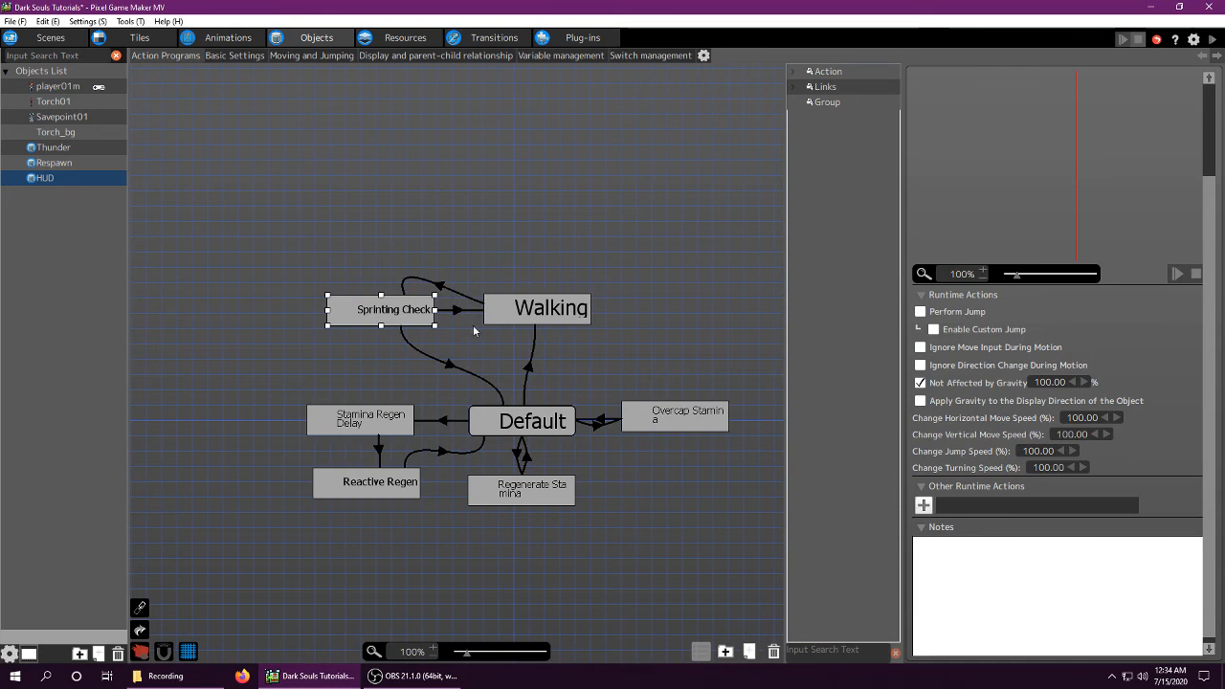
{"action": "mouse_move", "coordinate": [546, 401]}
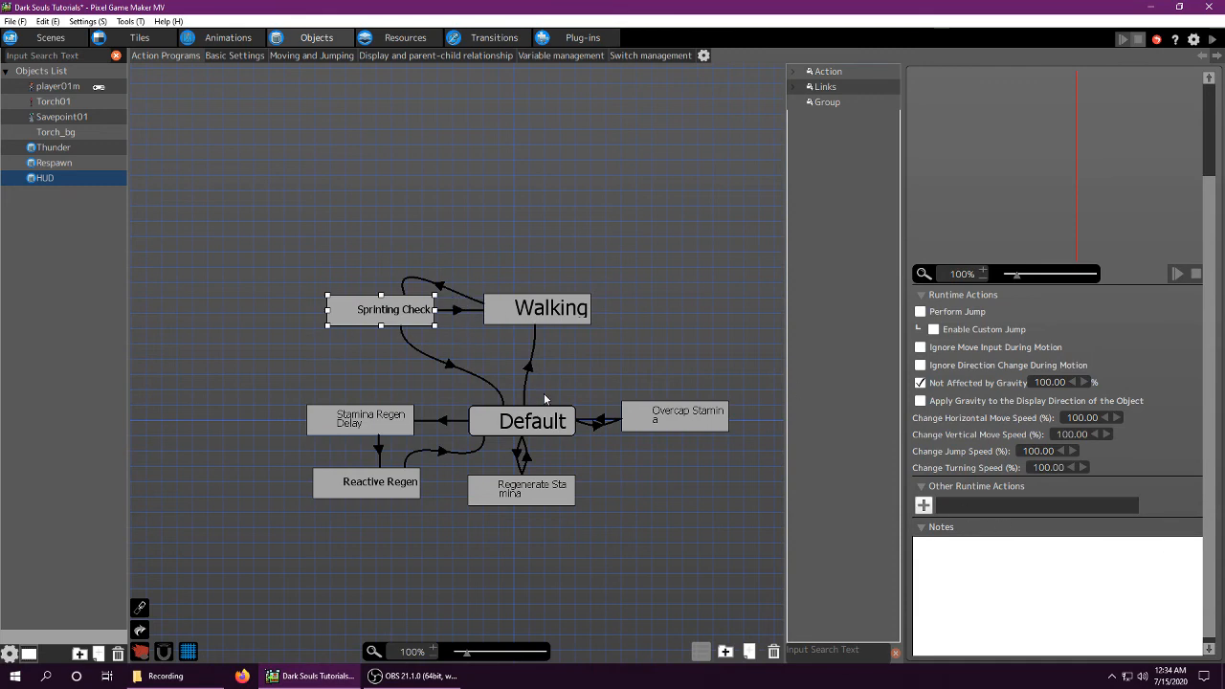
{"action": "mouse_move", "coordinate": [509, 247]}
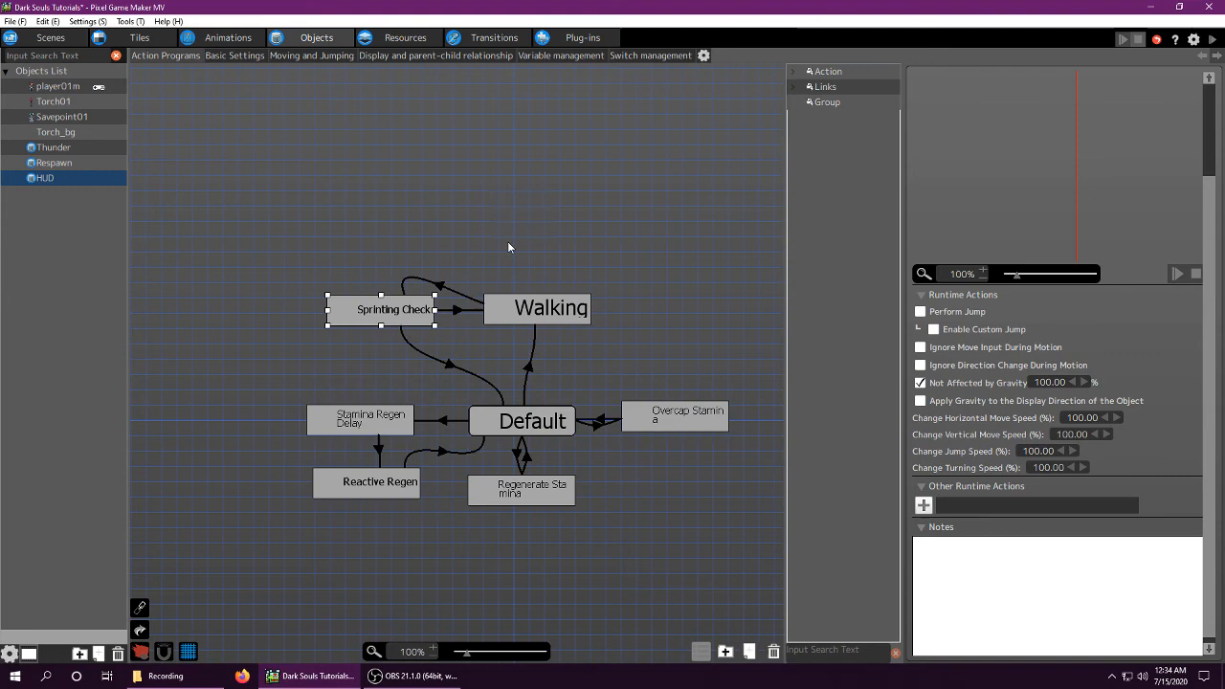
{"action": "mouse_move", "coordinate": [563, 333]}
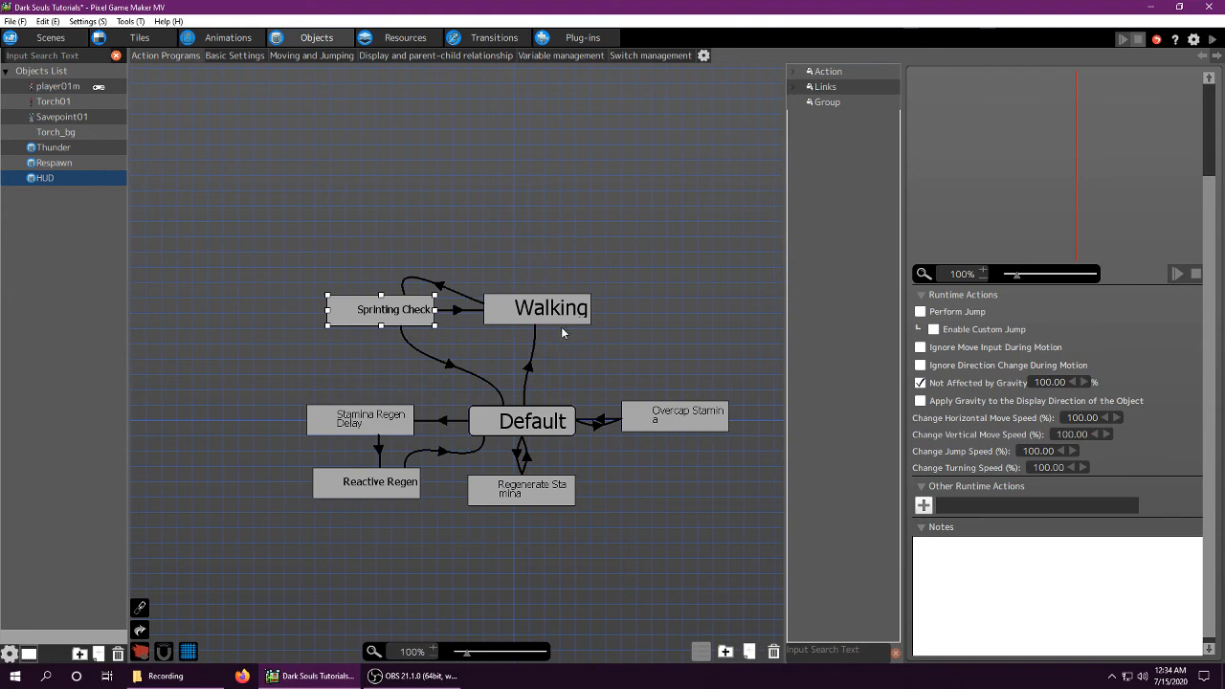
{"action": "mouse_move", "coordinate": [483, 312]}
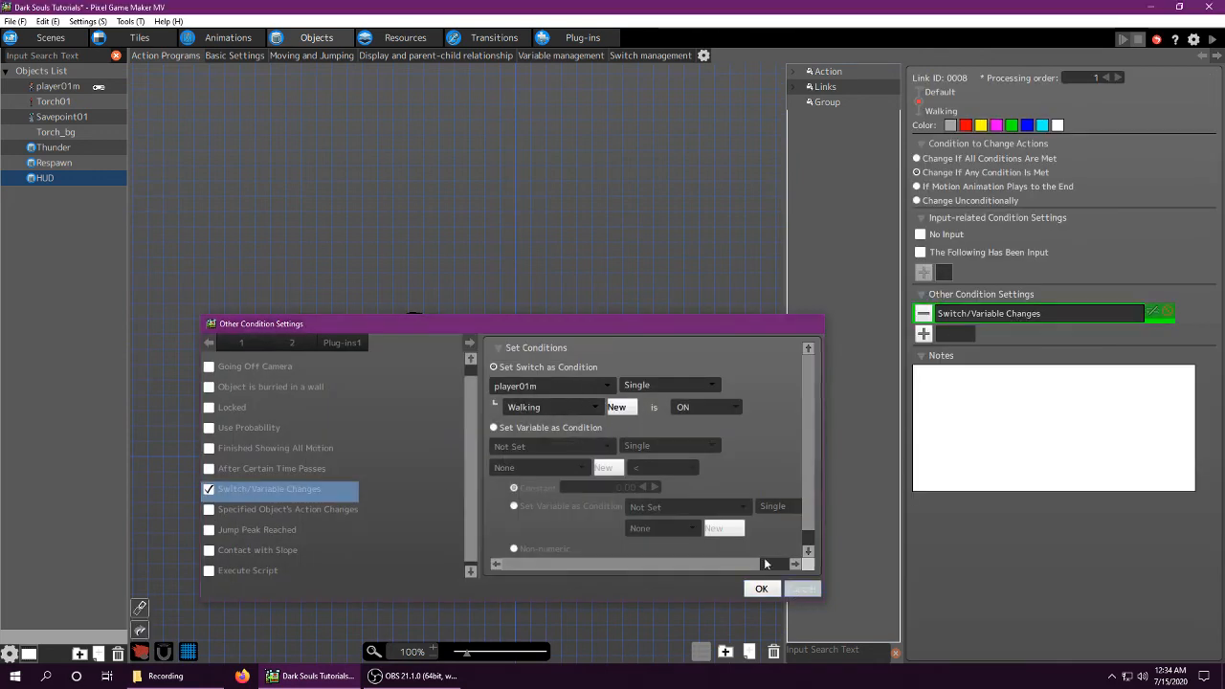
Review the Walking state's Change Variable action on player01m Stamina.
{"action": "left_click", "coordinate": [762, 590]}
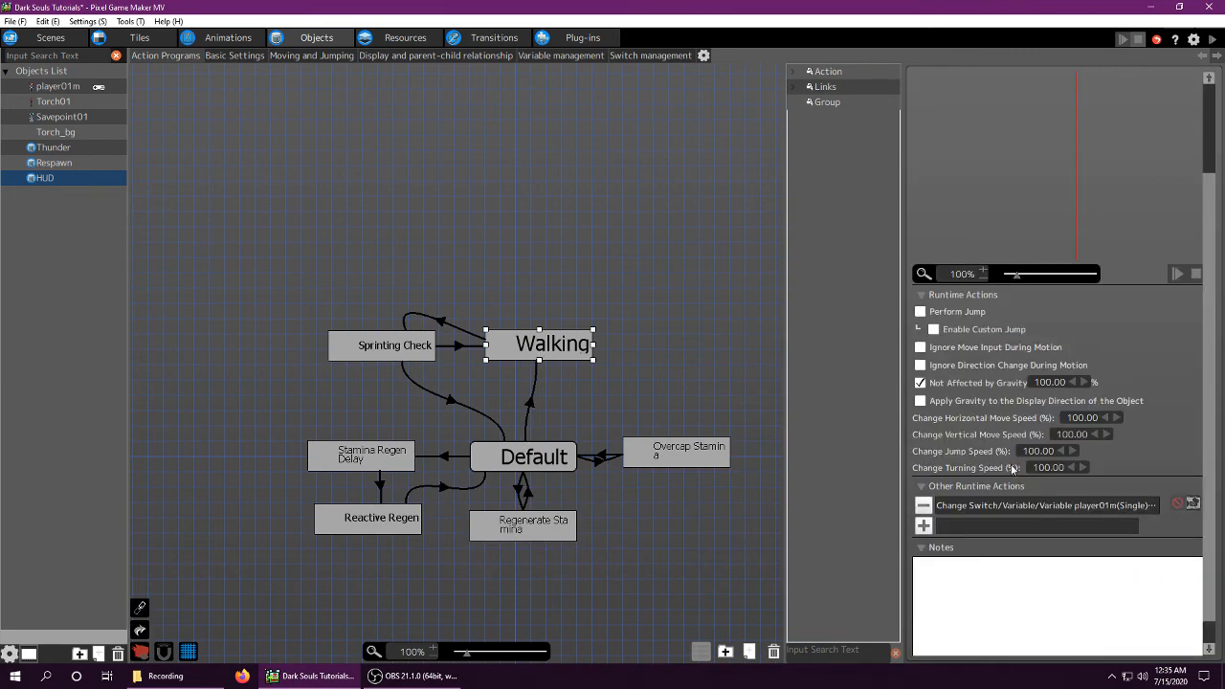
{"action": "double_click", "coordinate": [1044, 505]}
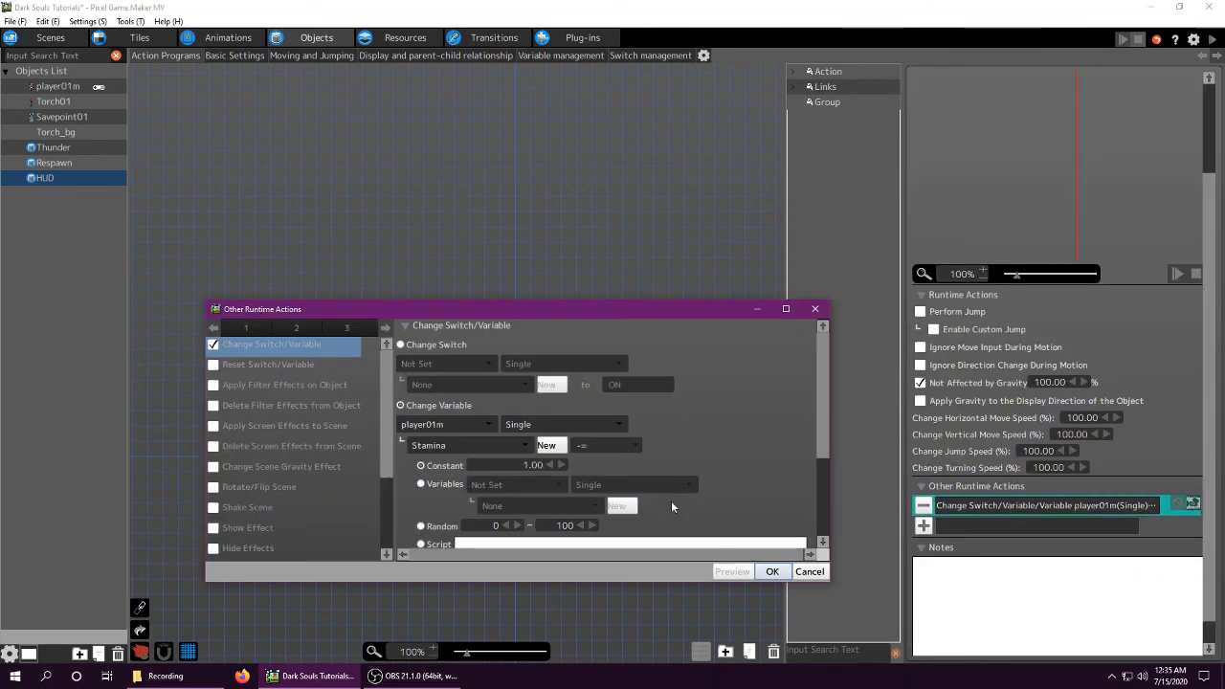
{"action": "left_click", "coordinate": [771, 571]}
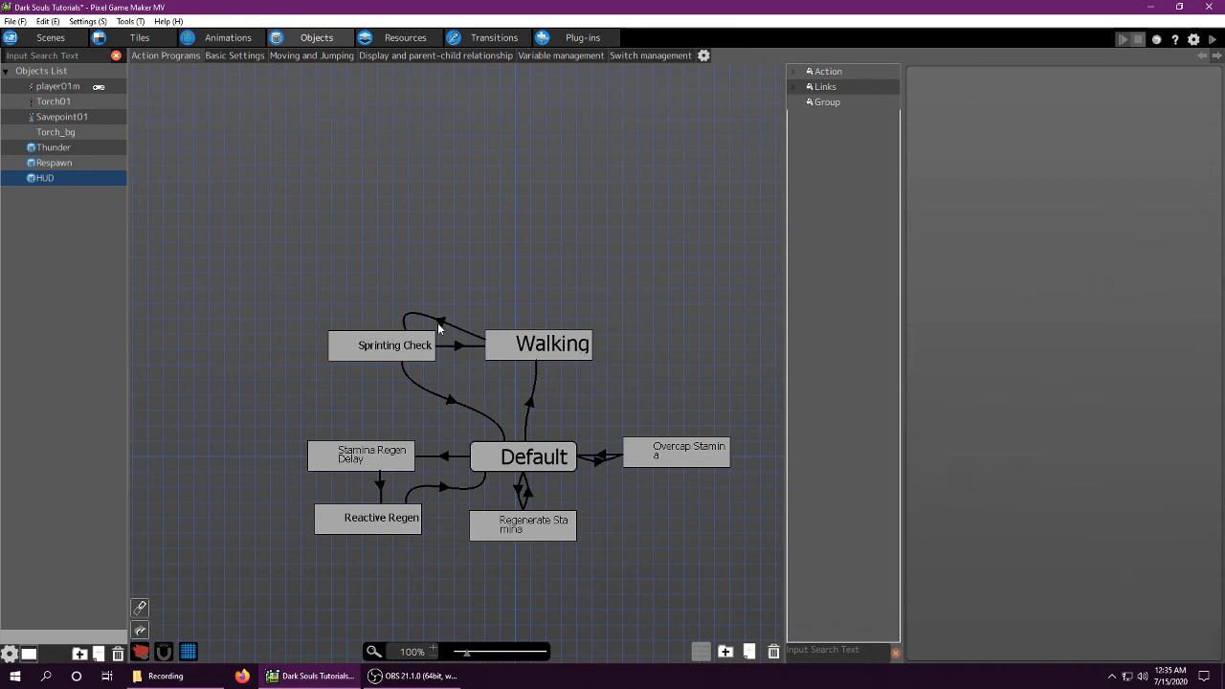
Review the Walking→Sprinting Check link's 0.01-second After Certain Time Passes condition.
{"action": "left_click", "coordinate": [441, 325]}
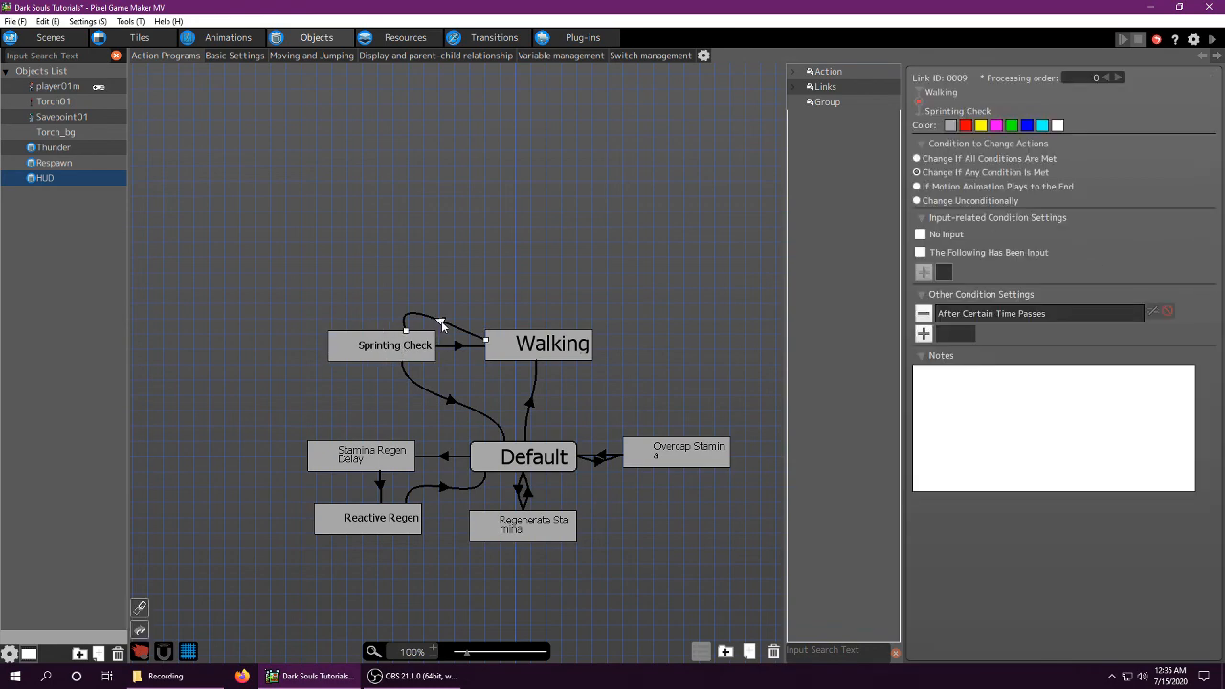
{"action": "left_click", "coordinate": [1153, 310]}
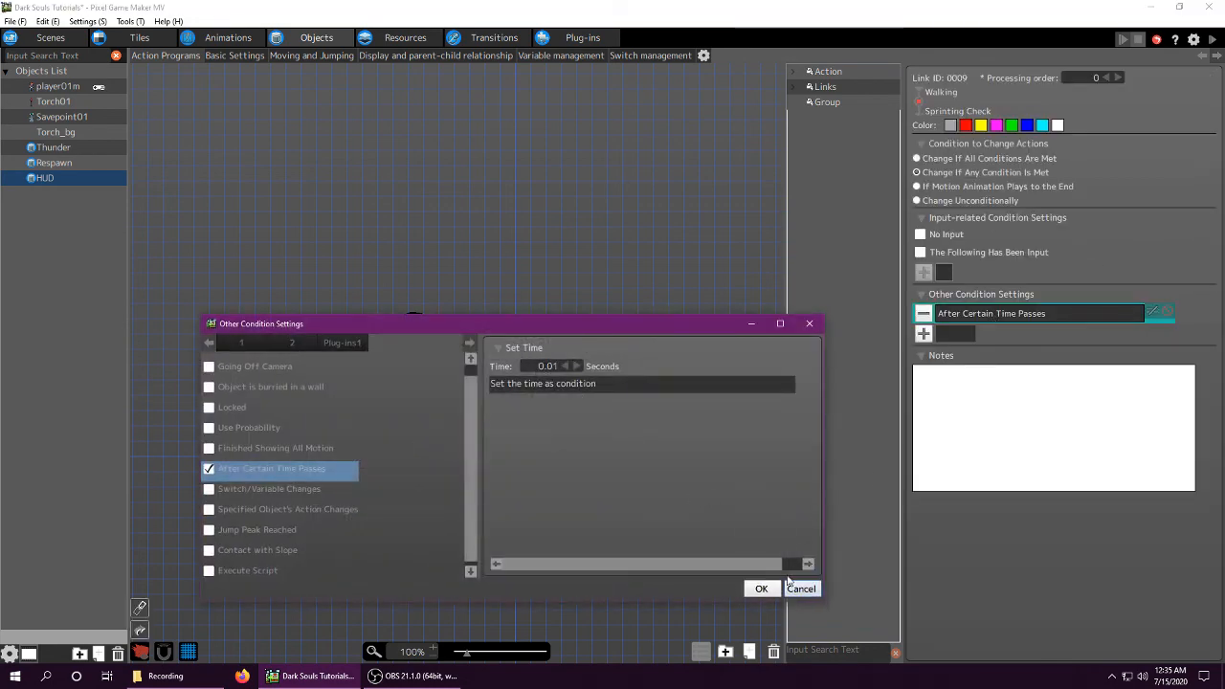
{"action": "left_click", "coordinate": [762, 588]}
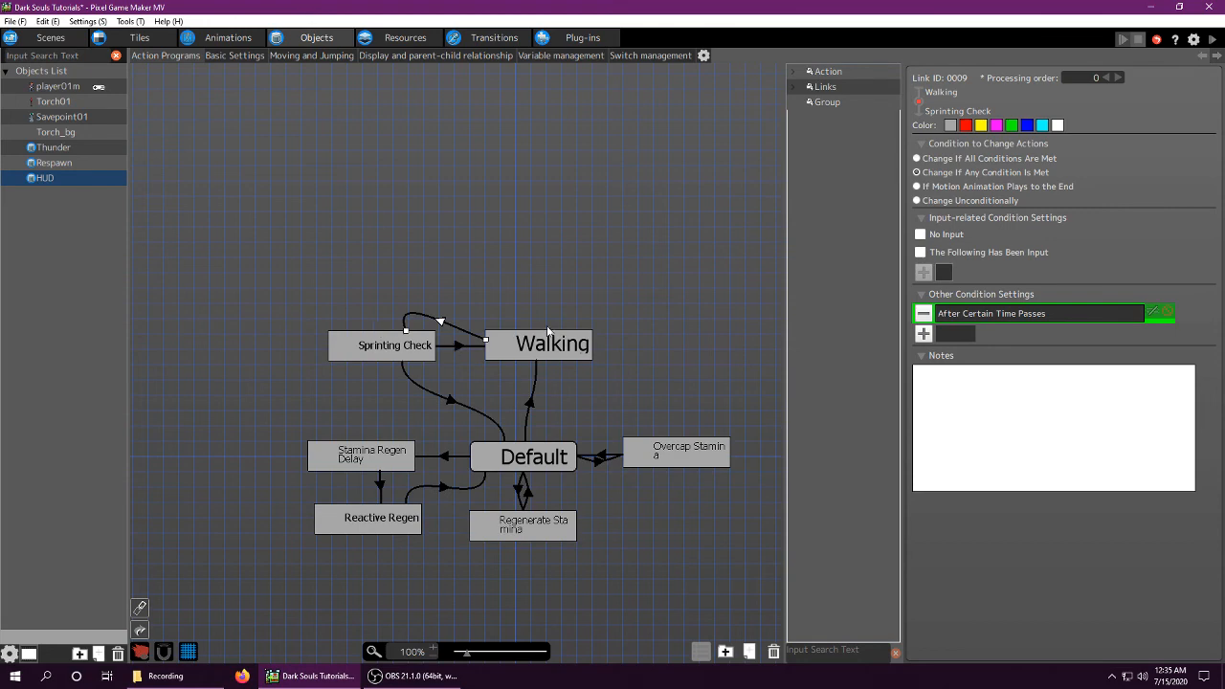
{"action": "mouse_move", "coordinate": [500, 383]}
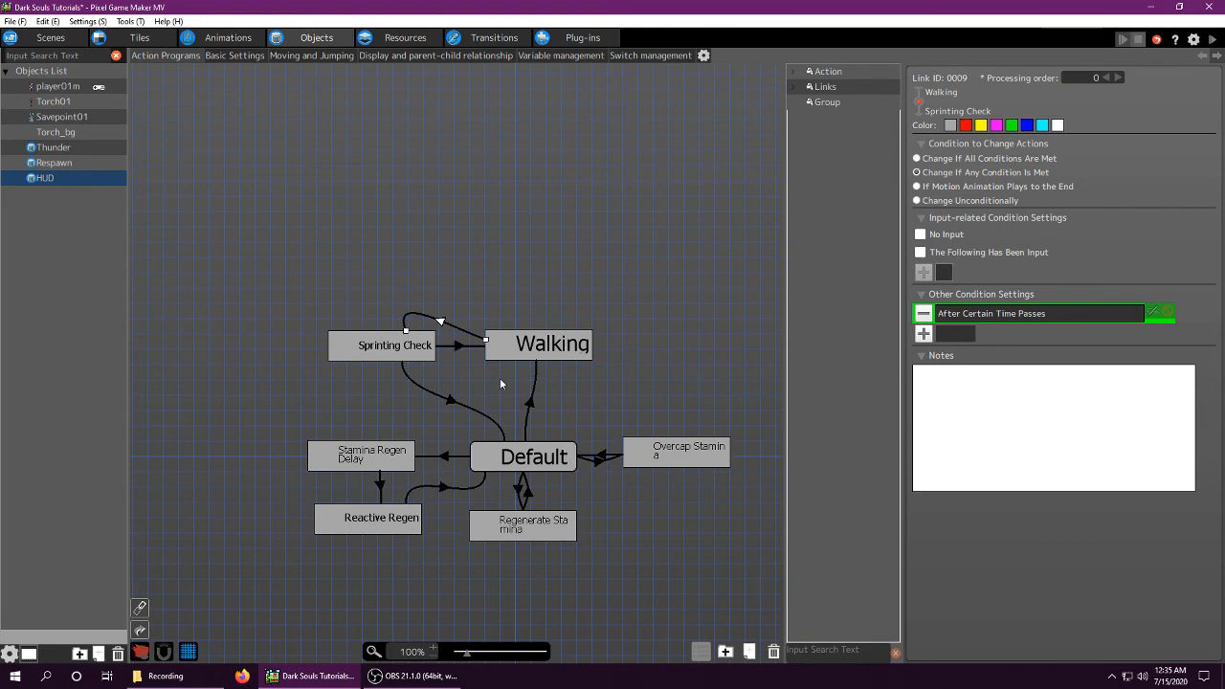
{"action": "left_click", "coordinate": [394, 345]}
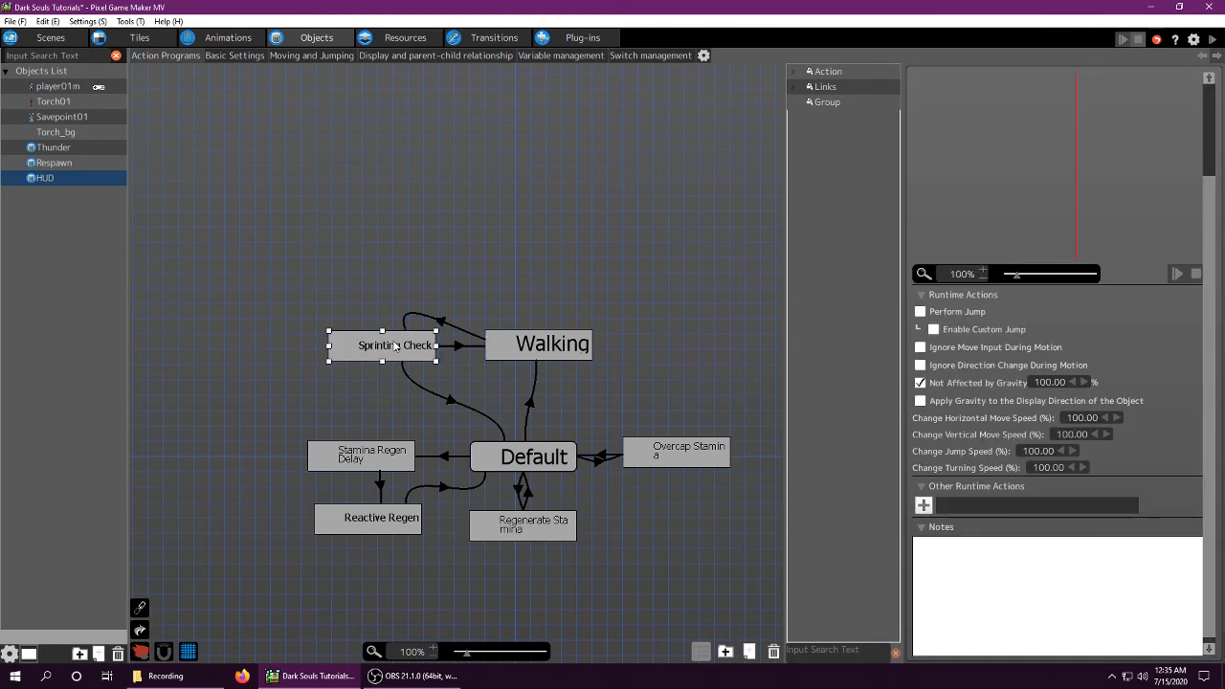
Review the Sprinting Check→Walking link's Walking ON switch condition and Walking's stamina change action.
{"action": "left_click", "coordinate": [459, 345]}
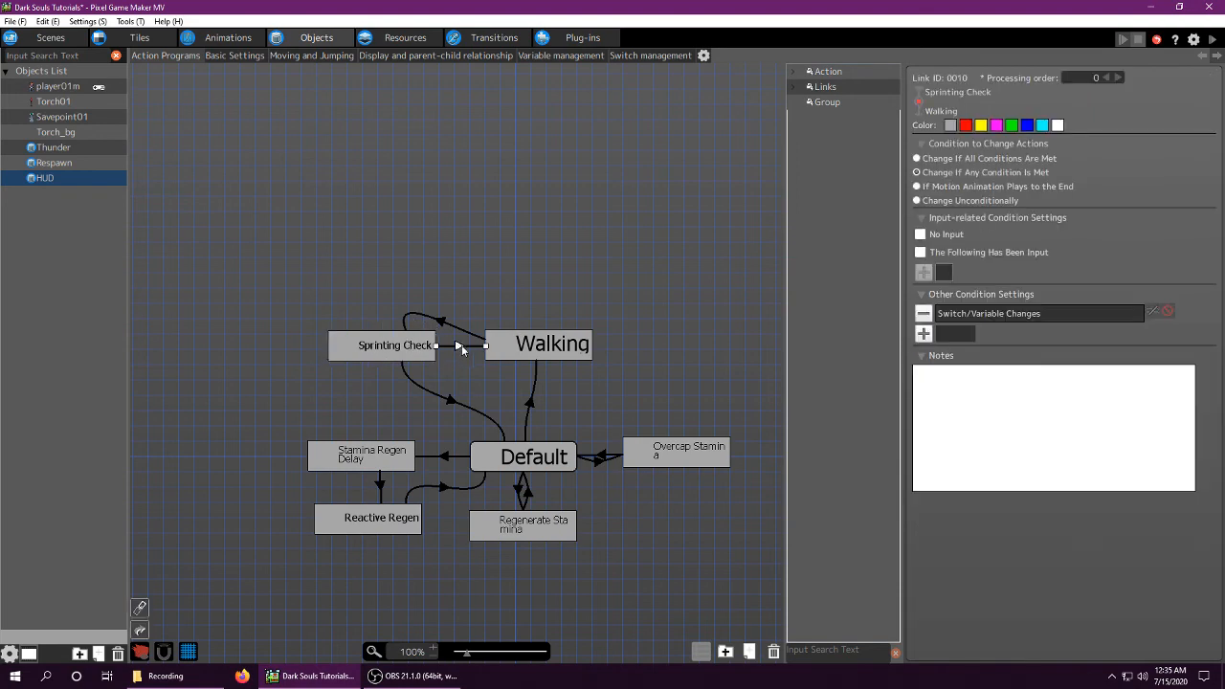
{"action": "left_click", "coordinate": [1152, 314]}
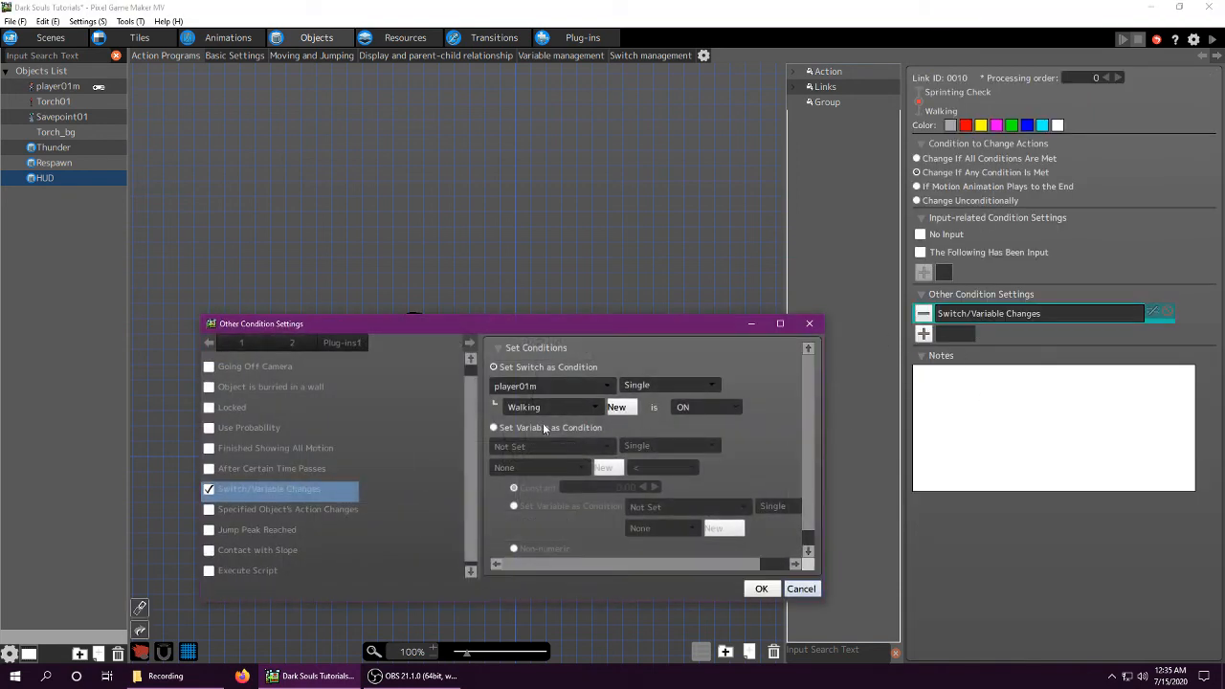
{"action": "left_click", "coordinate": [762, 589]}
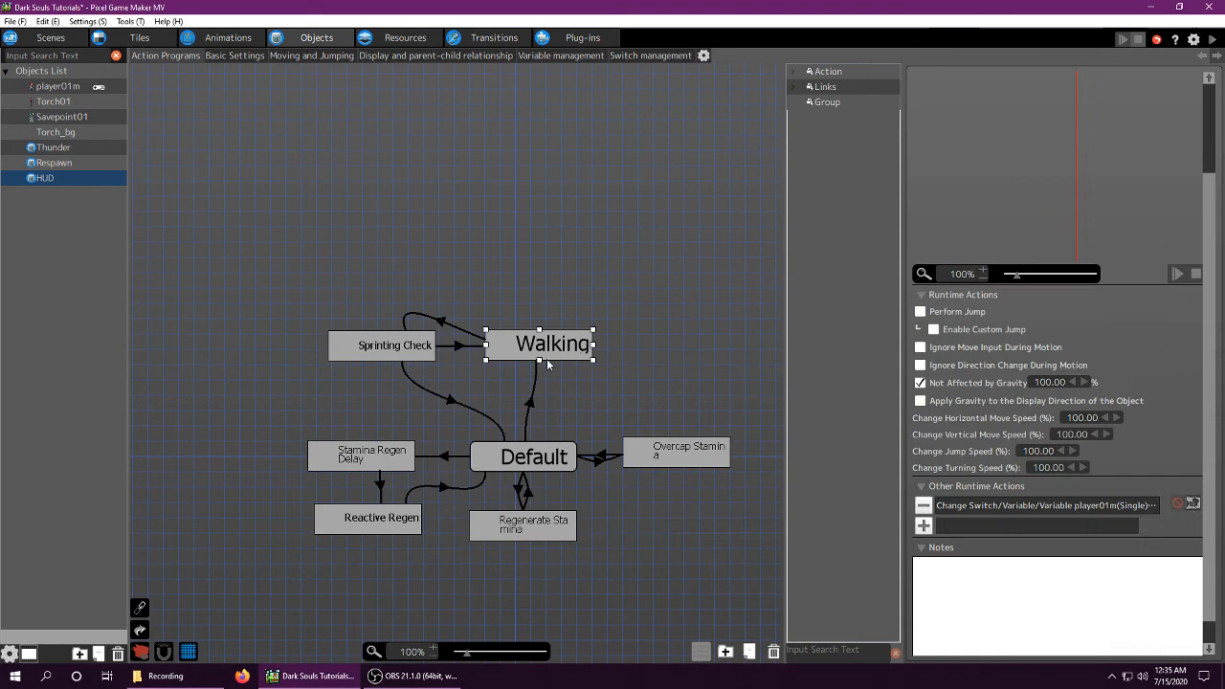
{"action": "double_click", "coordinate": [1033, 506]}
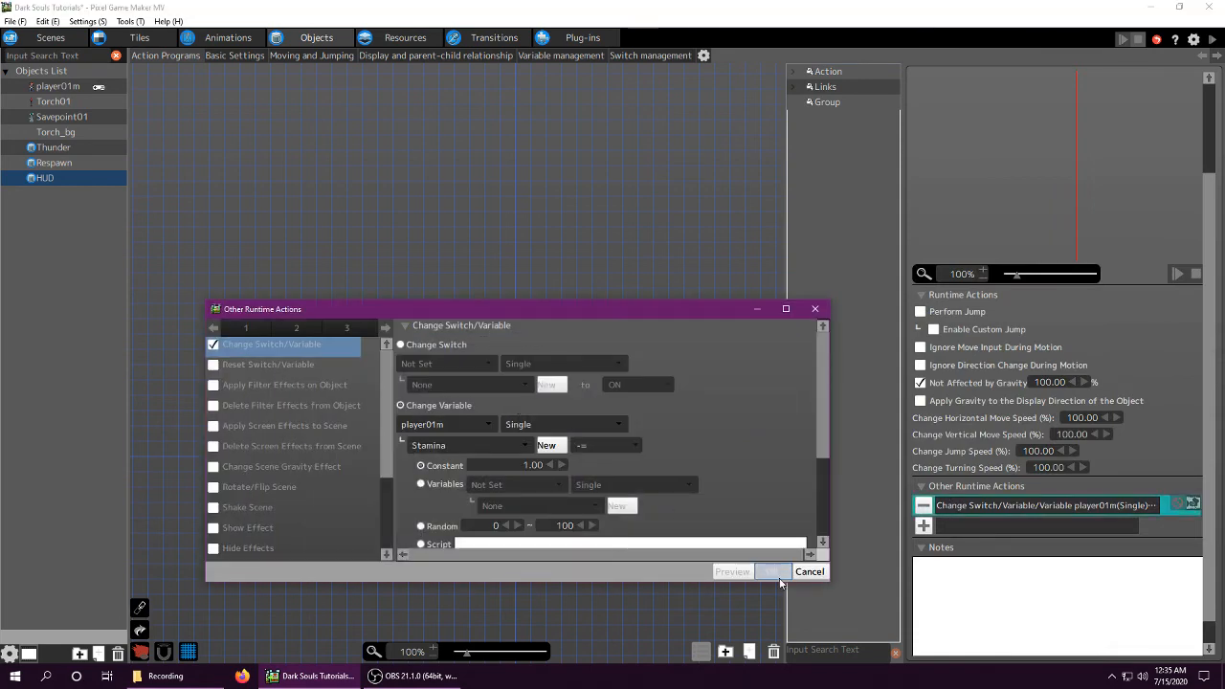
{"action": "left_click", "coordinate": [807, 571]}
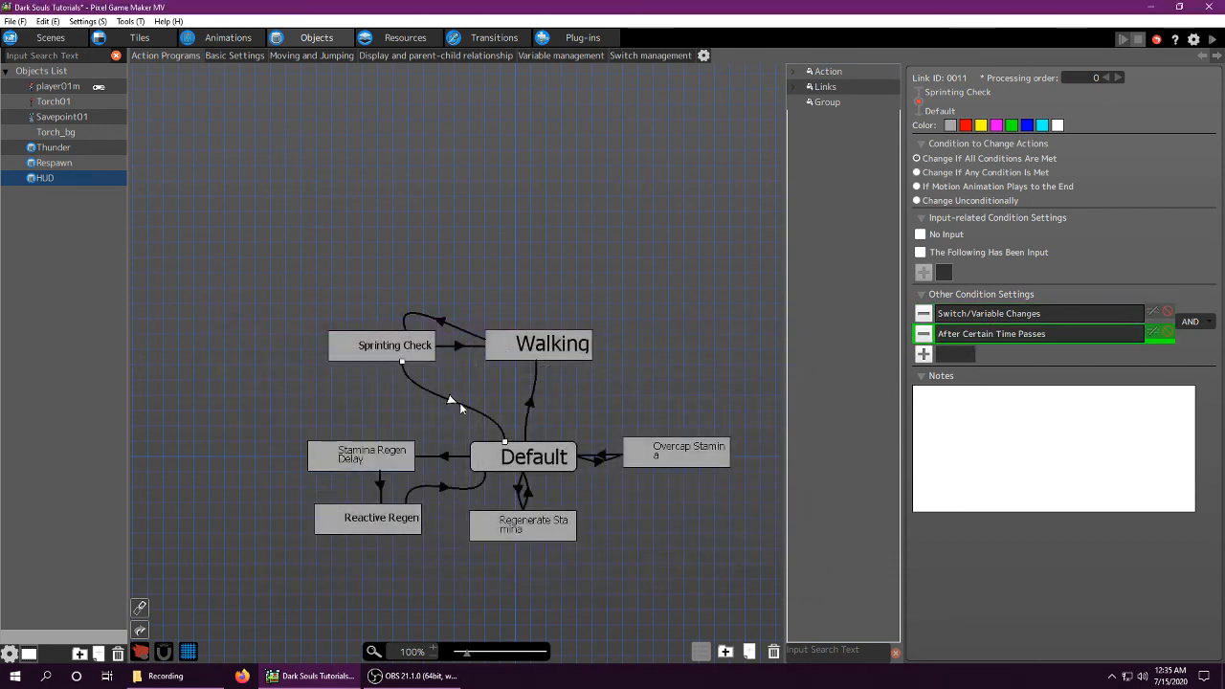
Set the Sprinting Check→Default link's time condition to 0.50 seconds, then select player01m.
{"action": "left_click", "coordinate": [534, 456]}
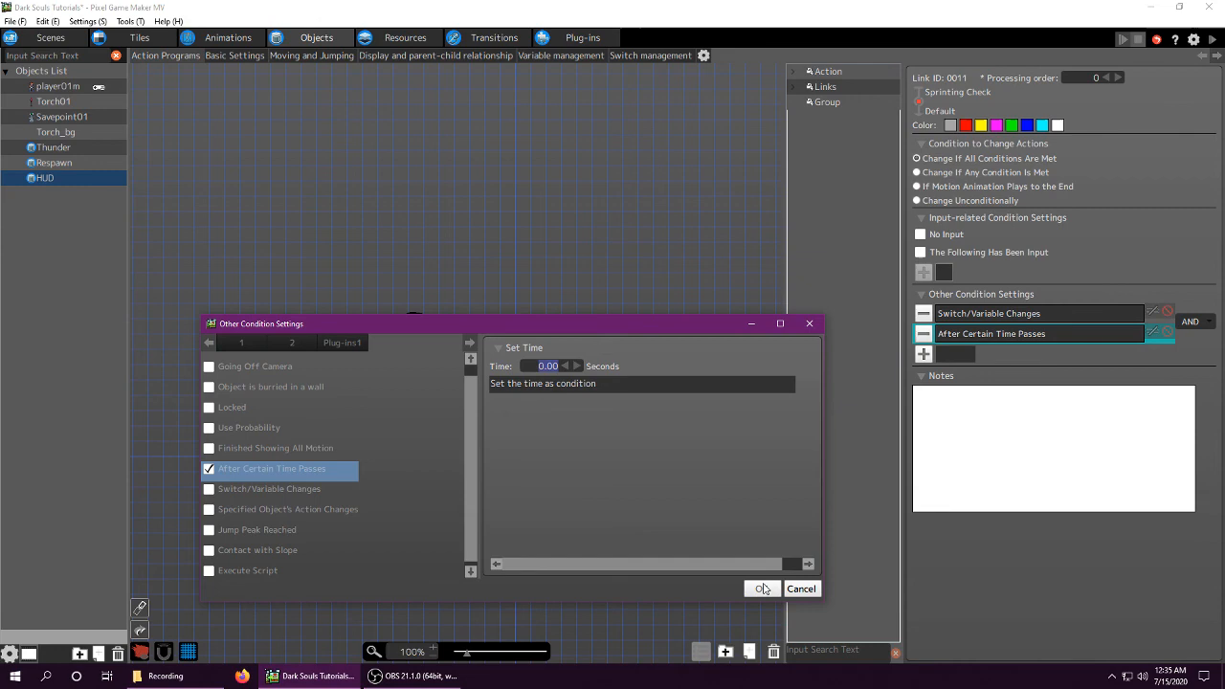
{"action": "left_click", "coordinate": [762, 590]}
{"action": "type", "text": "0.5"}
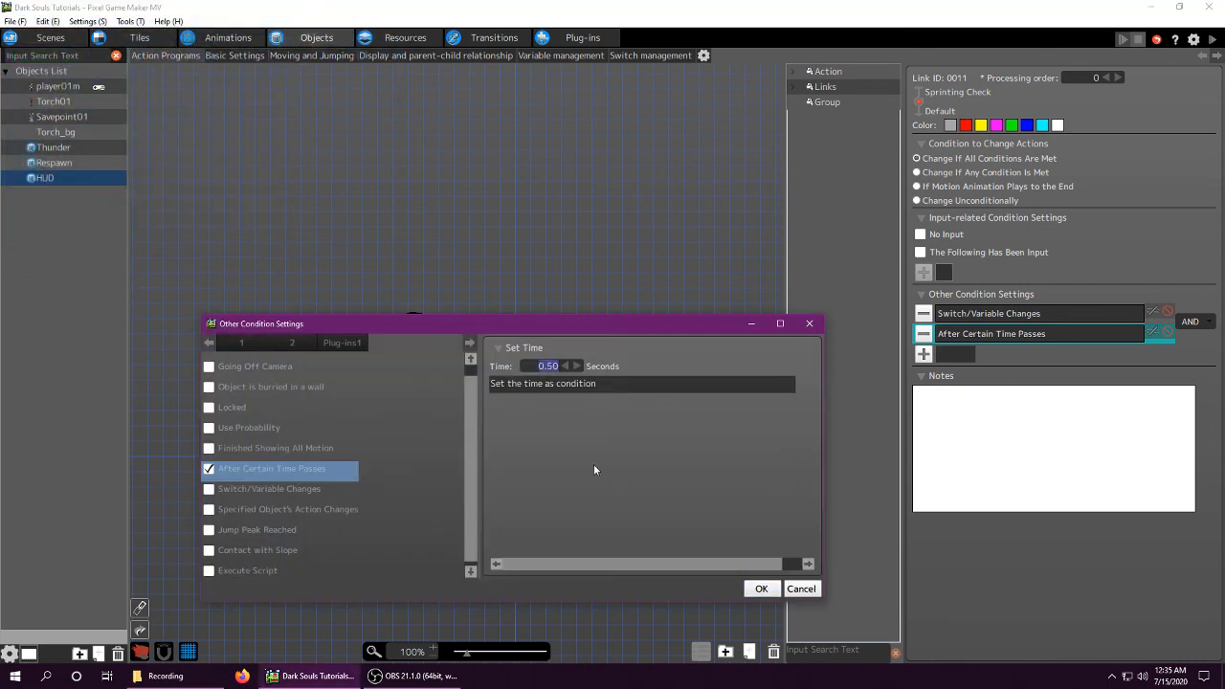
{"action": "left_click", "coordinate": [762, 588]}
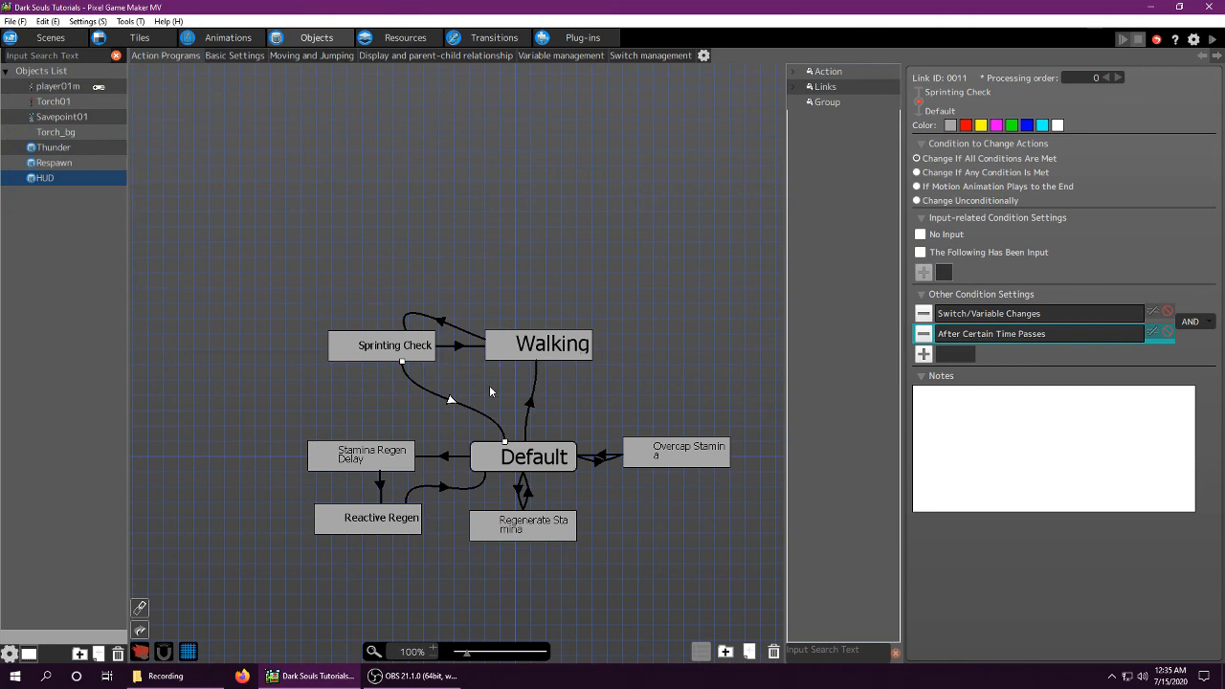
{"action": "mouse_move", "coordinate": [524, 387]}
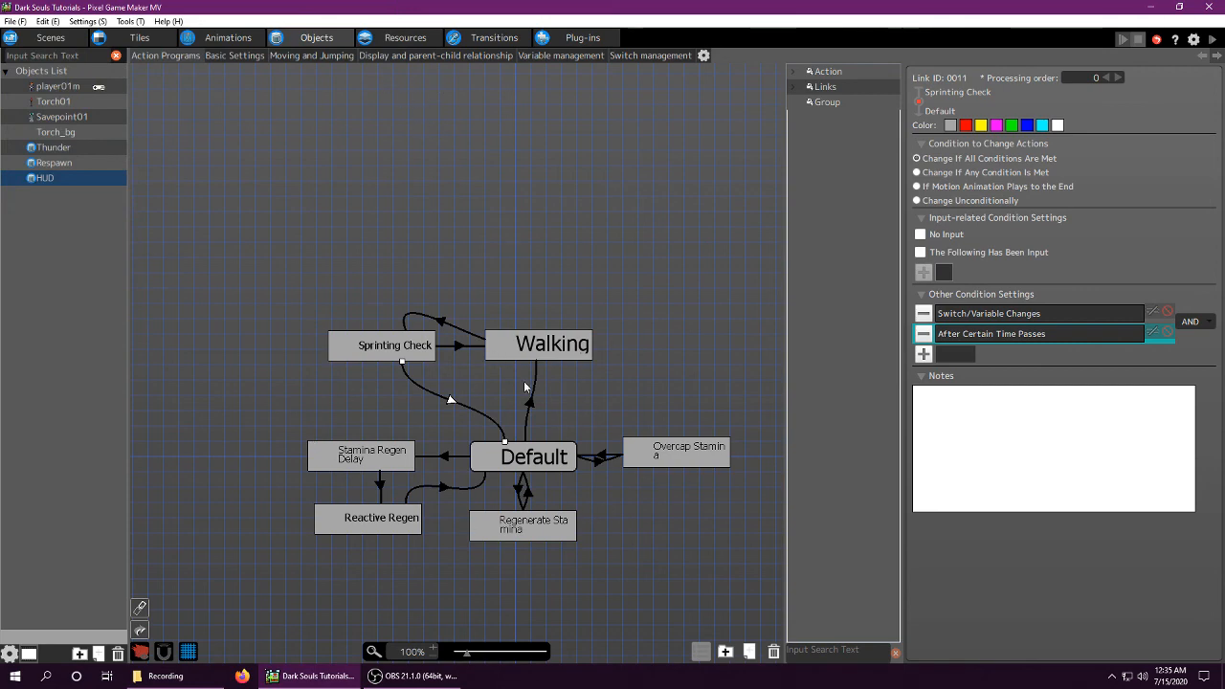
{"action": "left_click", "coordinate": [58, 87]}
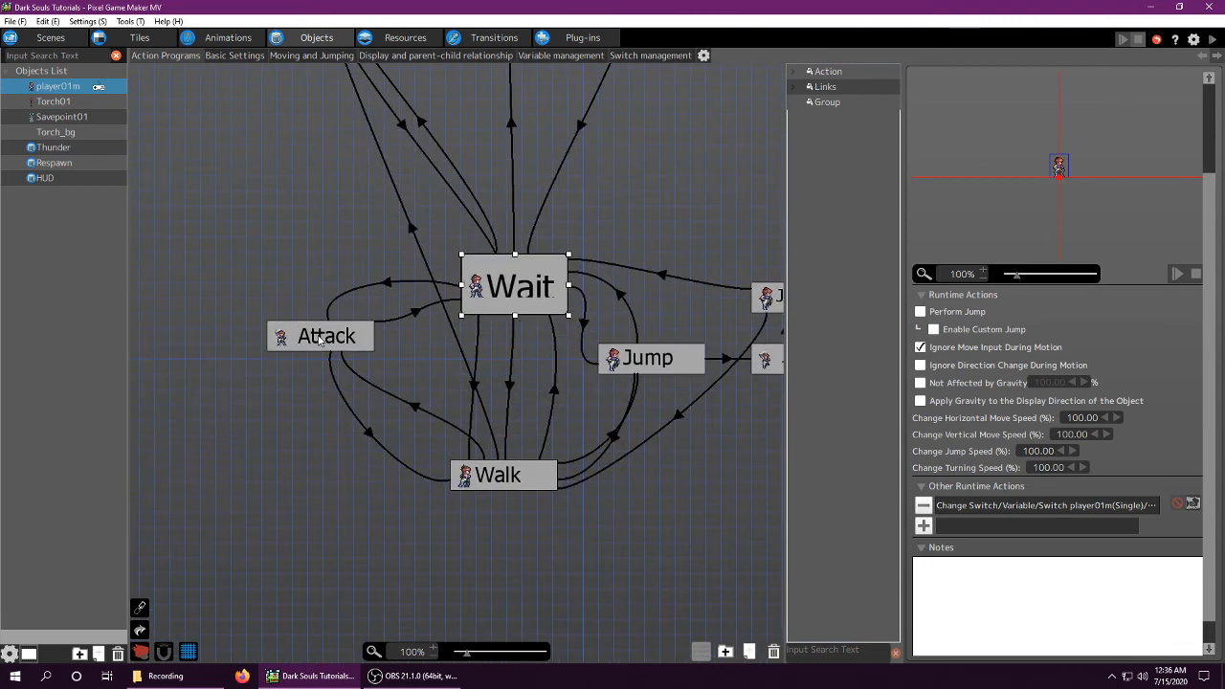
{"action": "left_click", "coordinate": [649, 358]}
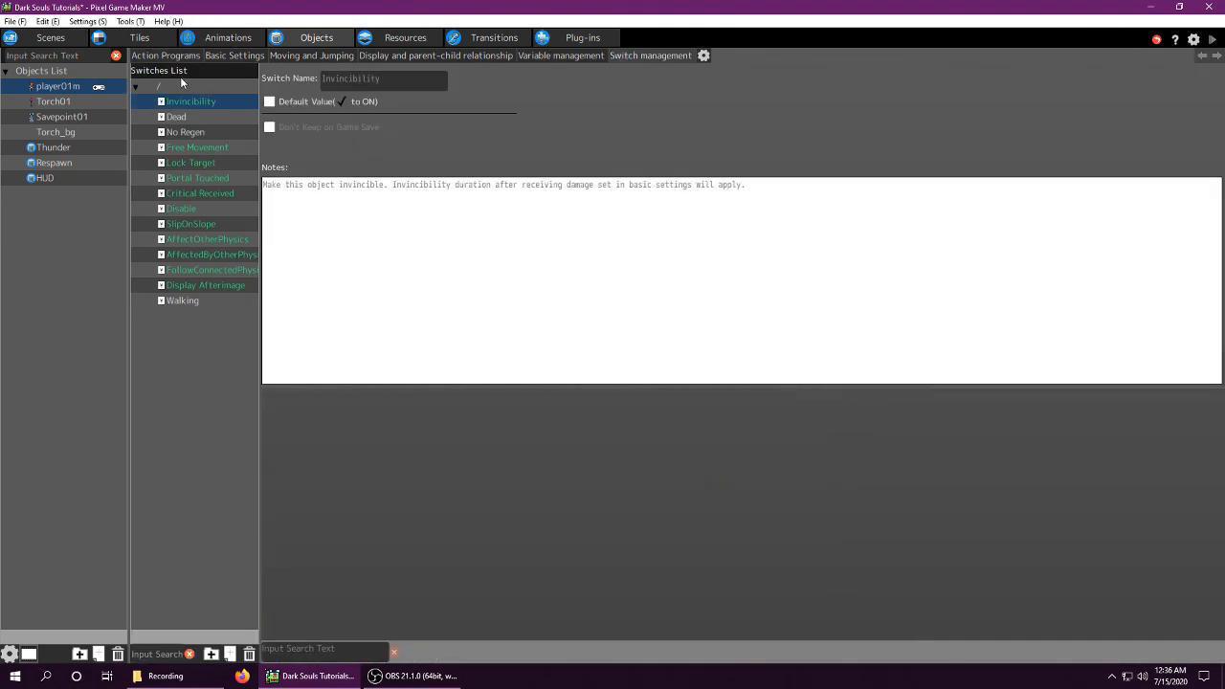
{"action": "mouse_move", "coordinate": [209, 59]}
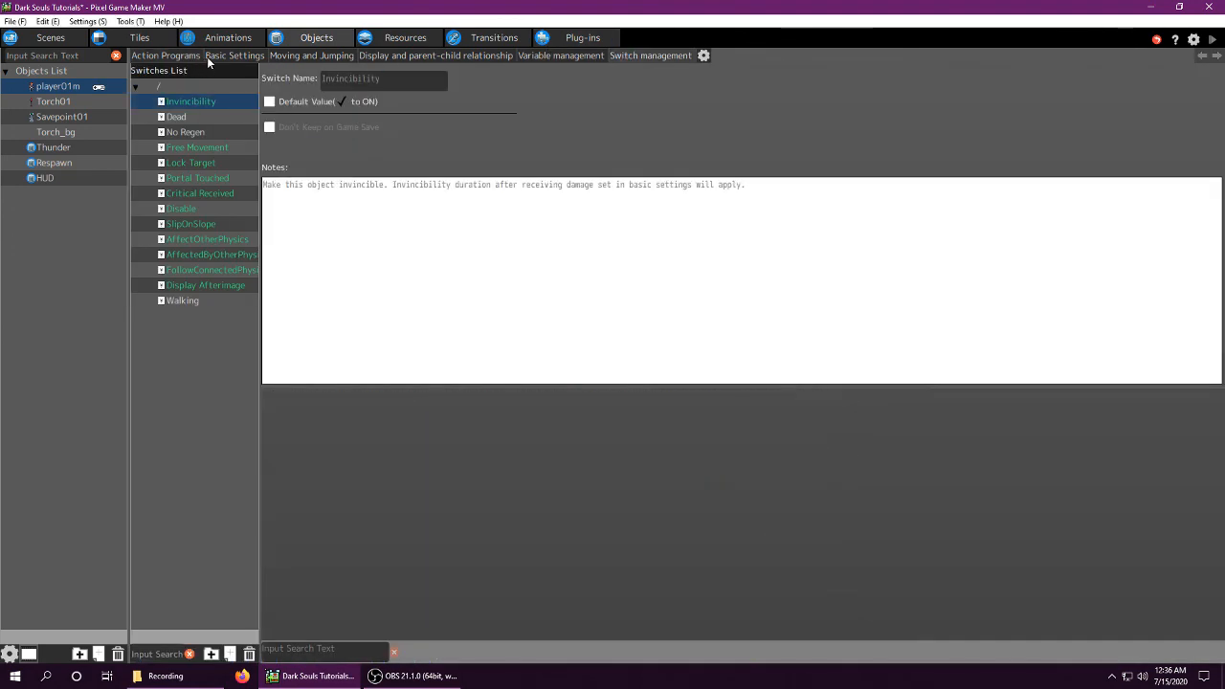
{"action": "left_click", "coordinate": [228, 39]}
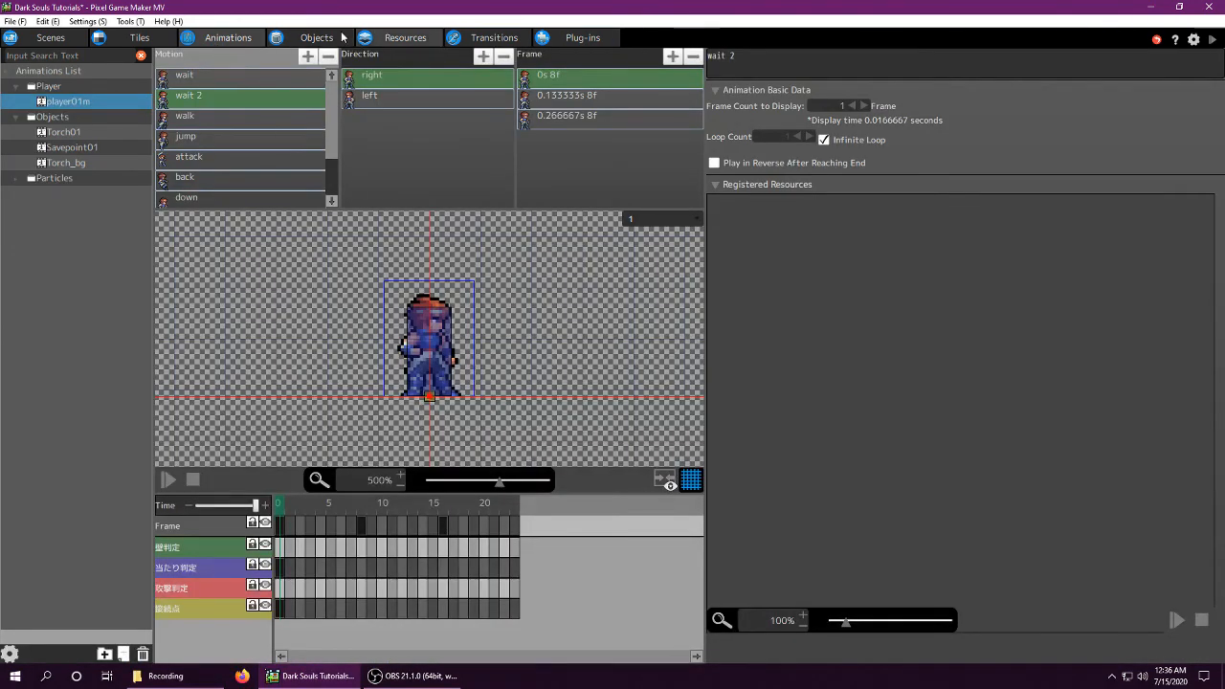
{"action": "left_click", "coordinate": [316, 39]}
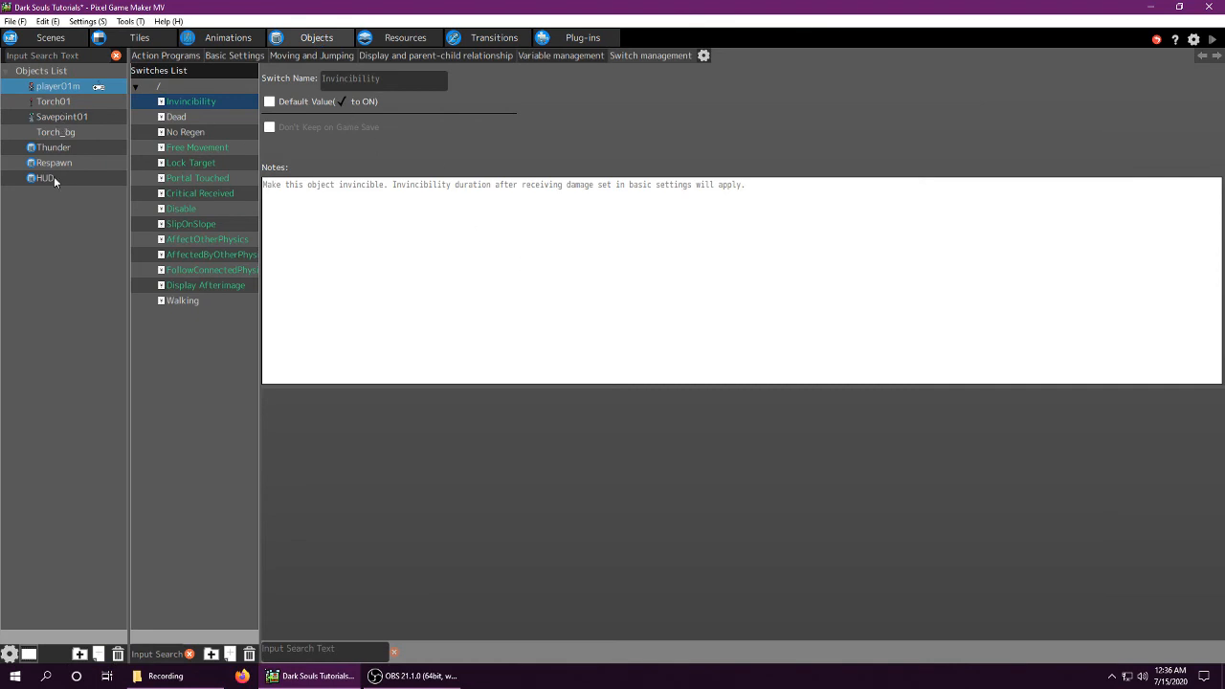
{"action": "left_click", "coordinate": [165, 53]}
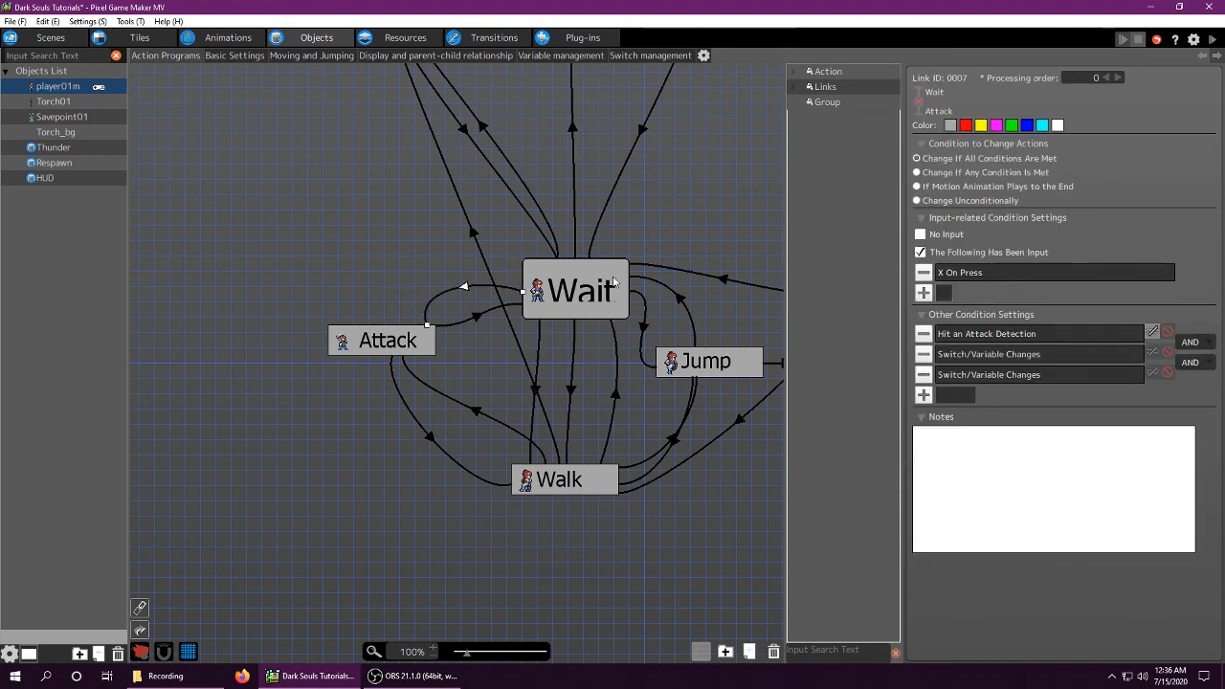
{"action": "mouse_move", "coordinate": [509, 338]}
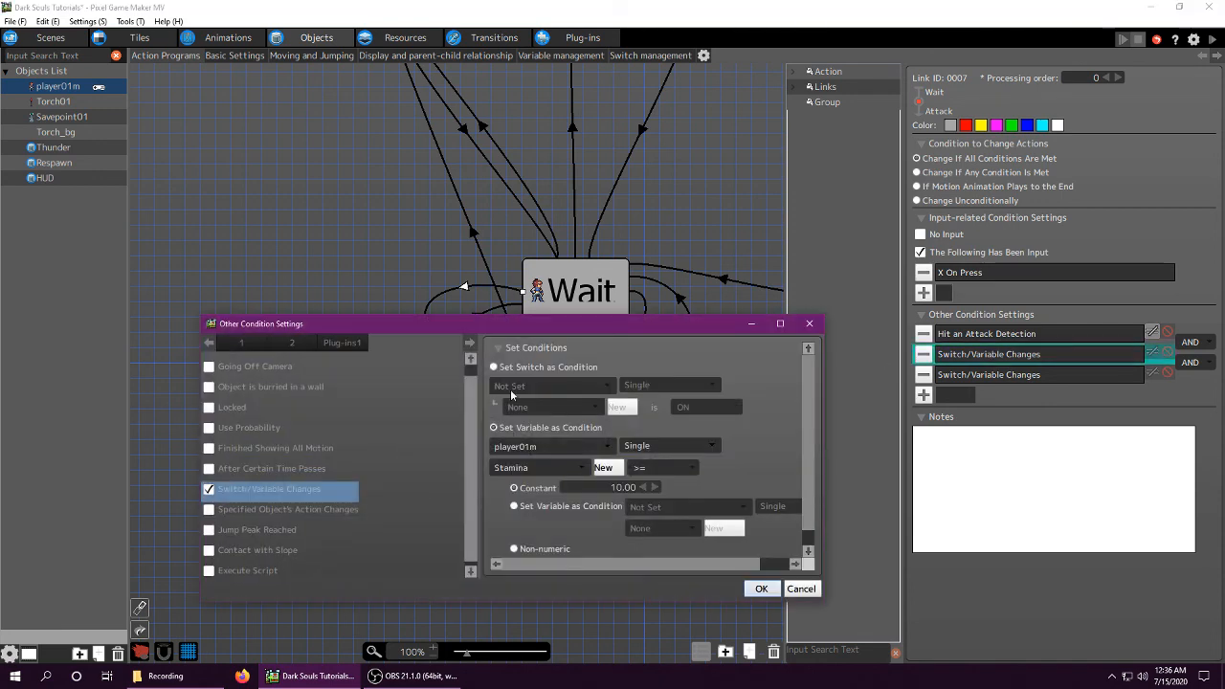
{"action": "mouse_move", "coordinate": [538, 477]}
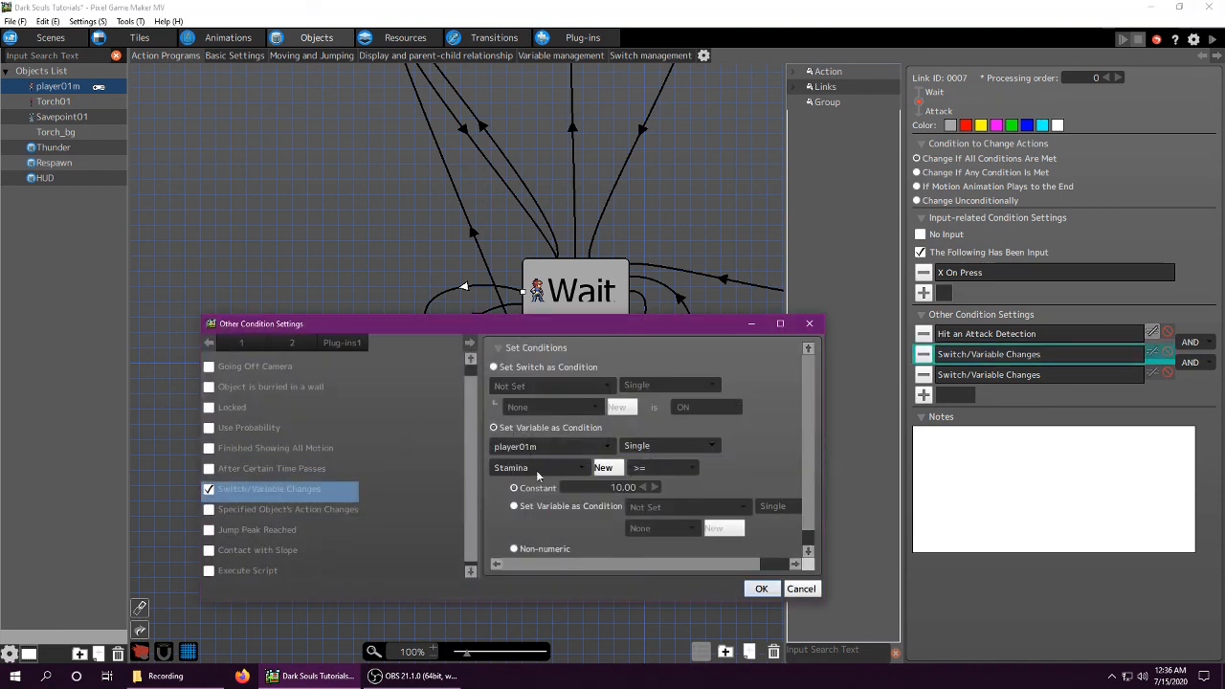